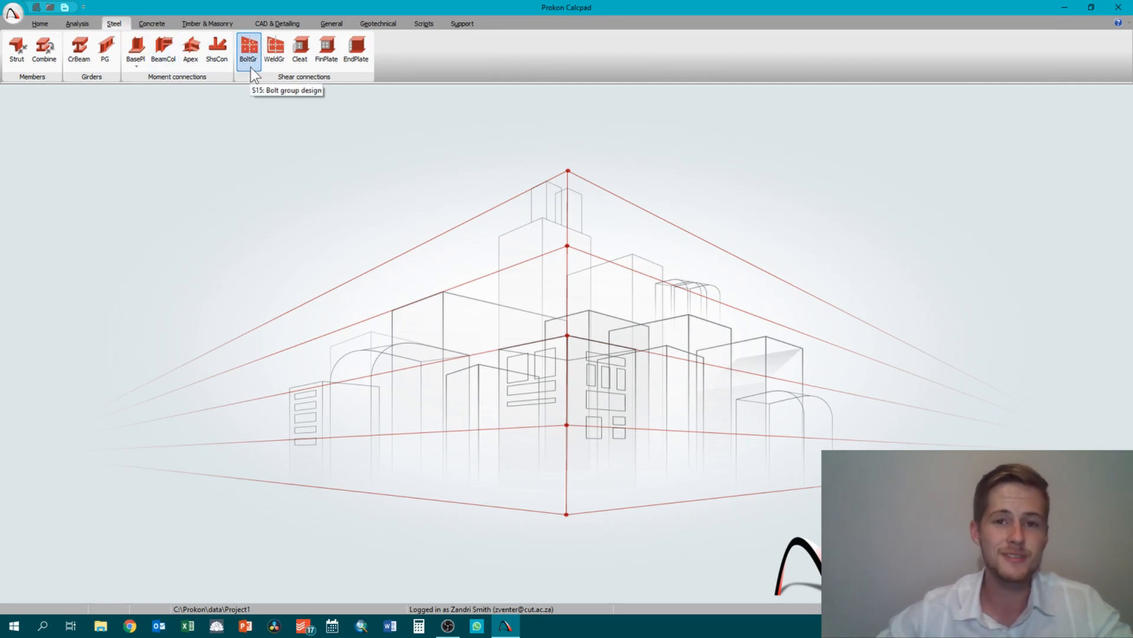
pyautogui.moveTo(278, 155)
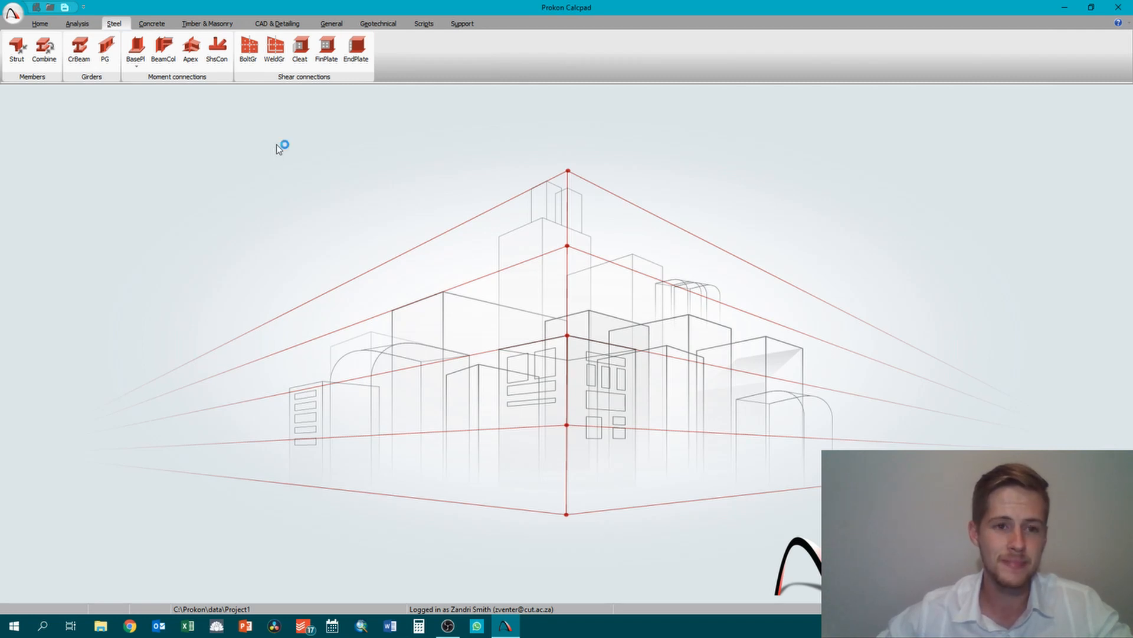
# Launch the Bolt Group Design module from the Steel shear connections
pyautogui.click(248, 44)
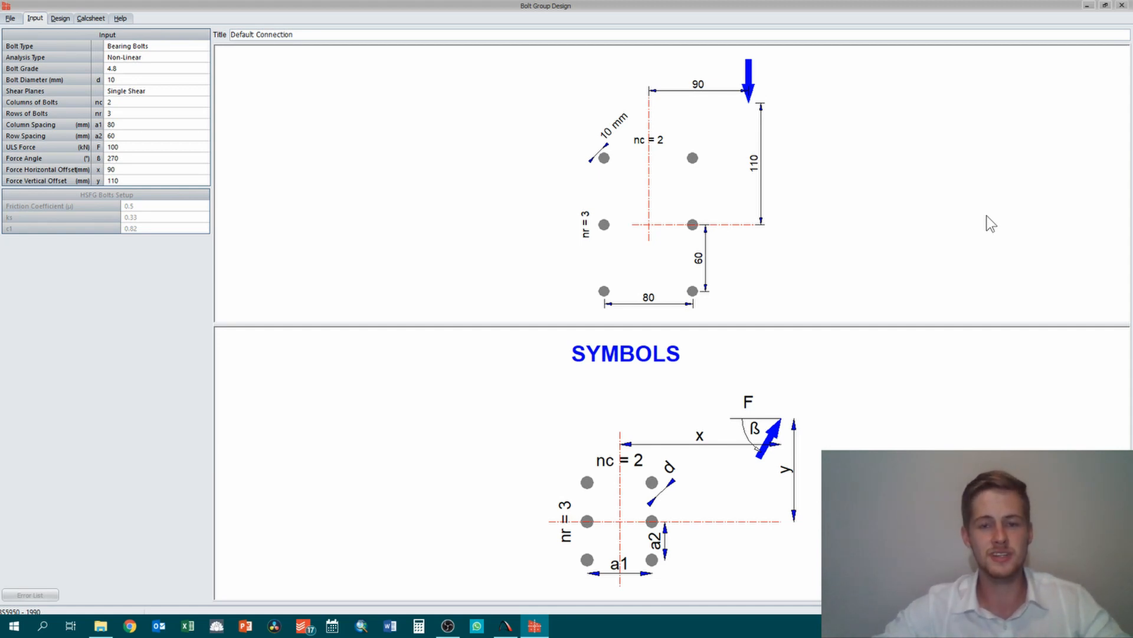
pyautogui.moveTo(976, 246)
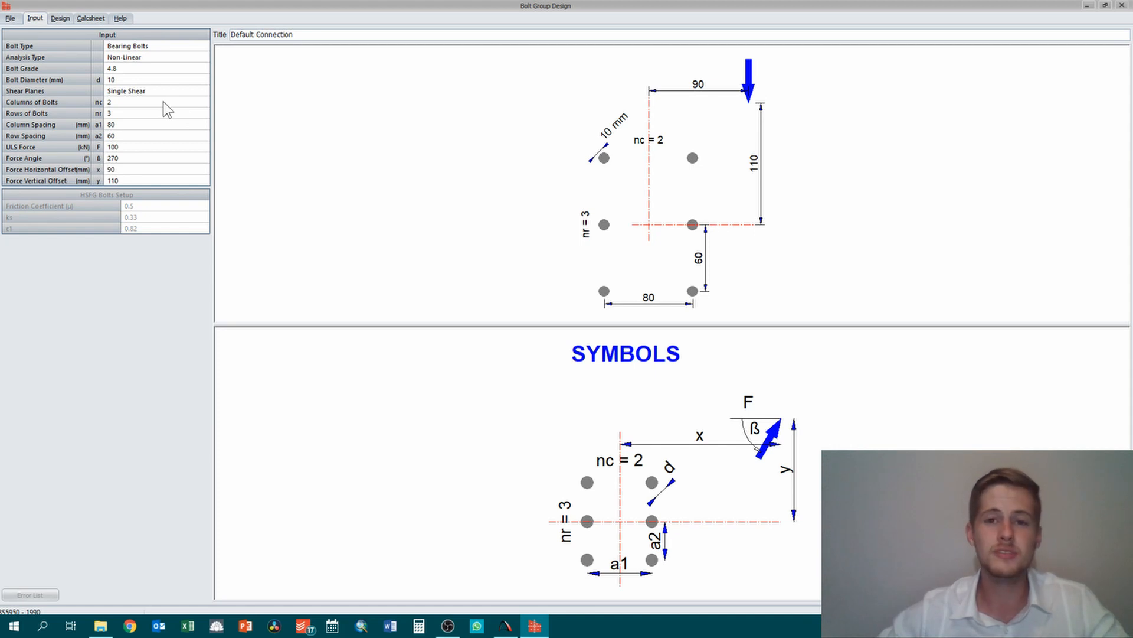
pyautogui.moveTo(630, 246)
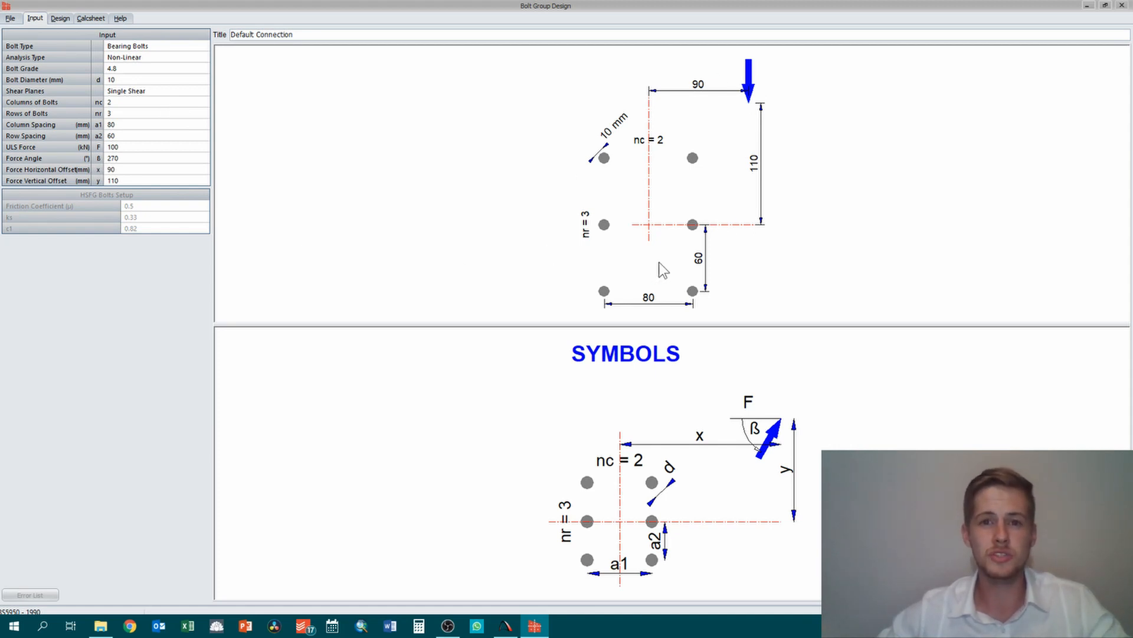
pyautogui.moveTo(680, 239)
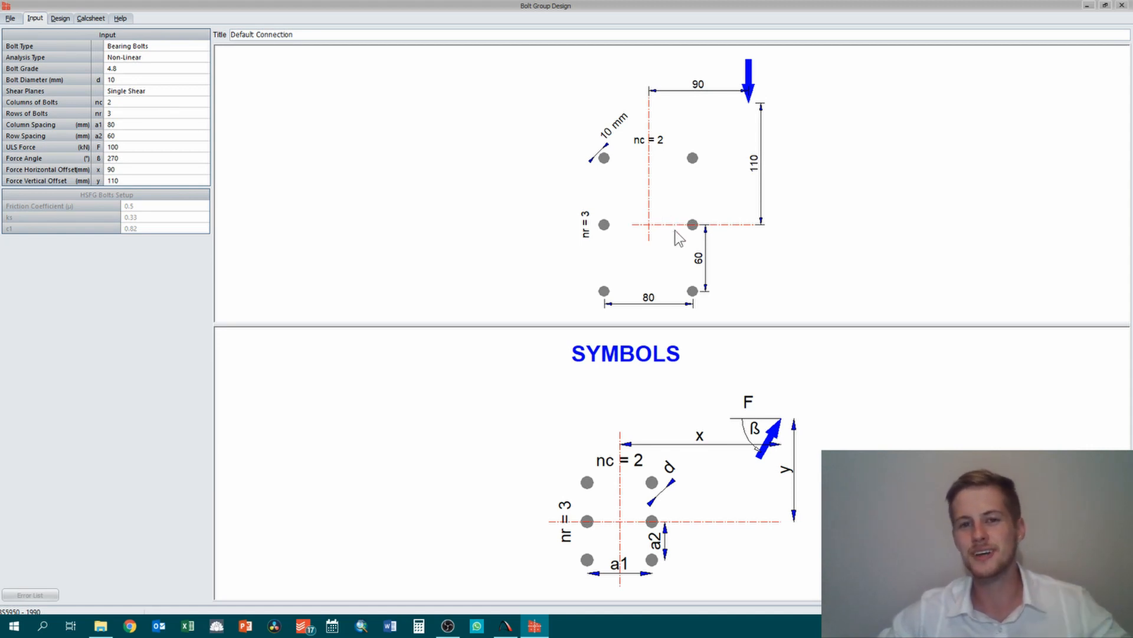
pyautogui.moveTo(760, 120)
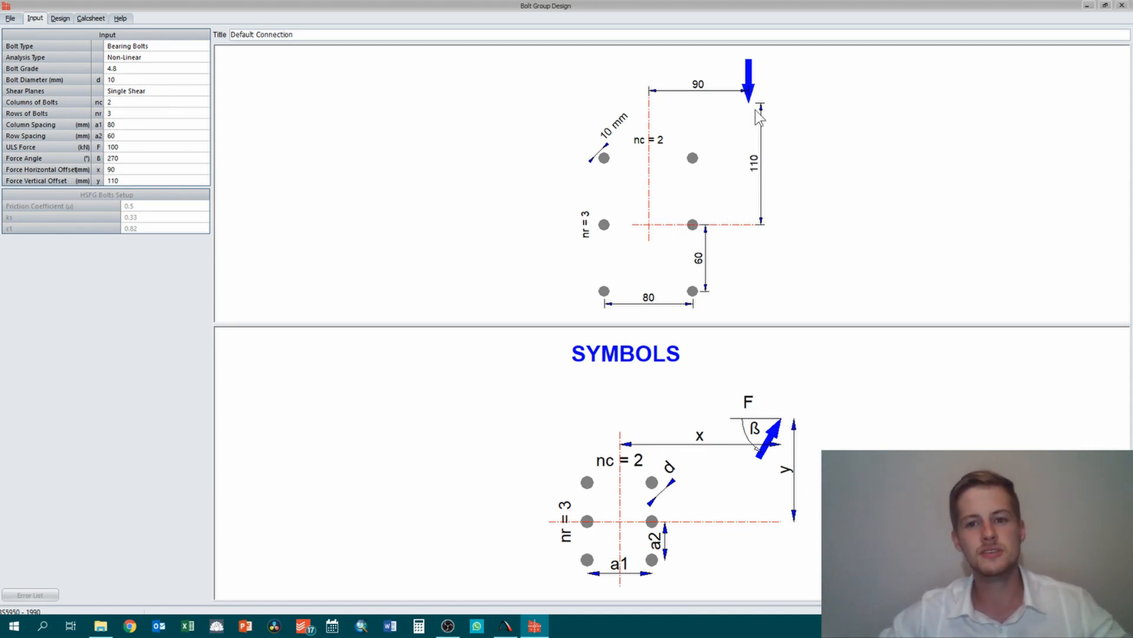
pyautogui.moveTo(738, 132)
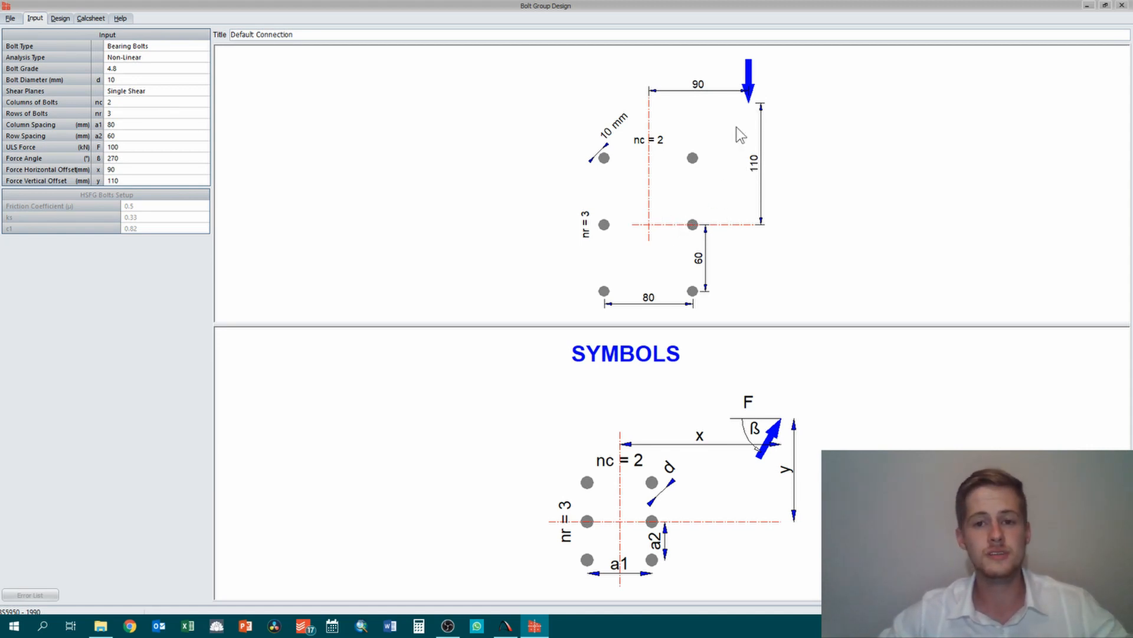
pyautogui.moveTo(621, 162)
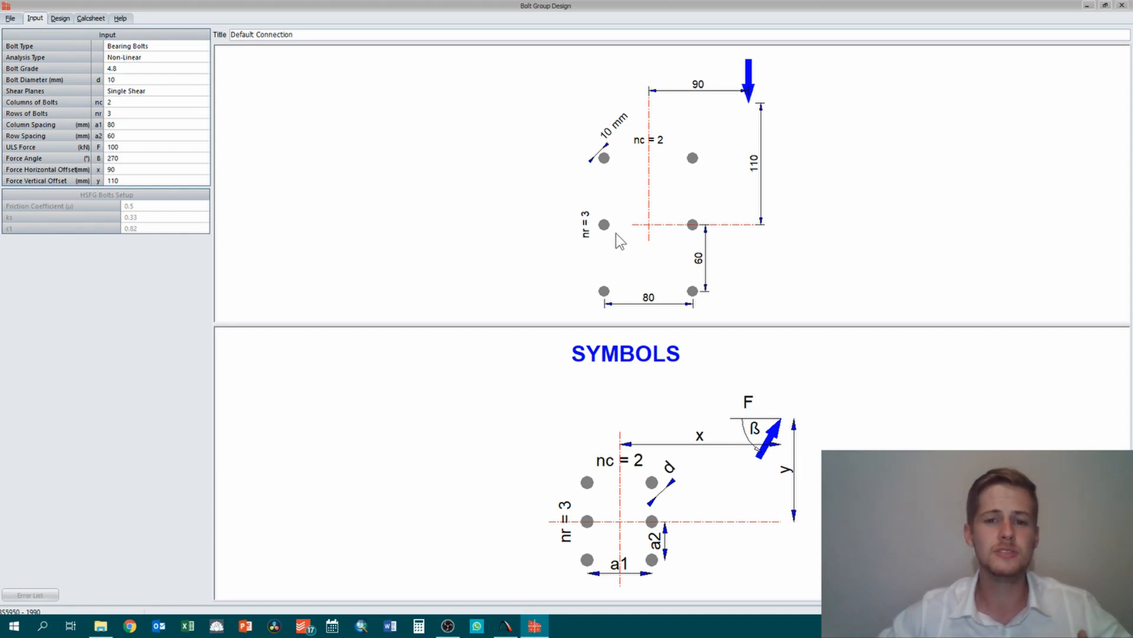
pyautogui.moveTo(625, 226)
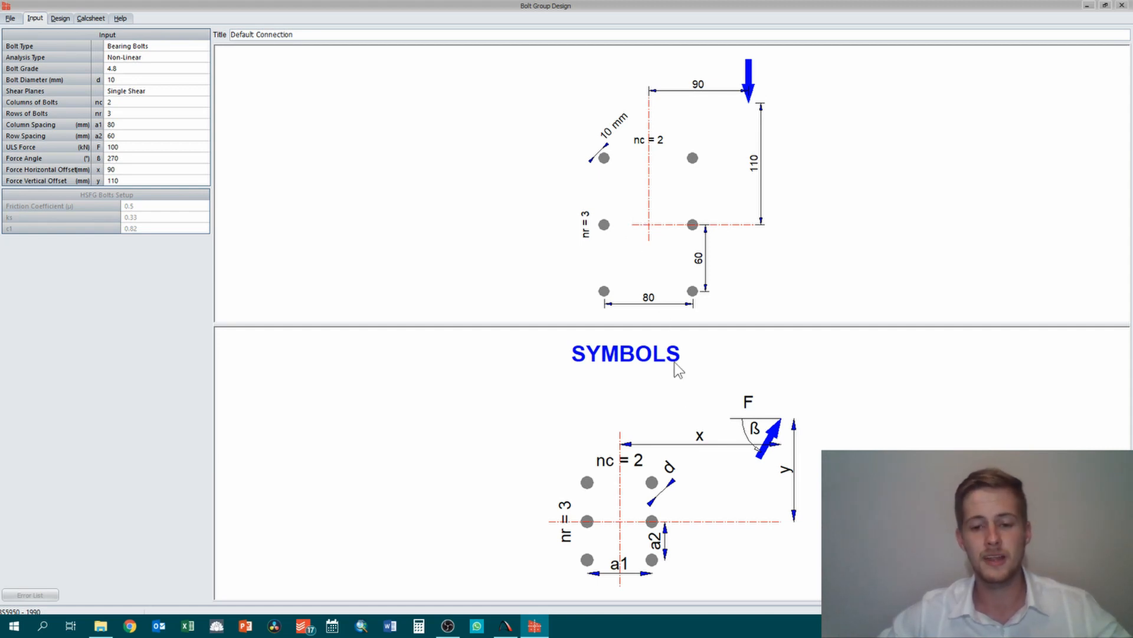
pyautogui.moveTo(753, 463)
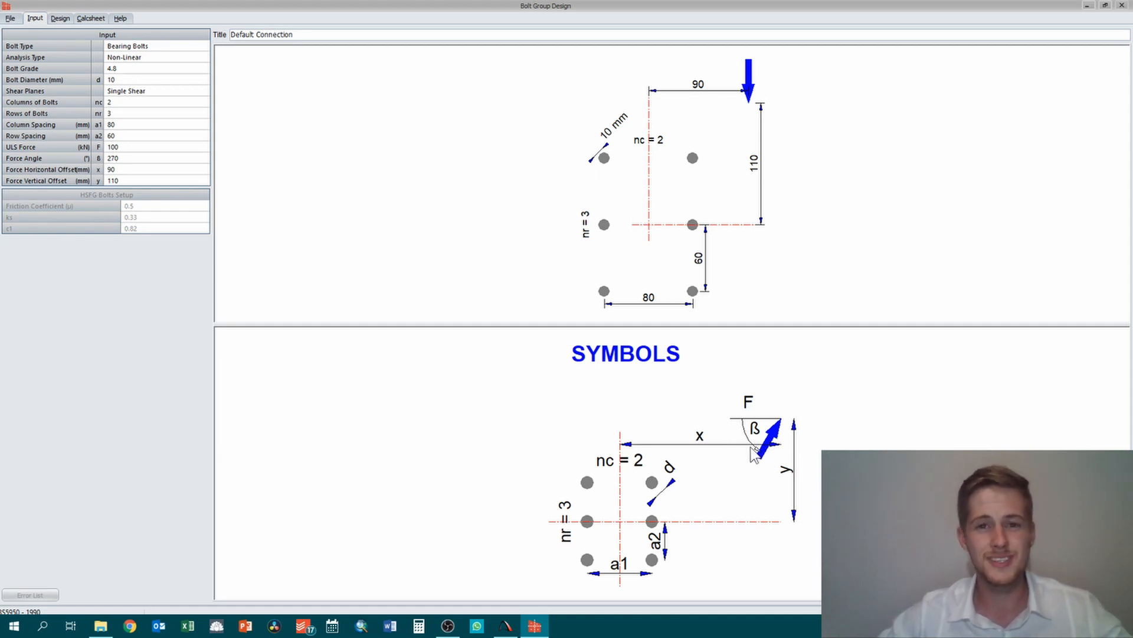
pyautogui.moveTo(714, 503)
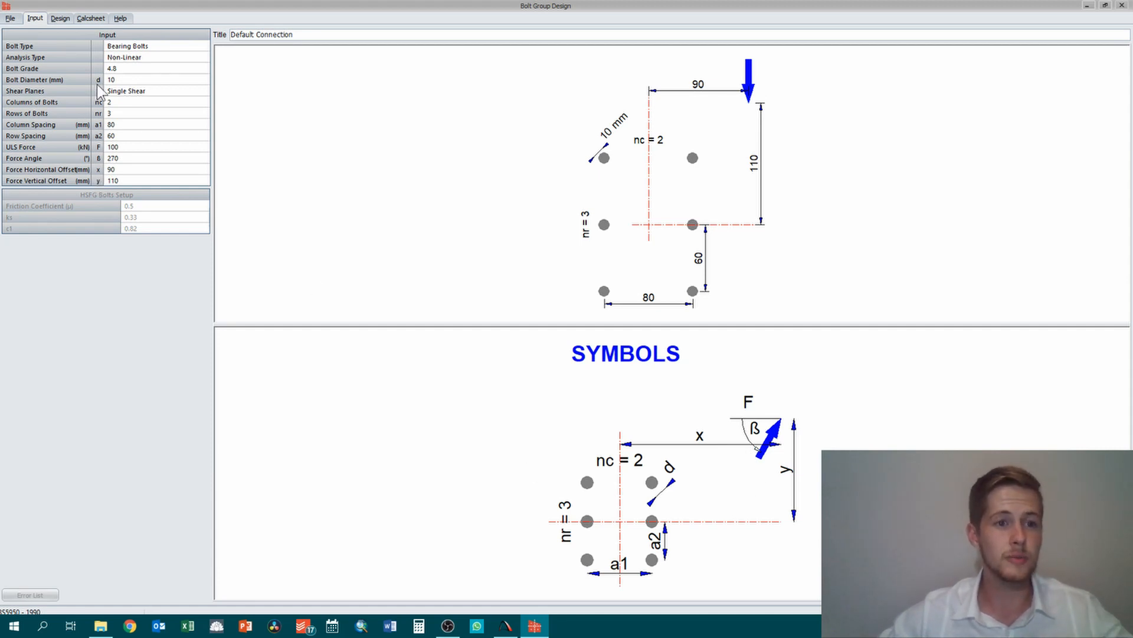
pyautogui.moveTo(595, 536)
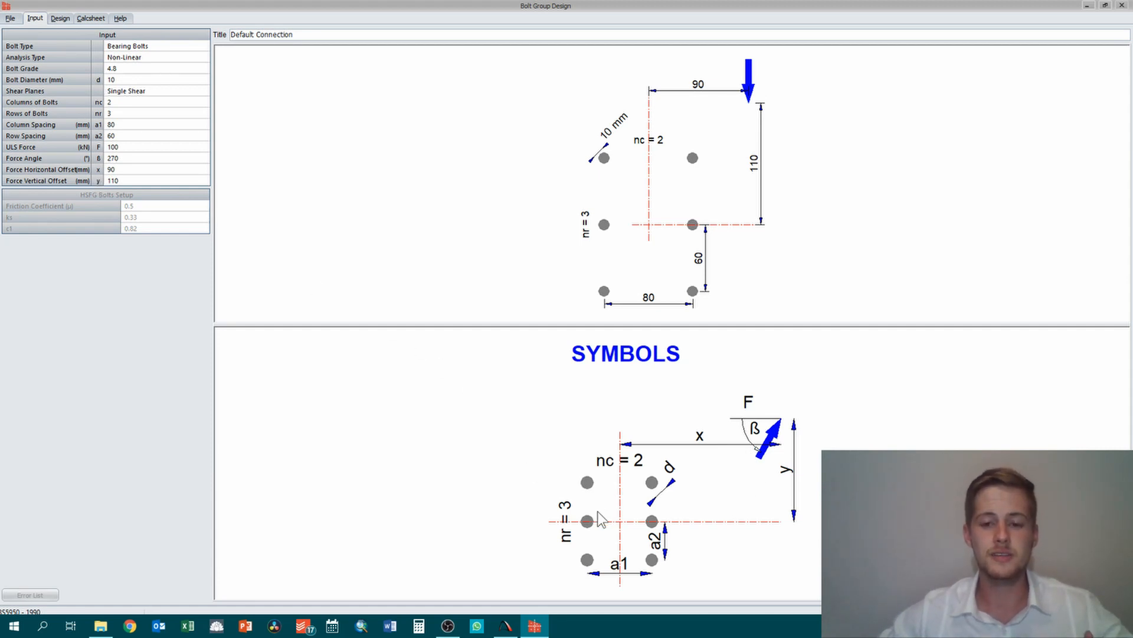
pyautogui.moveTo(614, 626)
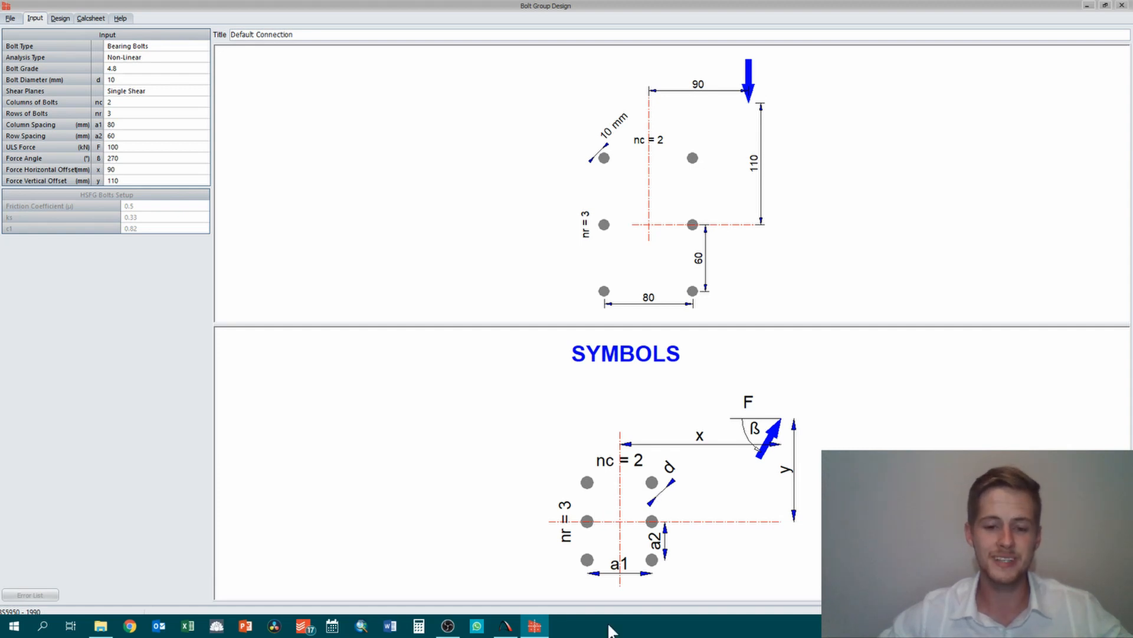
# Use linear analysis with grade 6.8 bolts of 12 mm diameter
pyautogui.click(148, 57)
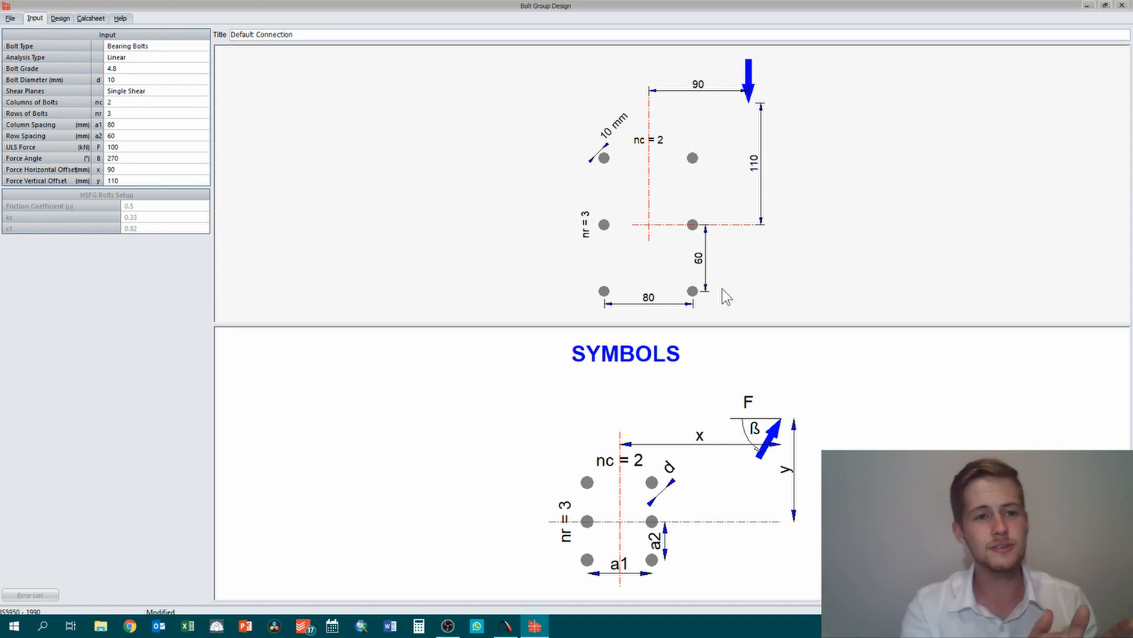
pyautogui.moveTo(671, 257)
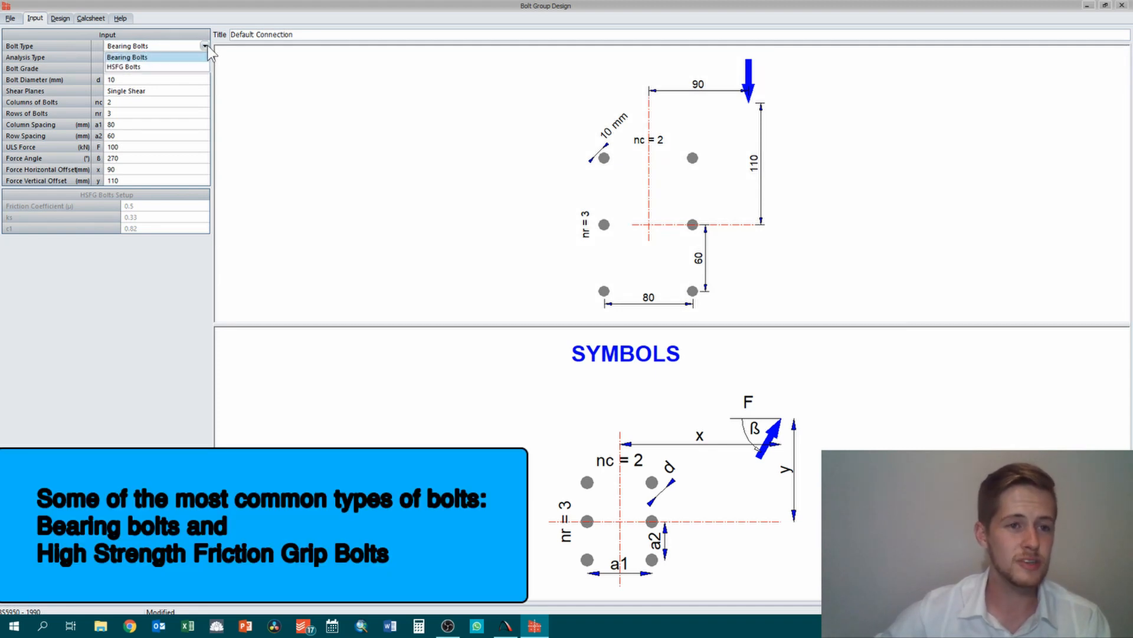
pyautogui.moveTo(170, 52)
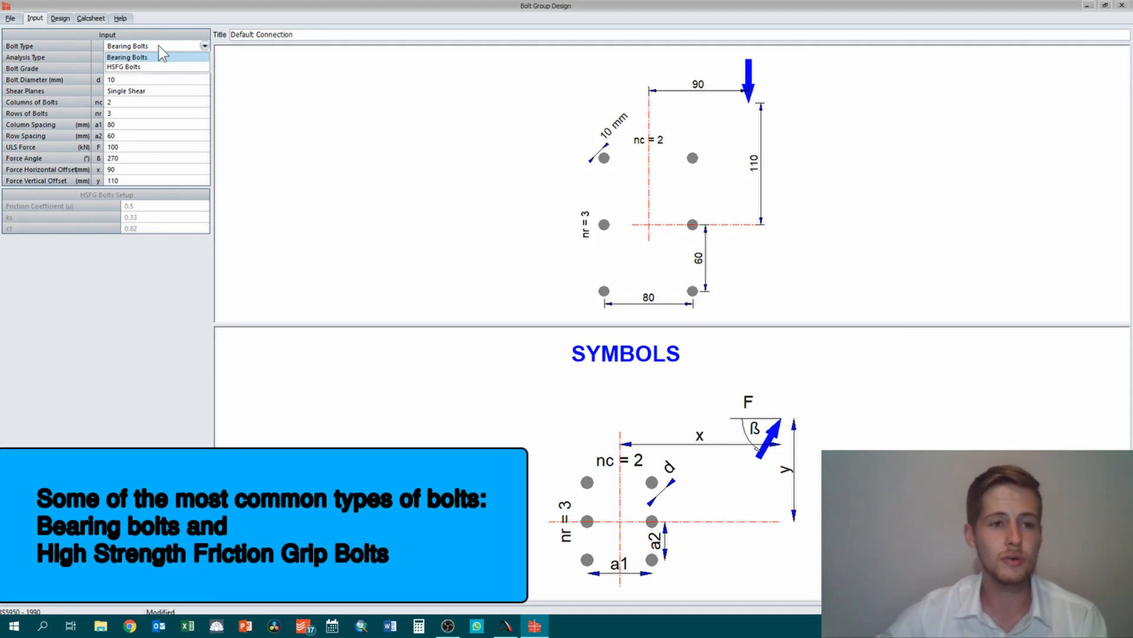
pyautogui.moveTo(152, 71)
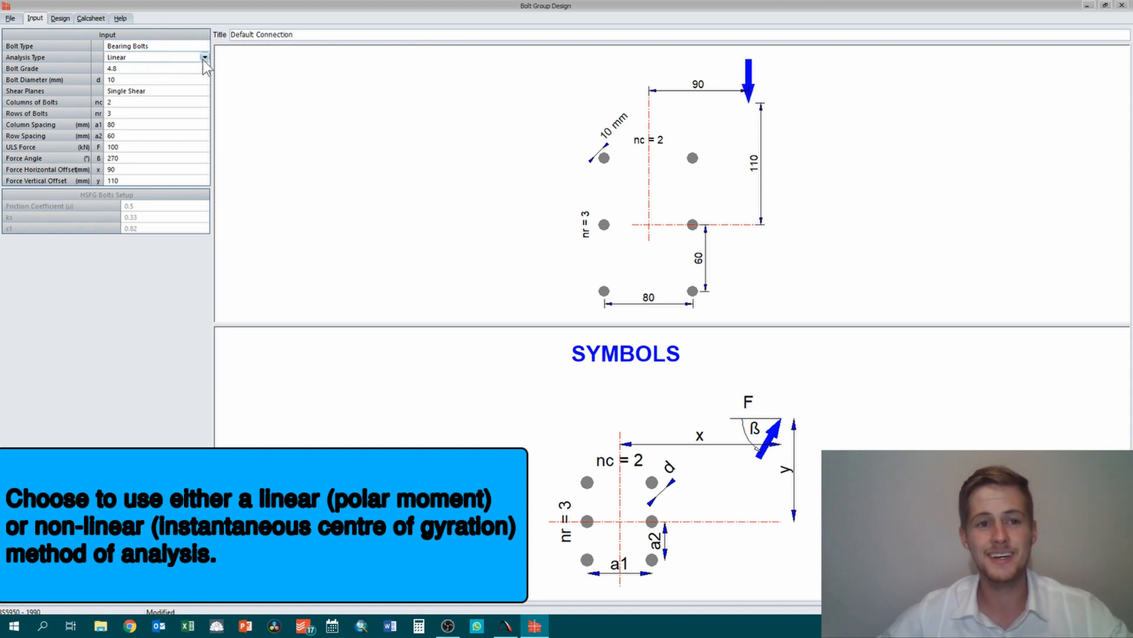
pyautogui.click(204, 56)
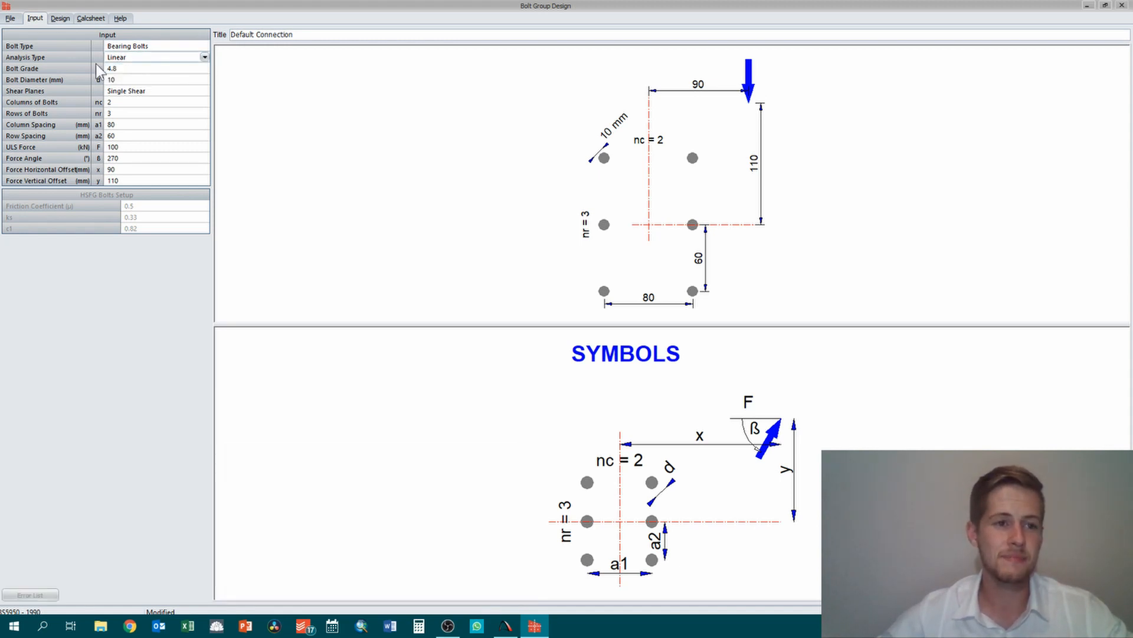
pyautogui.moveTo(93, 75)
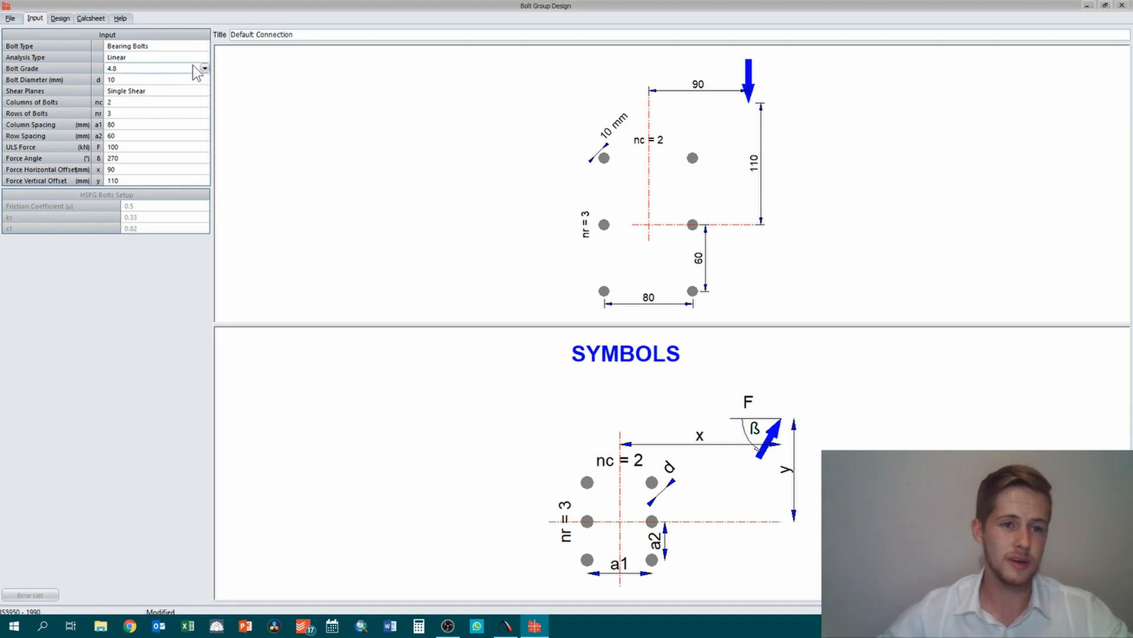
pyautogui.click(206, 69)
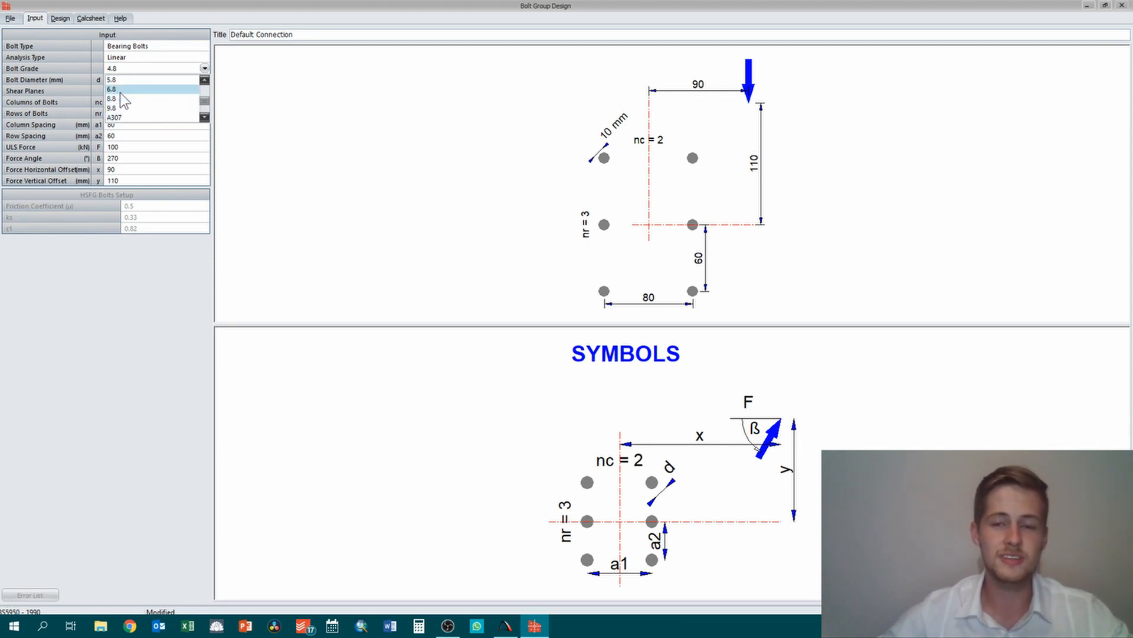
pyautogui.click(118, 89)
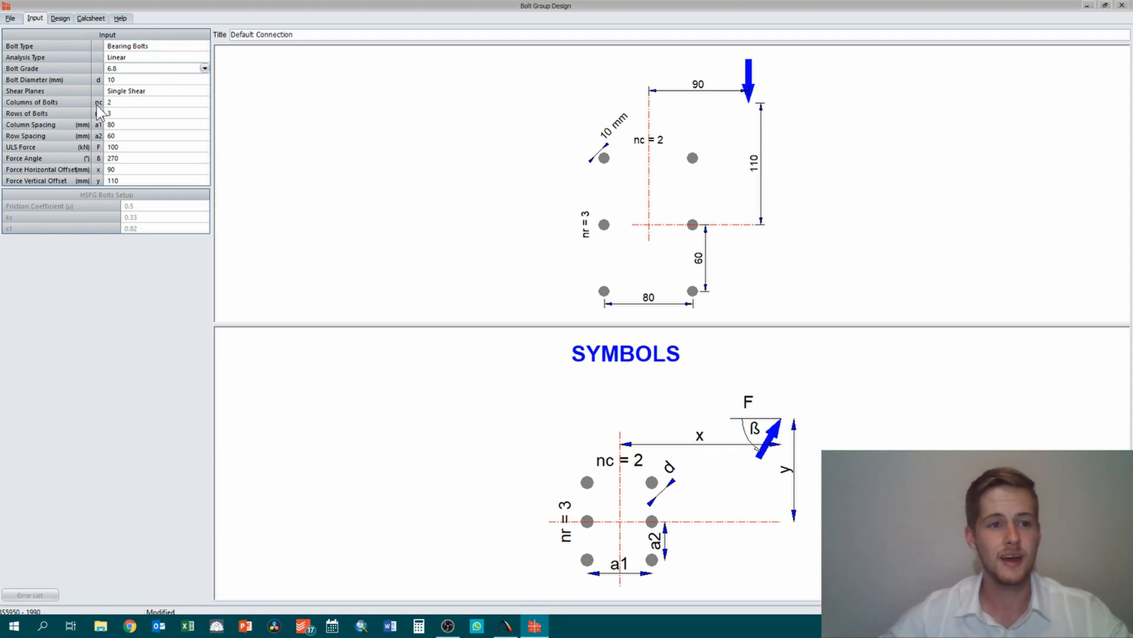
pyautogui.moveTo(124, 85)
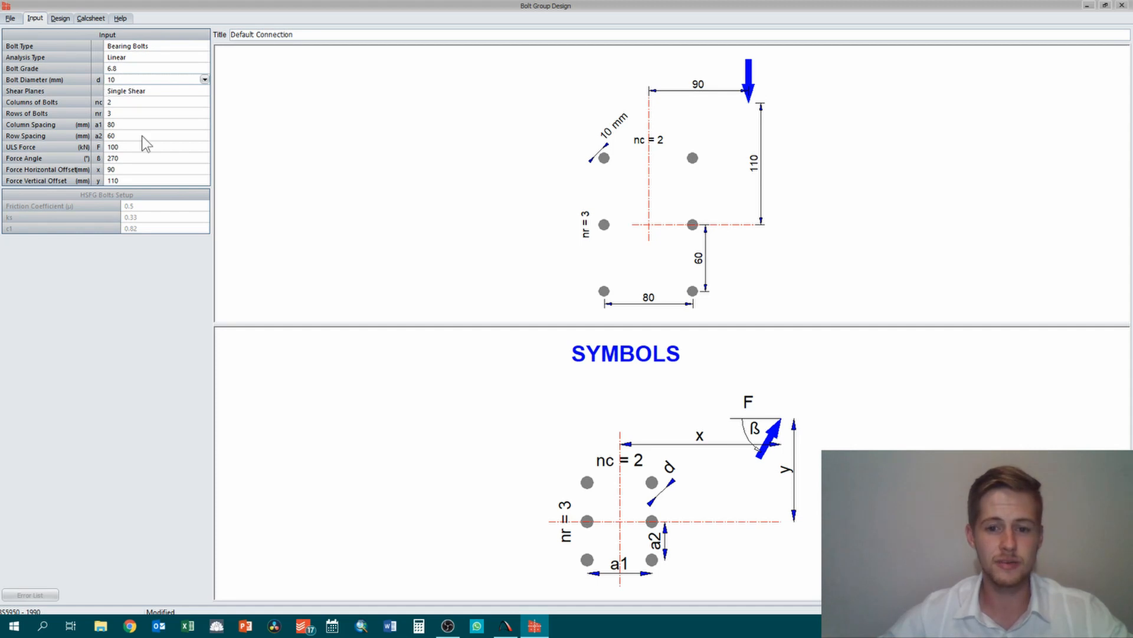
pyautogui.moveTo(672, 479)
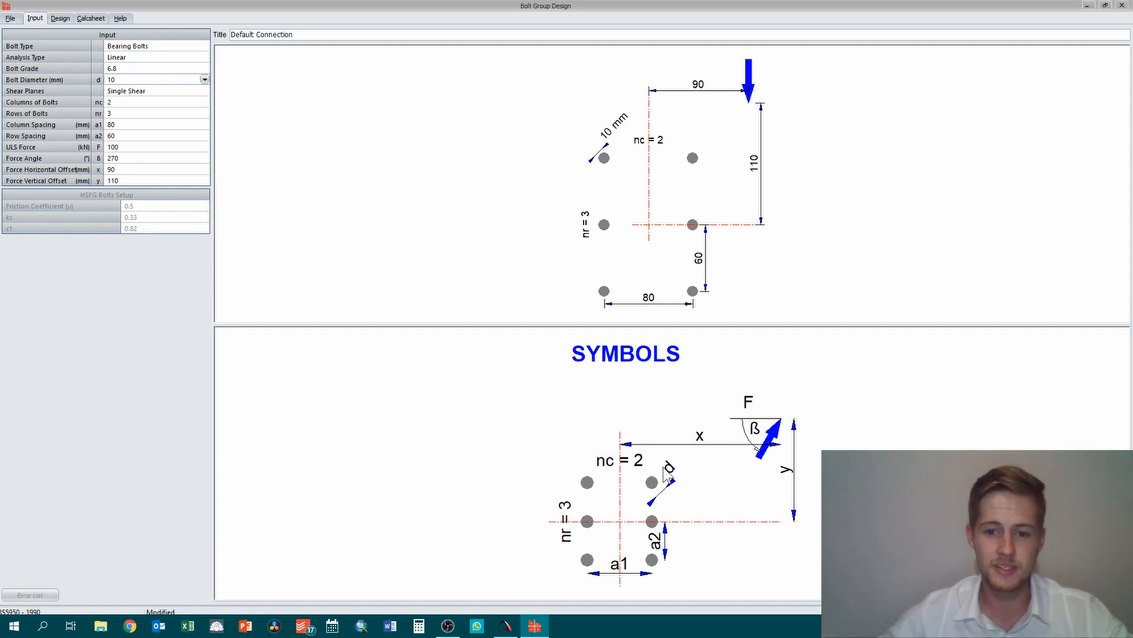
pyautogui.moveTo(673, 510)
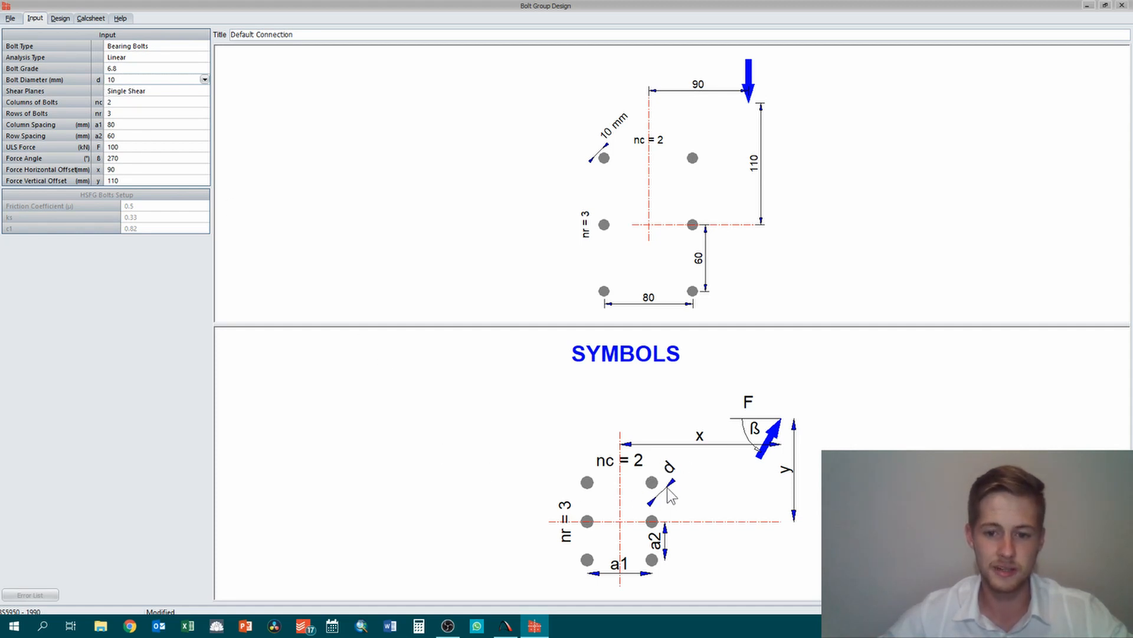
pyautogui.moveTo(596, 171)
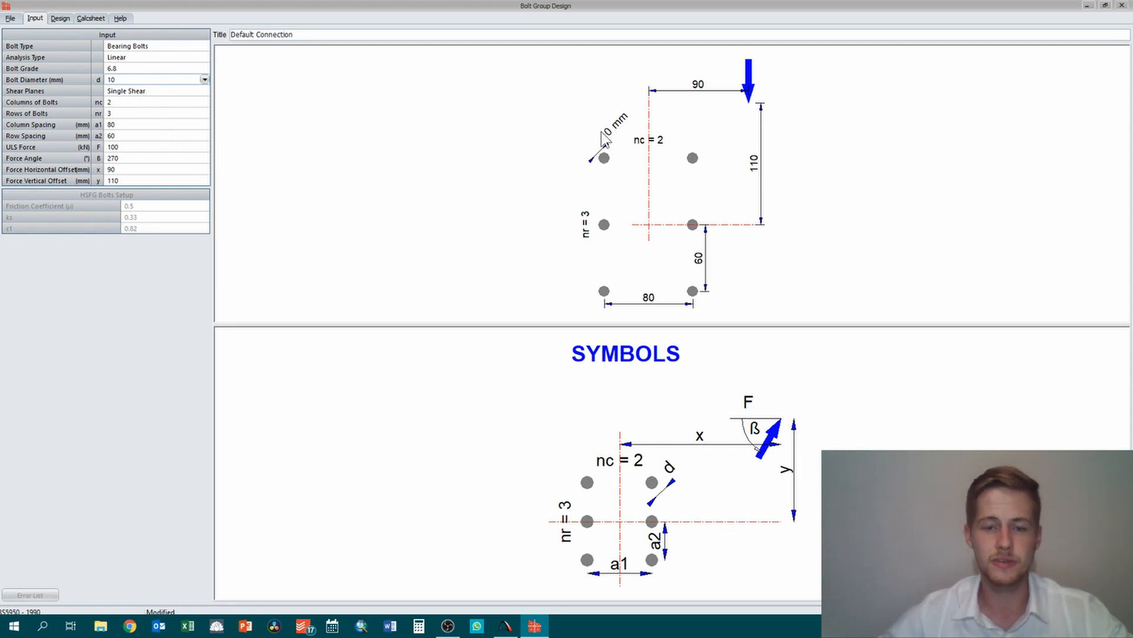
pyautogui.click(203, 79)
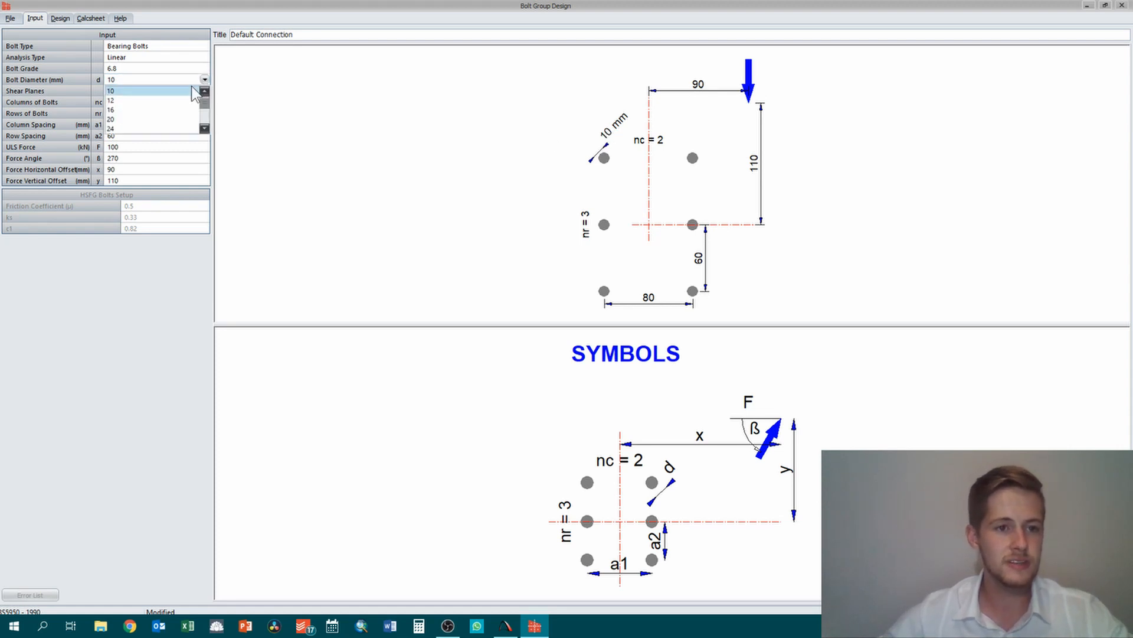
pyautogui.click(118, 102)
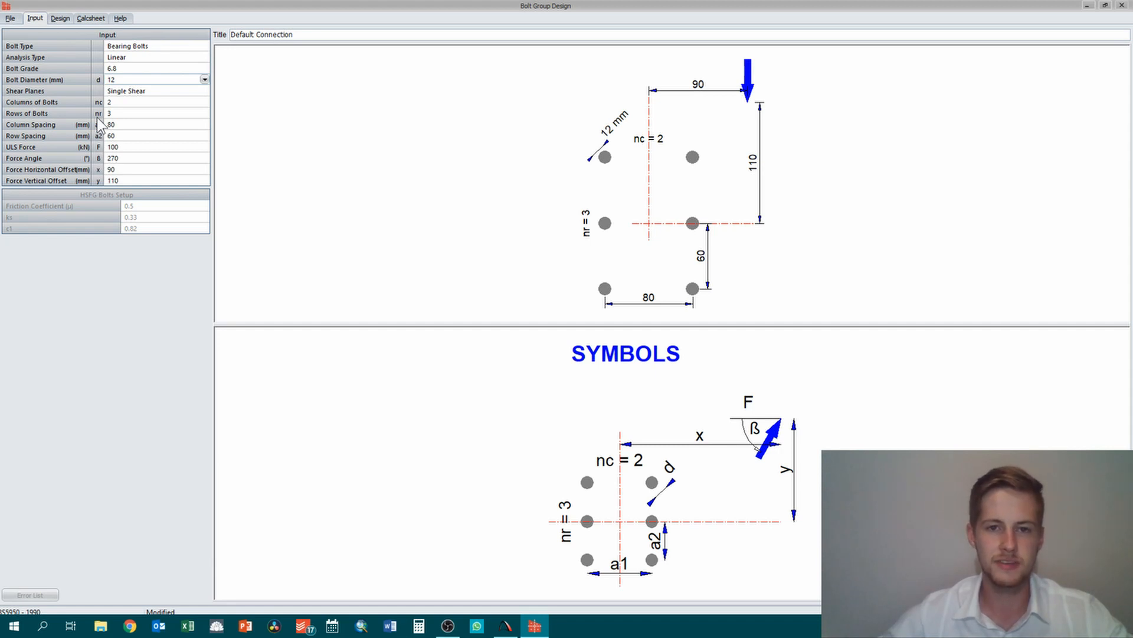
pyautogui.moveTo(257, 148)
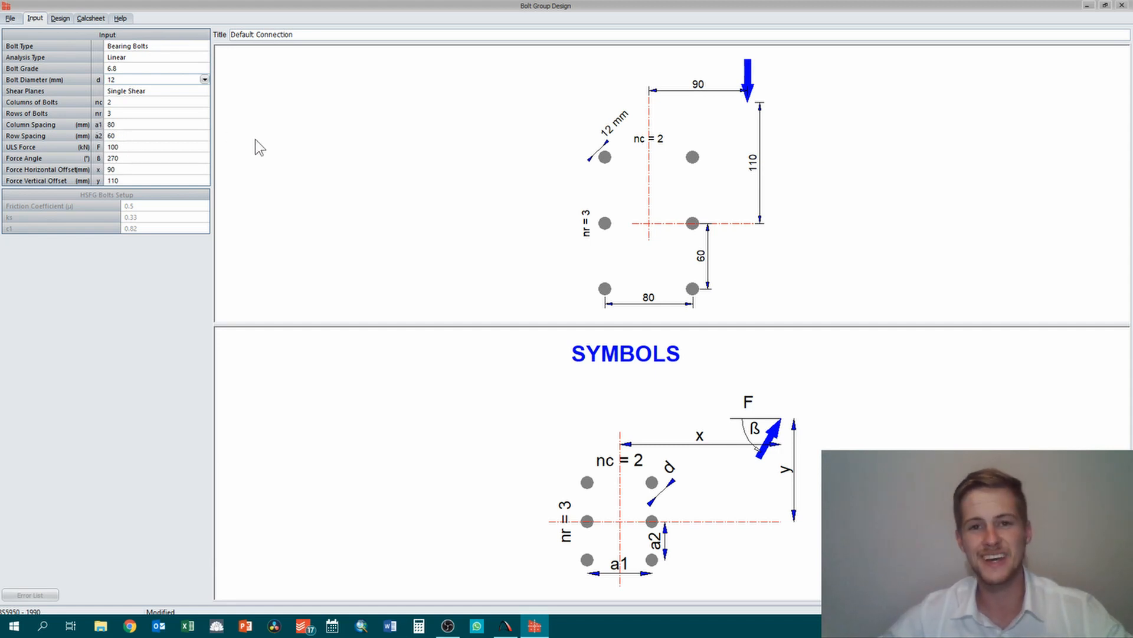
pyautogui.moveTo(279, 222)
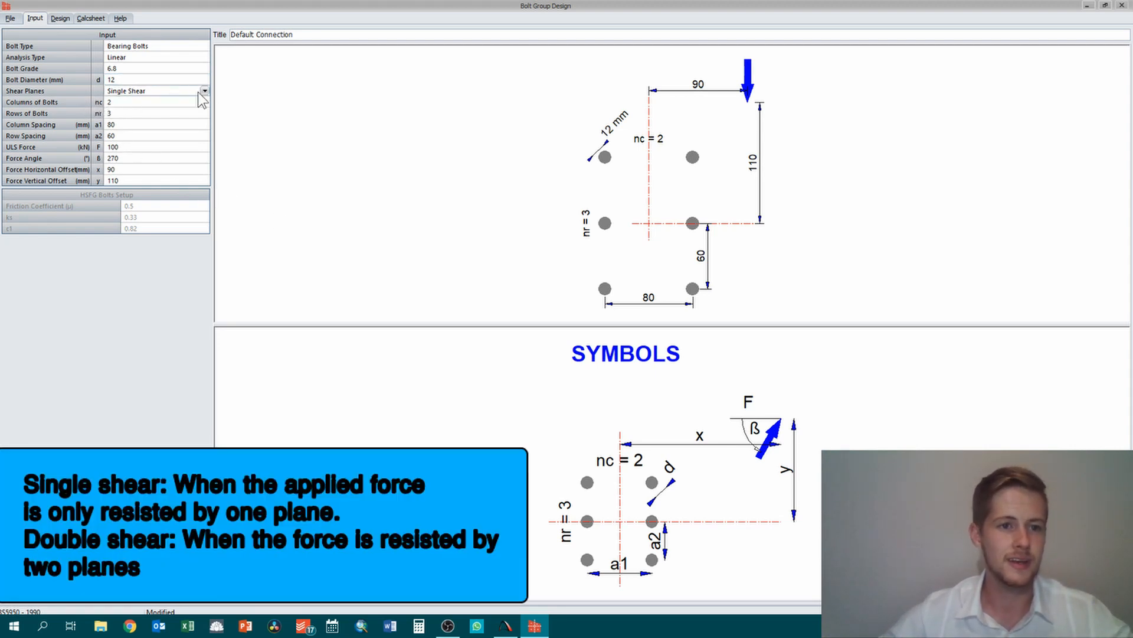
# Keep single shear and make the bolt group 4 columns by 4 rows
pyautogui.click(205, 89)
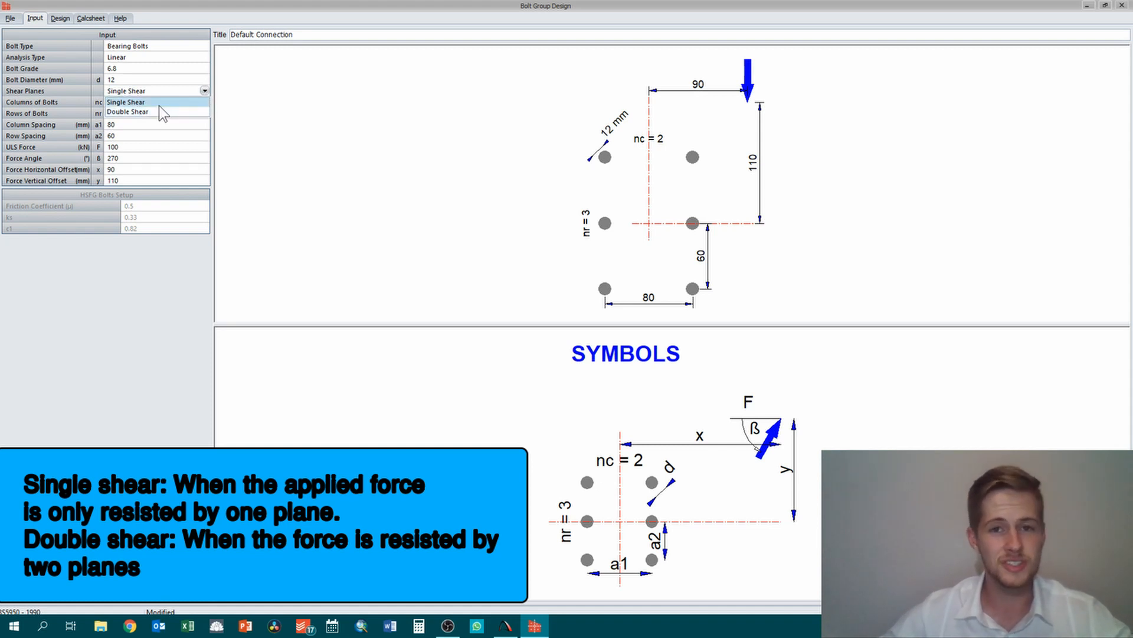
pyautogui.click(123, 101)
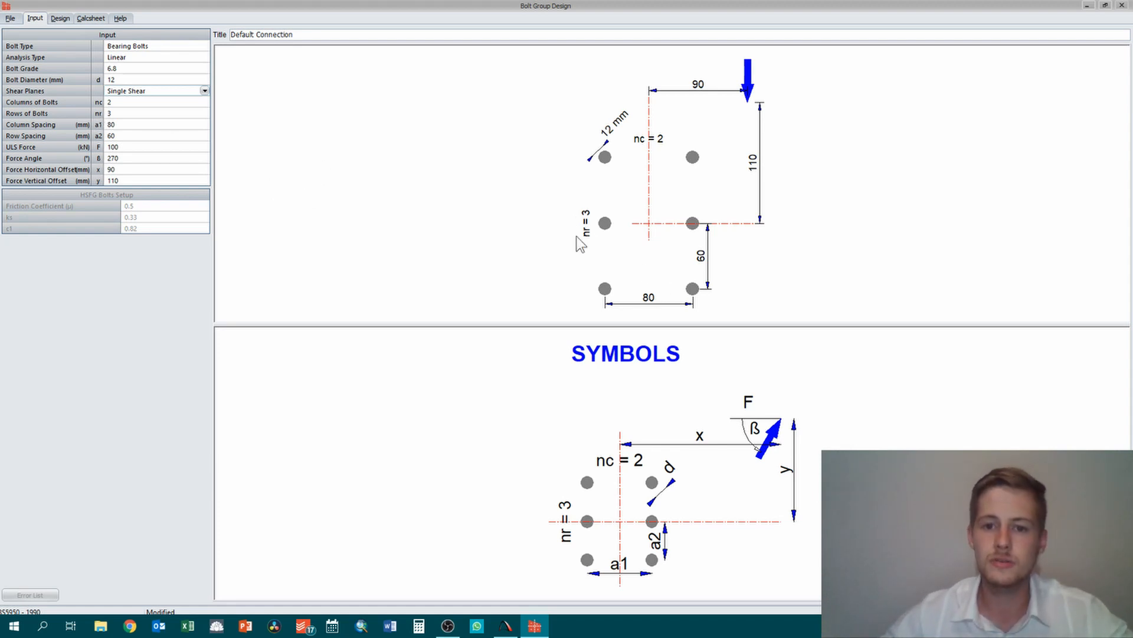
pyautogui.moveTo(644, 142)
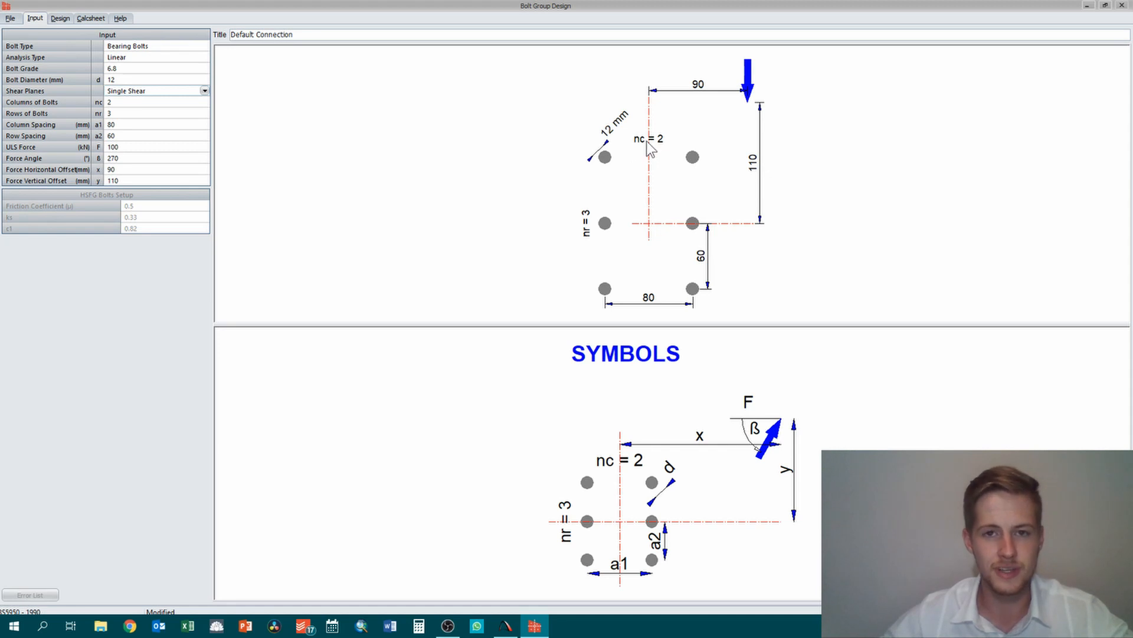
pyautogui.moveTo(632, 164)
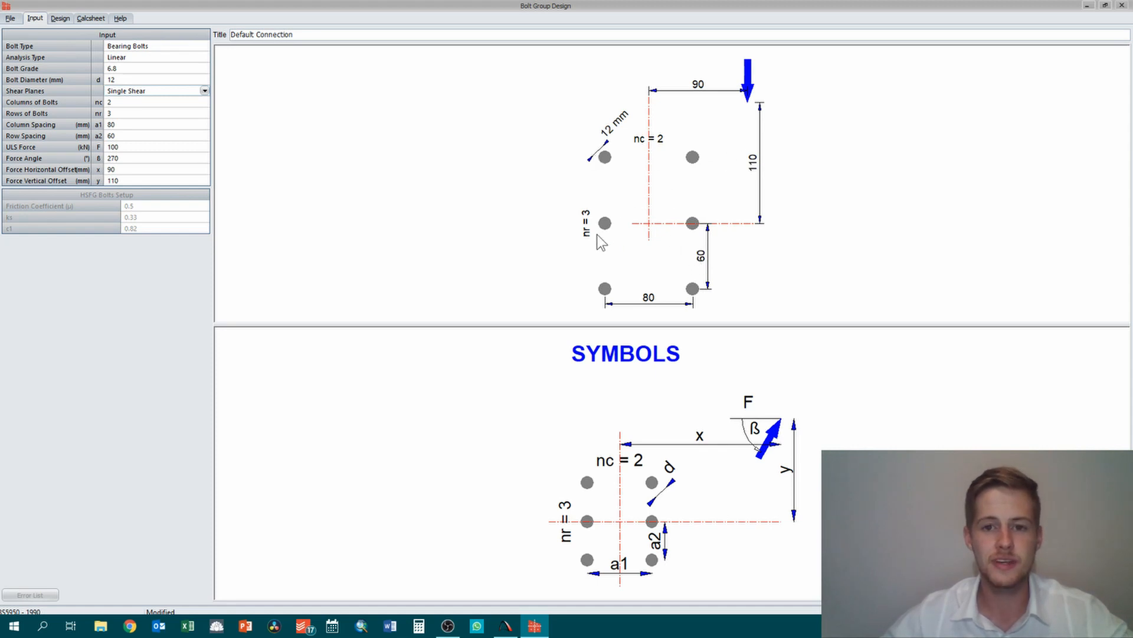
pyautogui.moveTo(293, 264)
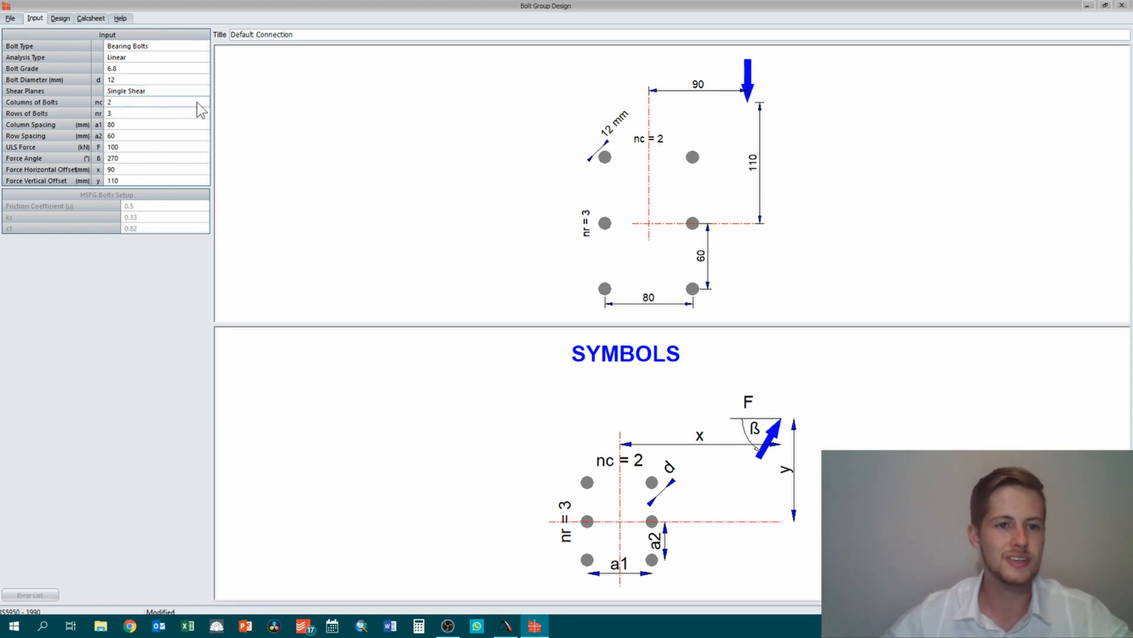
pyautogui.click(147, 101)
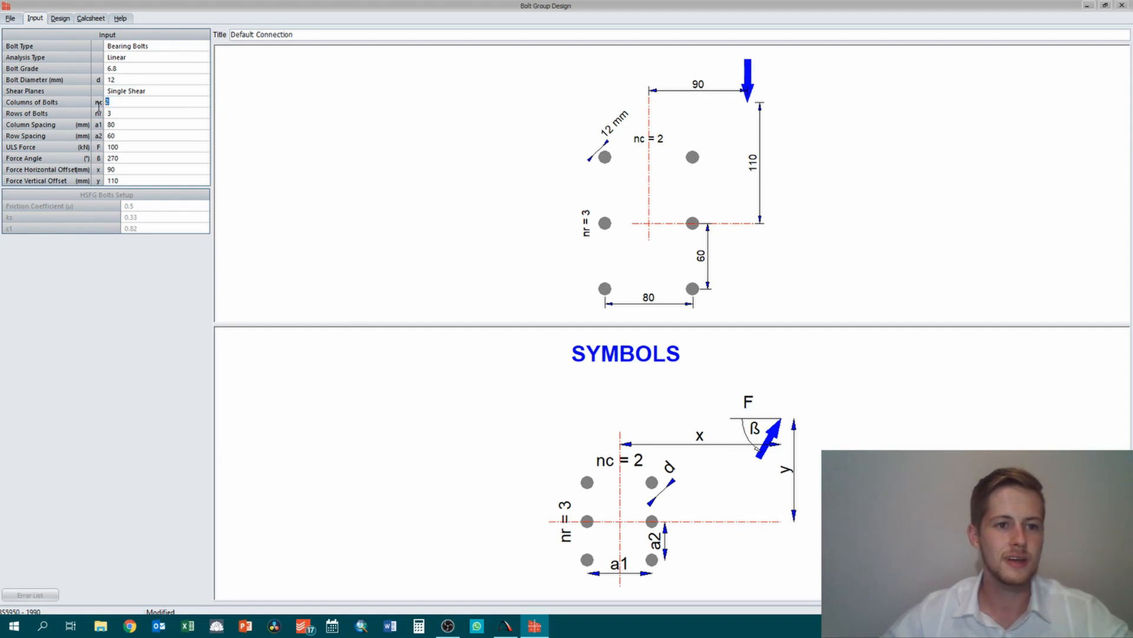
pyautogui.write('4')
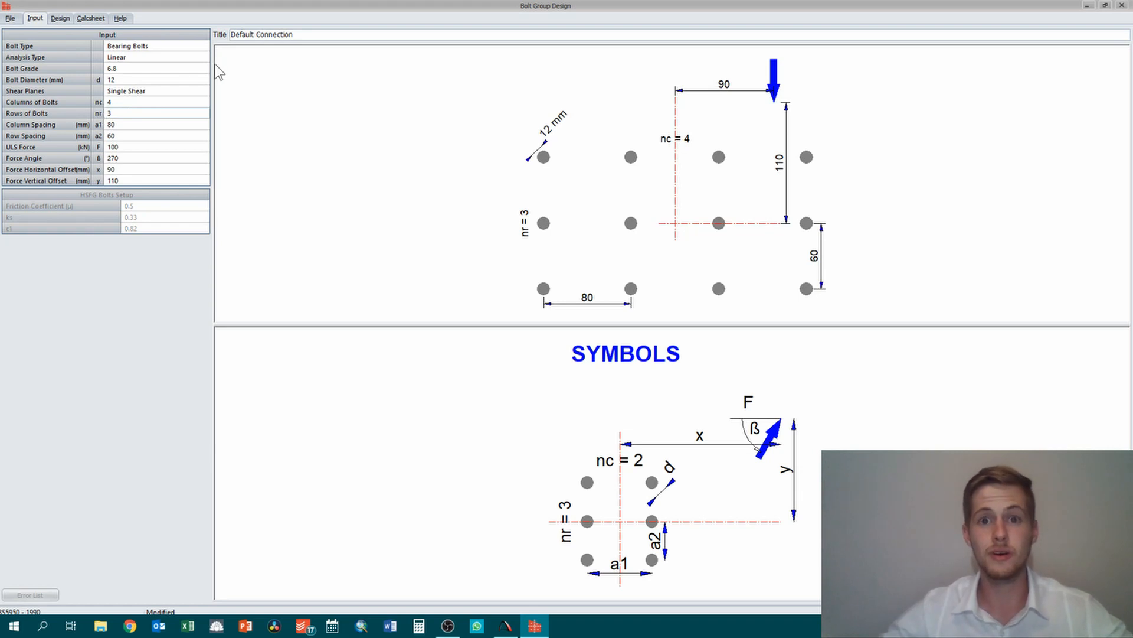
pyautogui.moveTo(799, 172)
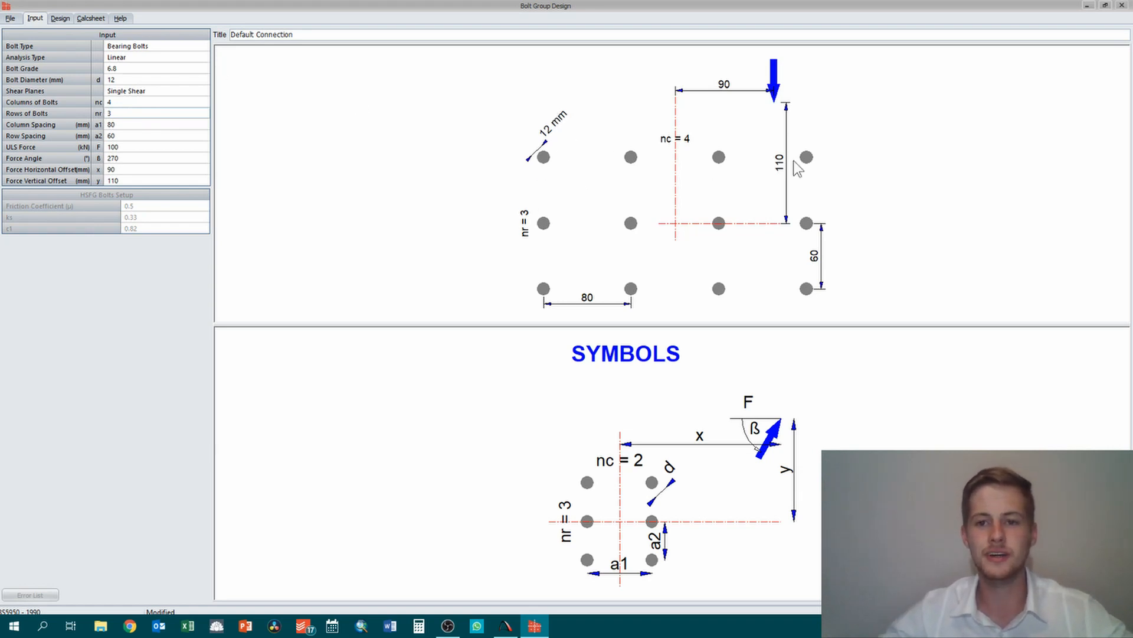
pyautogui.moveTo(756, 189)
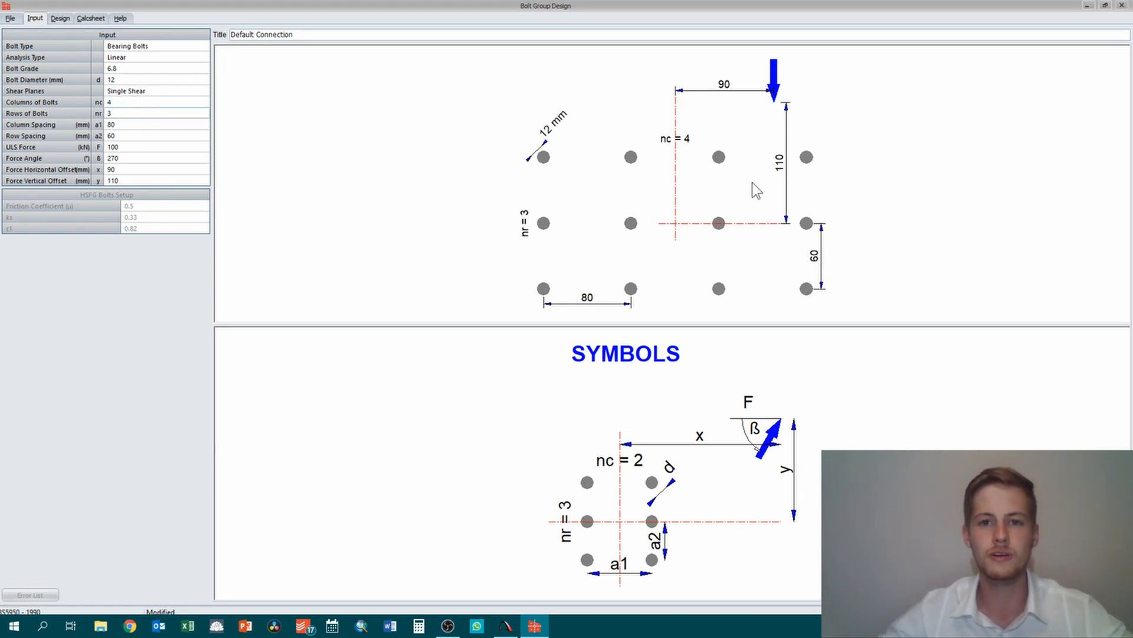
pyautogui.moveTo(257, 156)
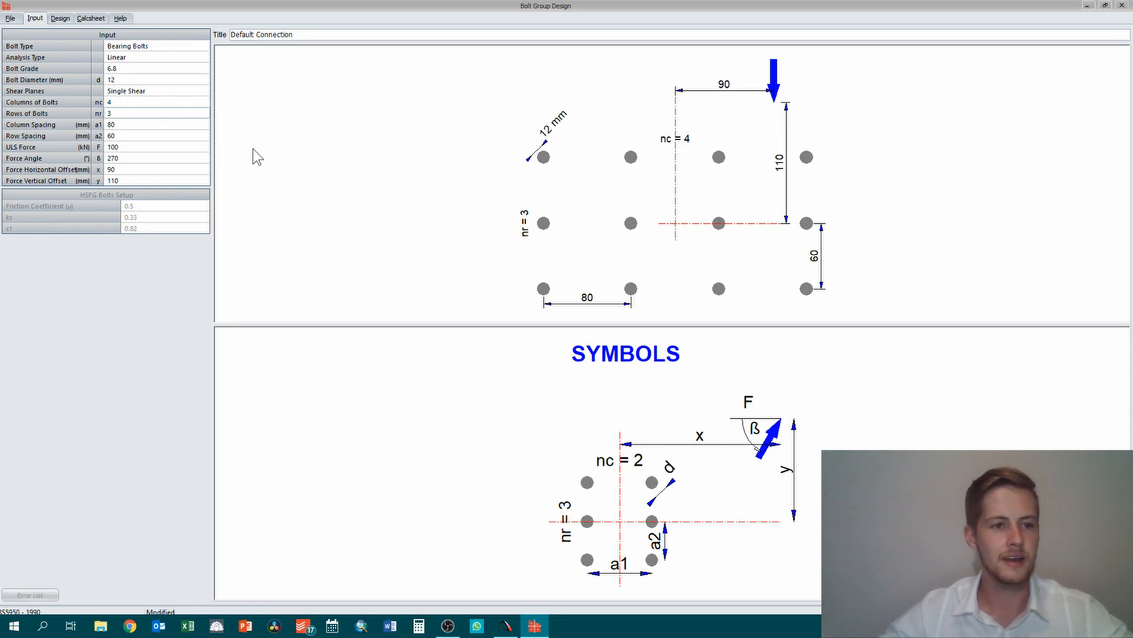
pyautogui.click(148, 113)
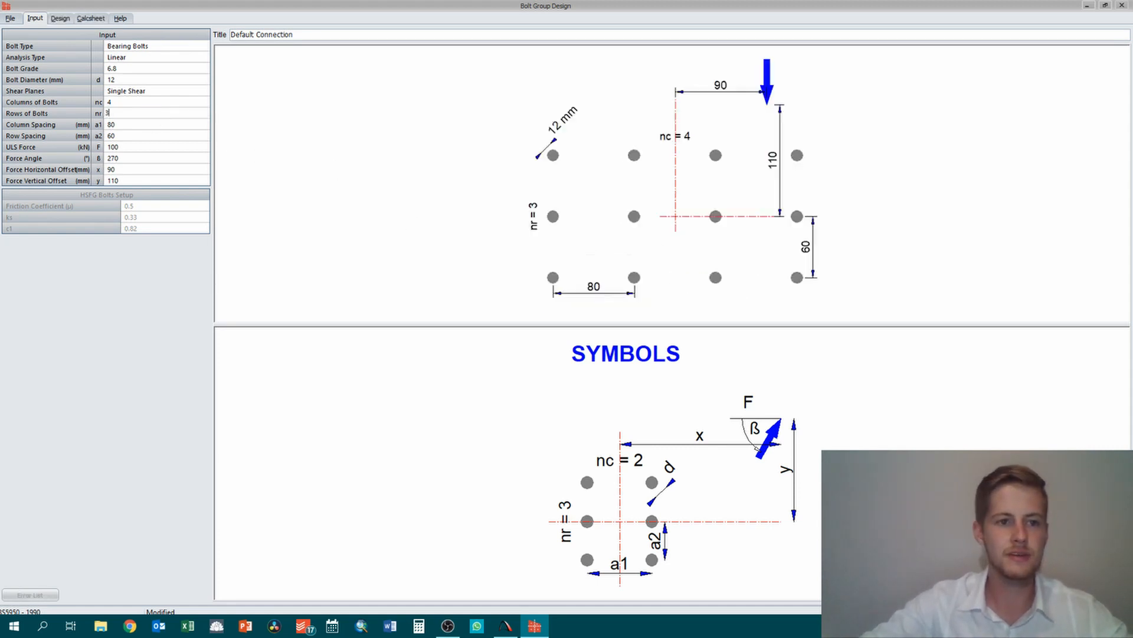
pyautogui.write('4')
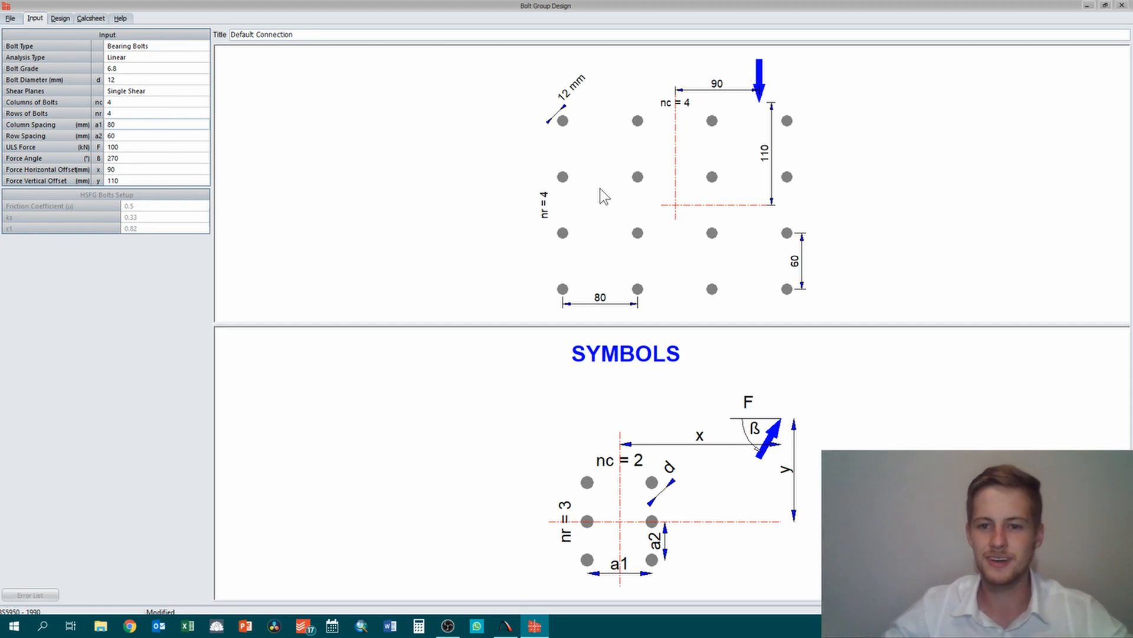
pyautogui.moveTo(760, 186)
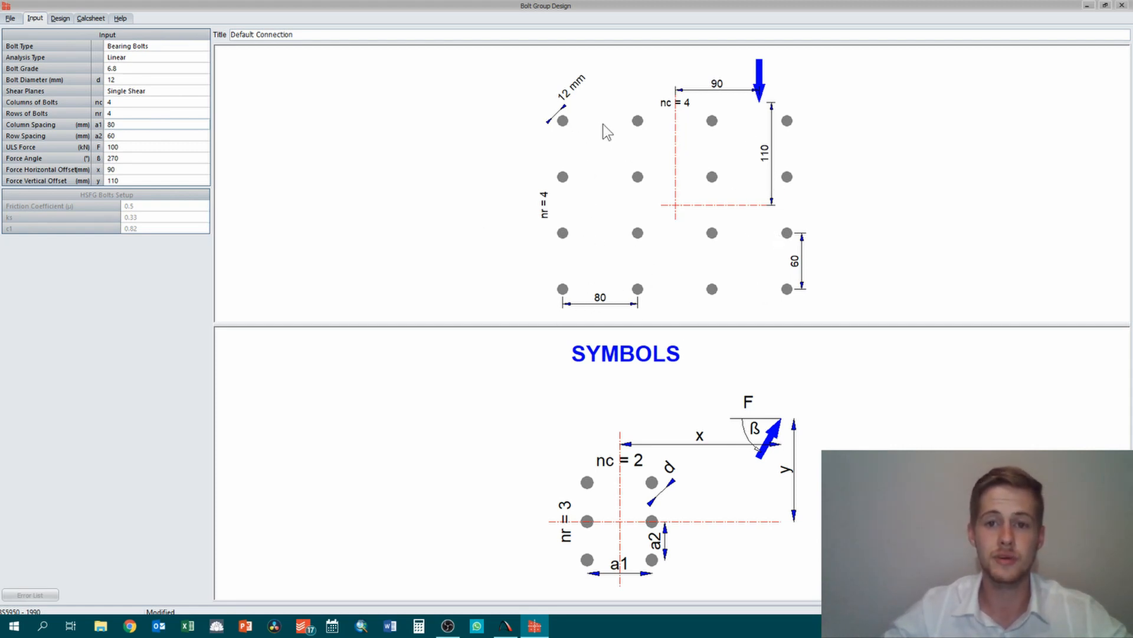
pyautogui.moveTo(281, 208)
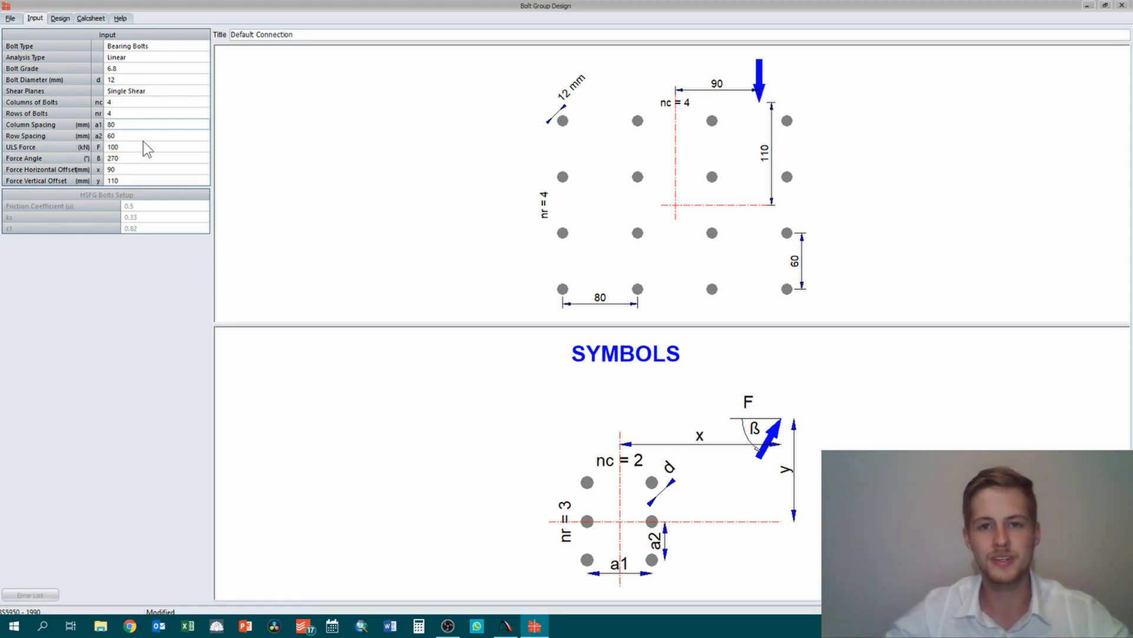
pyautogui.moveTo(643, 307)
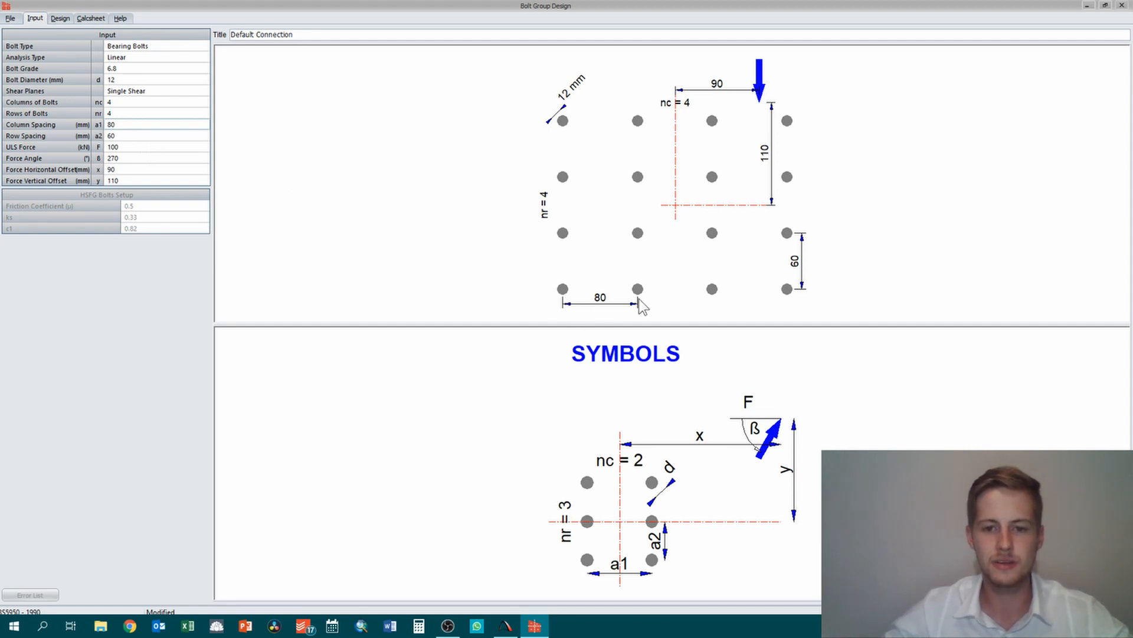
pyautogui.moveTo(790, 277)
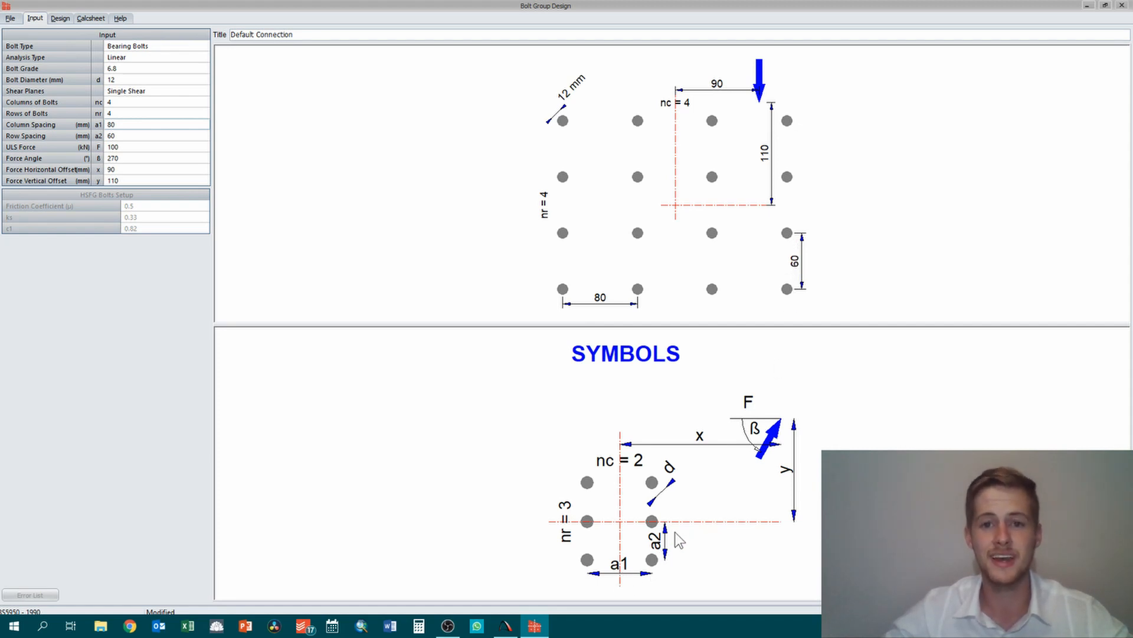
pyautogui.moveTo(163, 251)
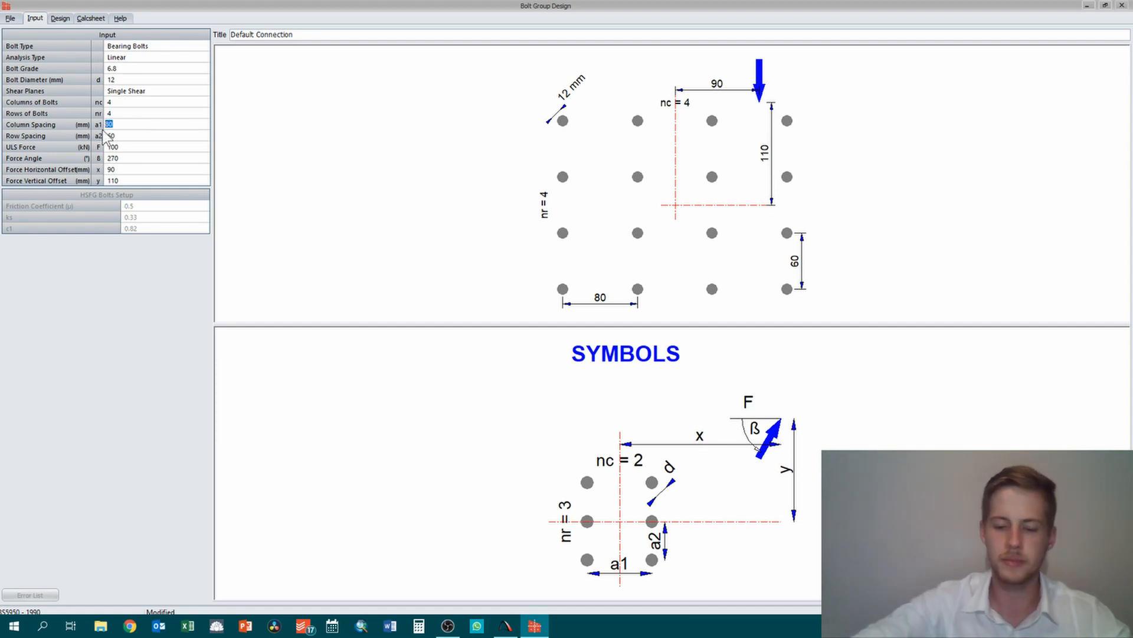
# Set column spacing to 100 mm and row spacing to 80 mm
pyautogui.write('100')
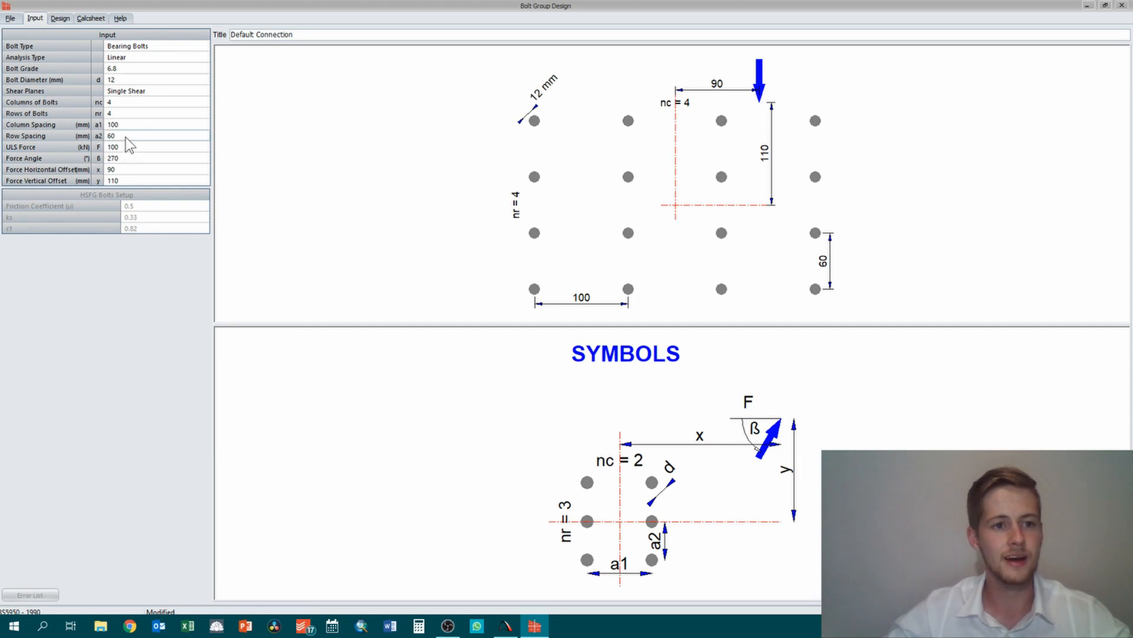
pyautogui.click(109, 136)
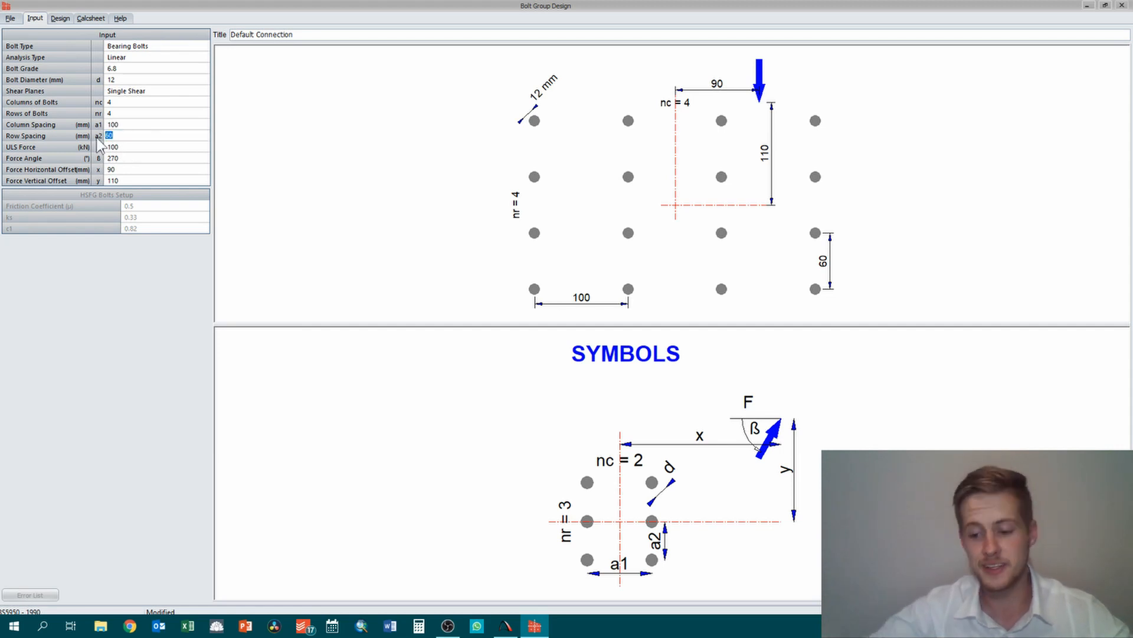
pyautogui.write('80')
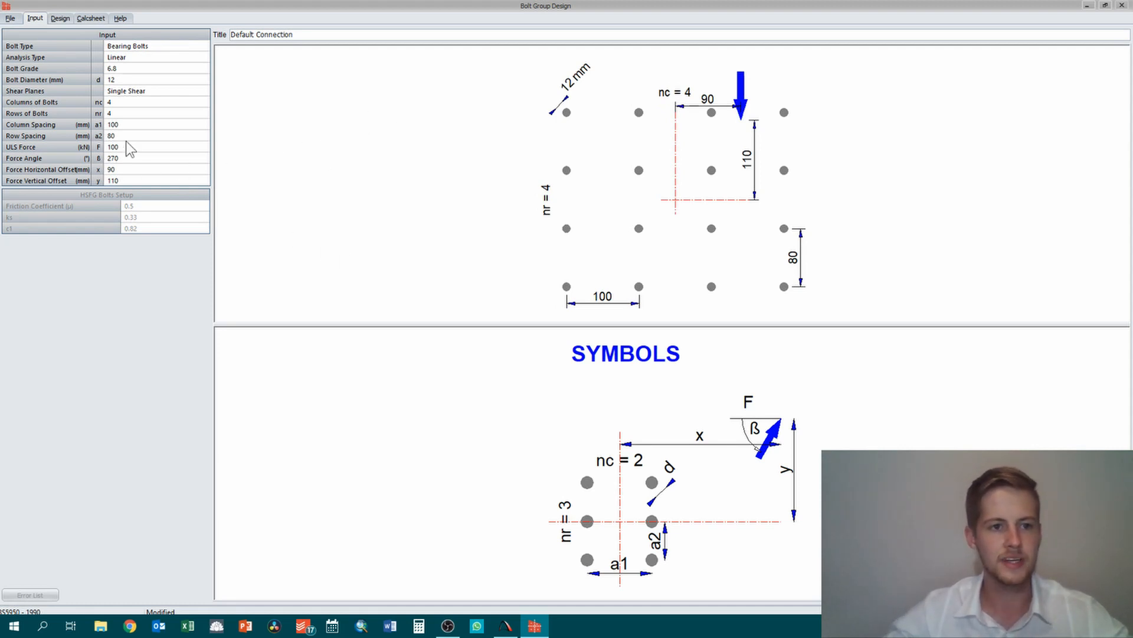
pyautogui.moveTo(59, 162)
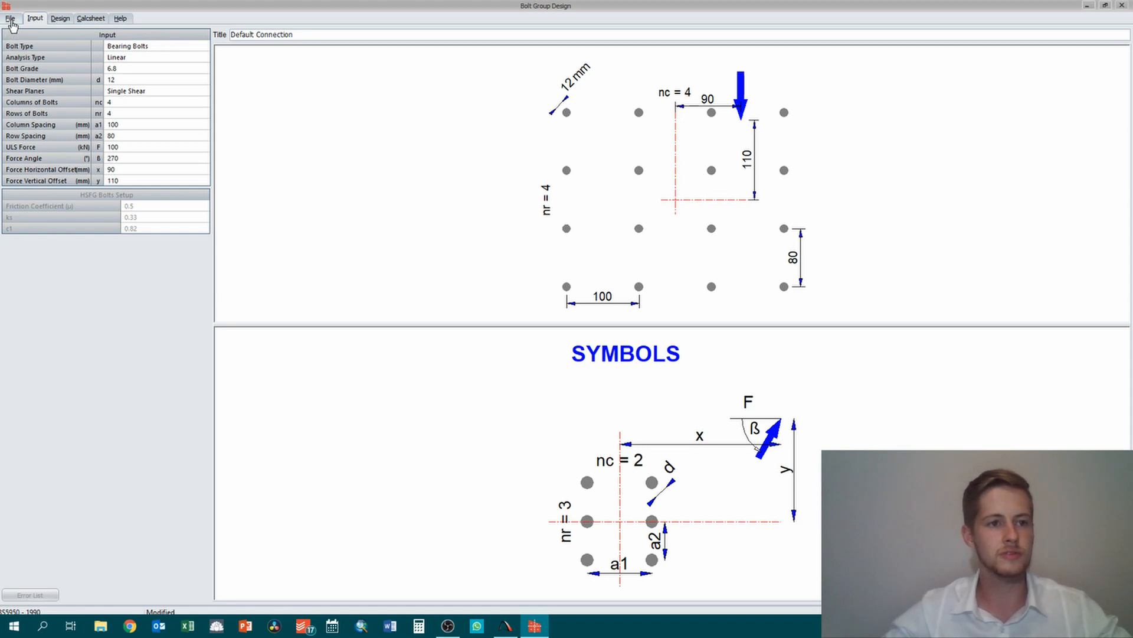
pyautogui.click(16, 19)
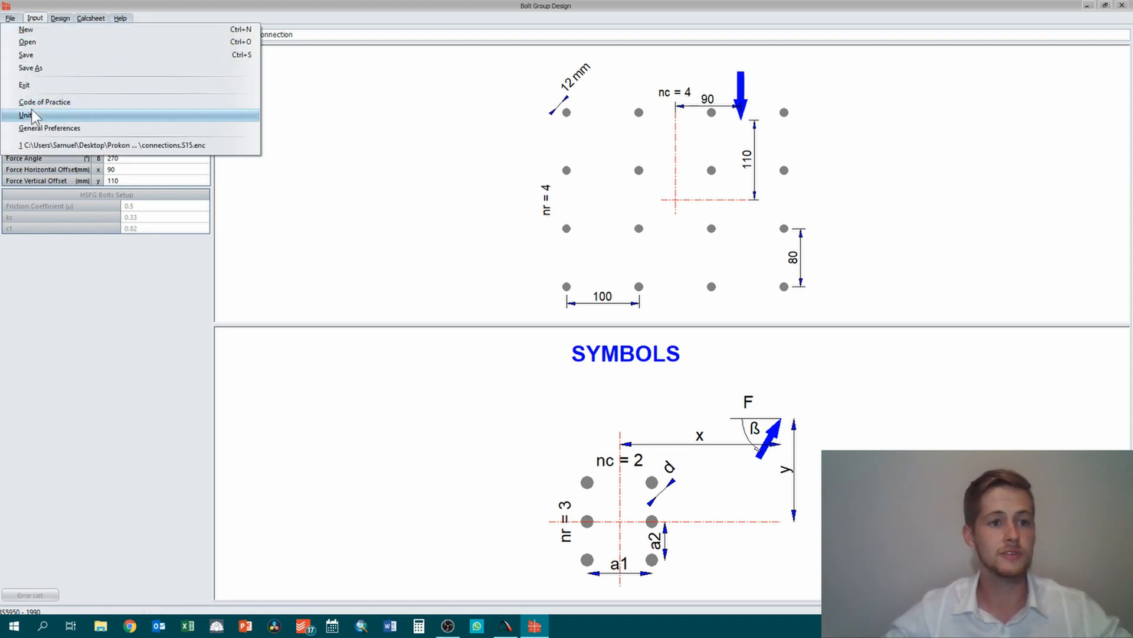
pyautogui.click(22, 112)
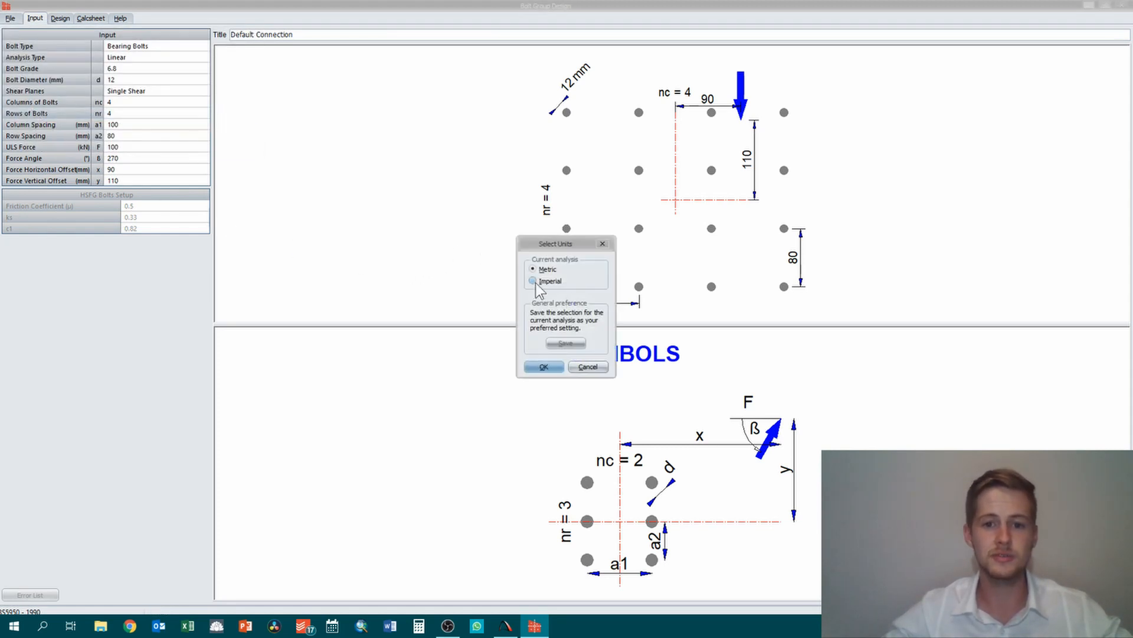
pyautogui.click(533, 281)
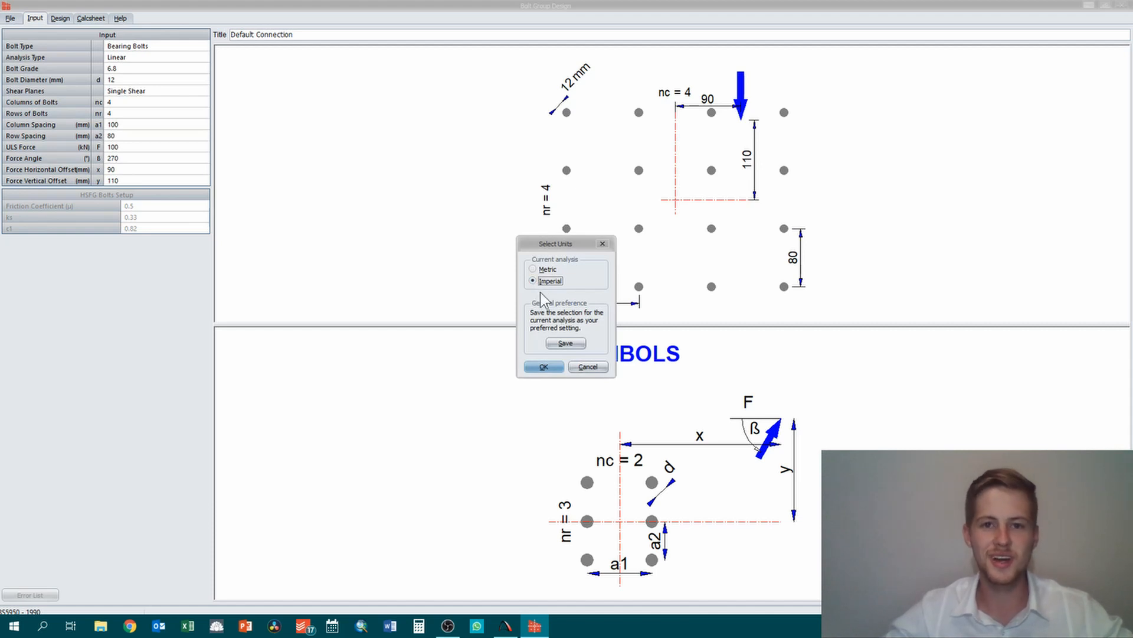
pyautogui.click(531, 269)
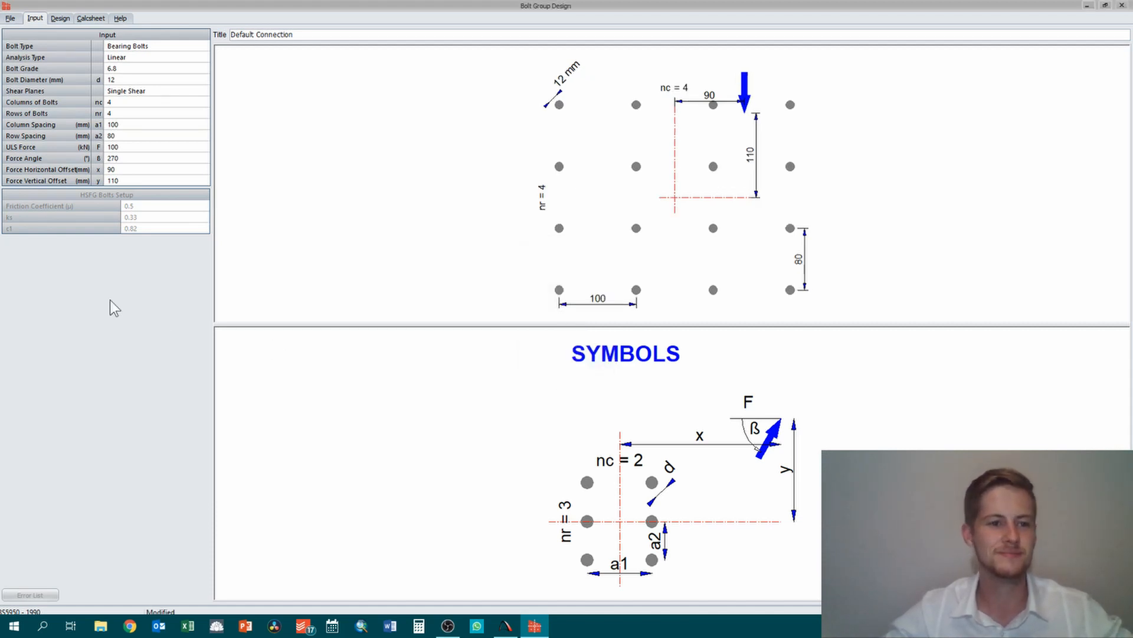
pyautogui.moveTo(102, 144)
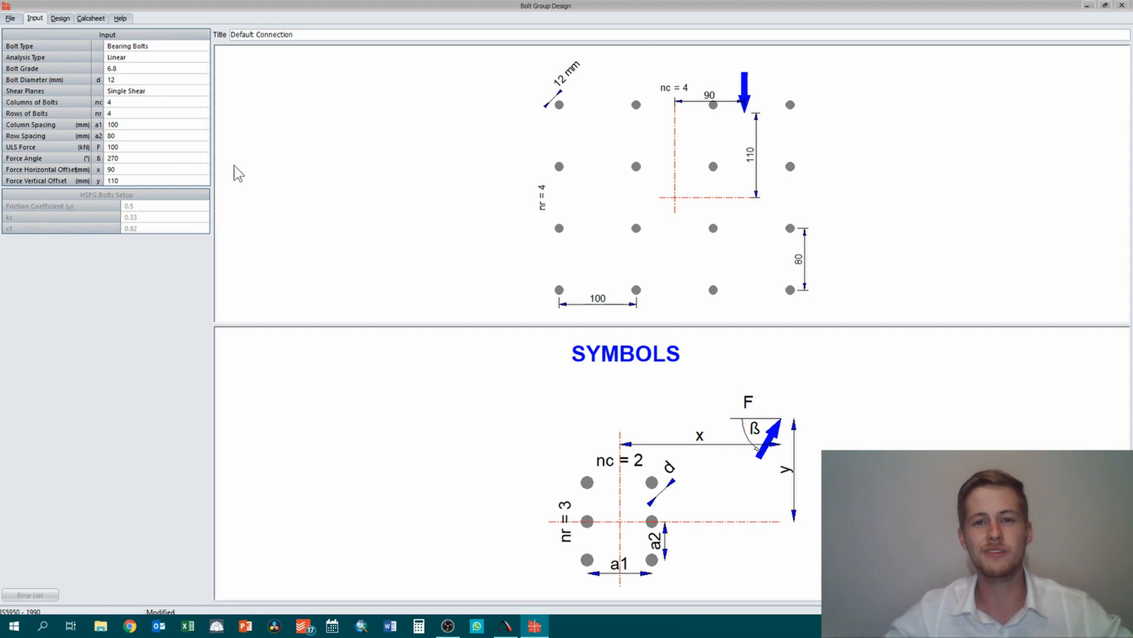
pyautogui.moveTo(239, 211)
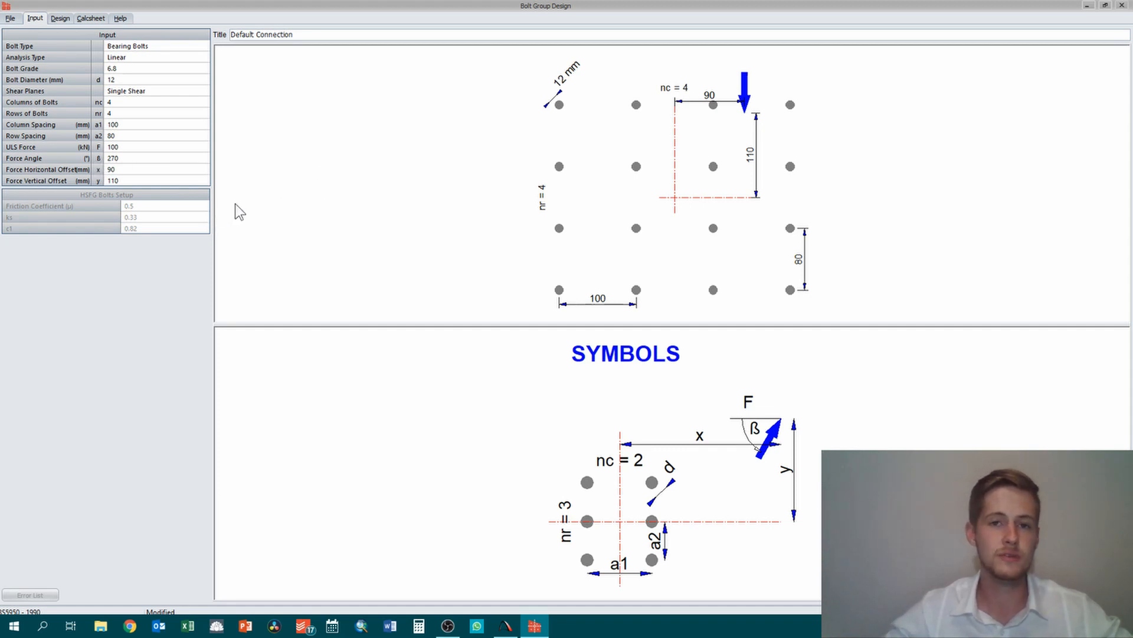
pyautogui.moveTo(694, 161)
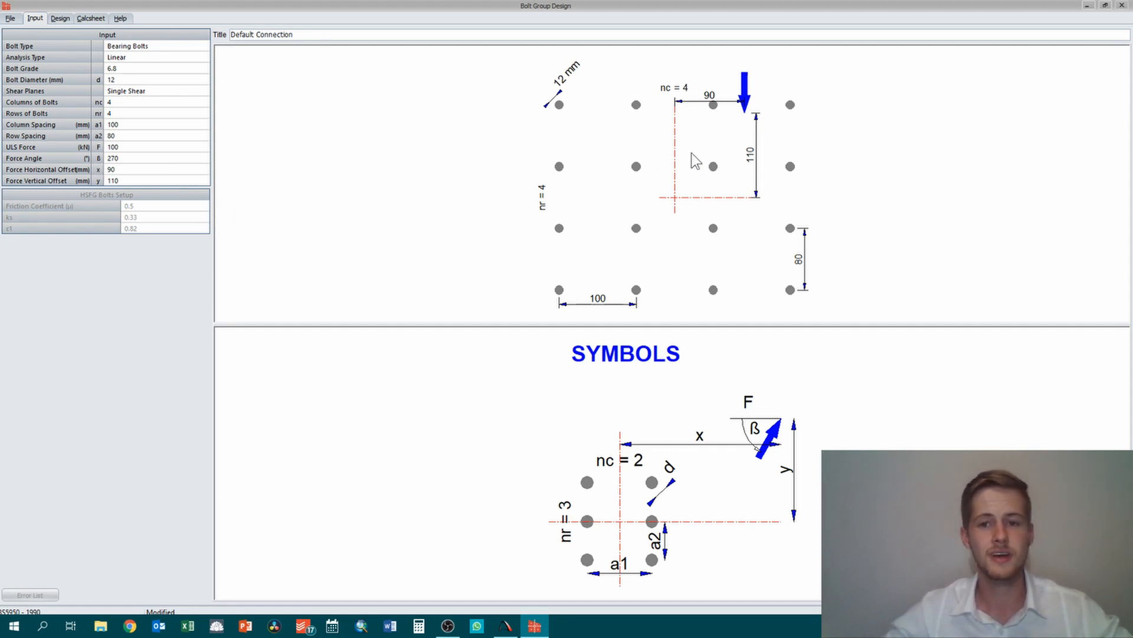
pyautogui.moveTo(746, 129)
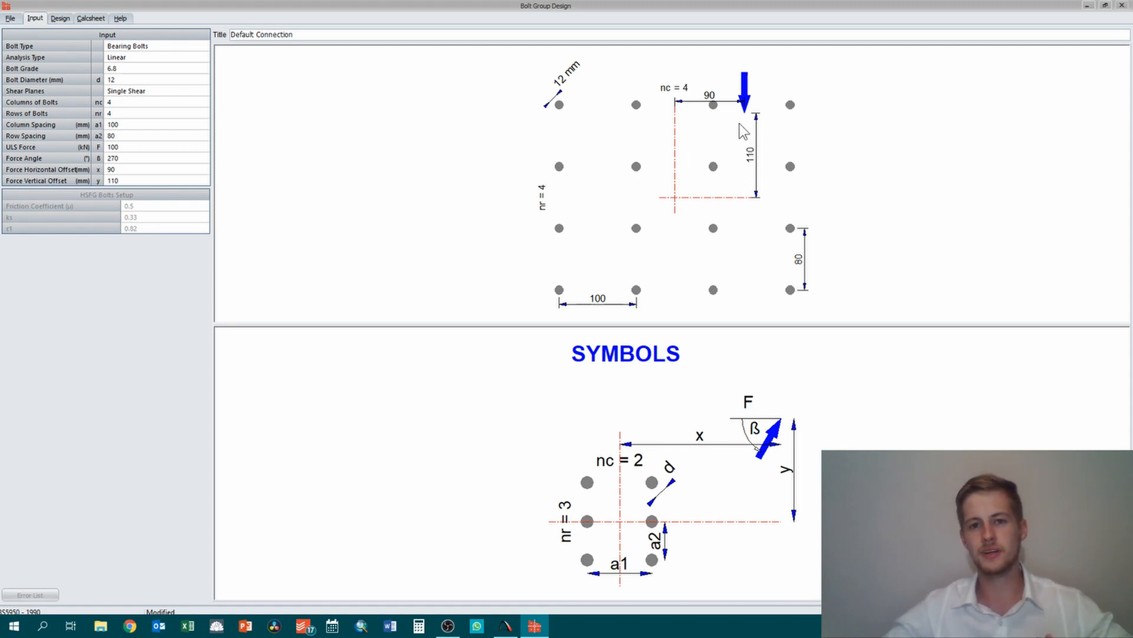
pyautogui.moveTo(673, 210)
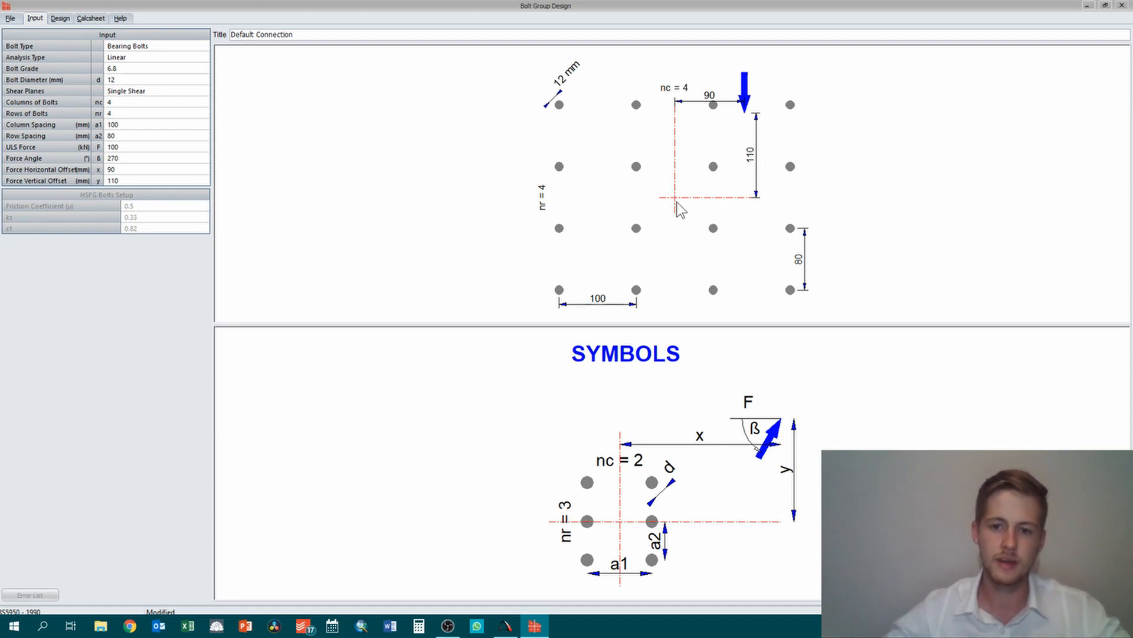
pyautogui.moveTo(682, 156)
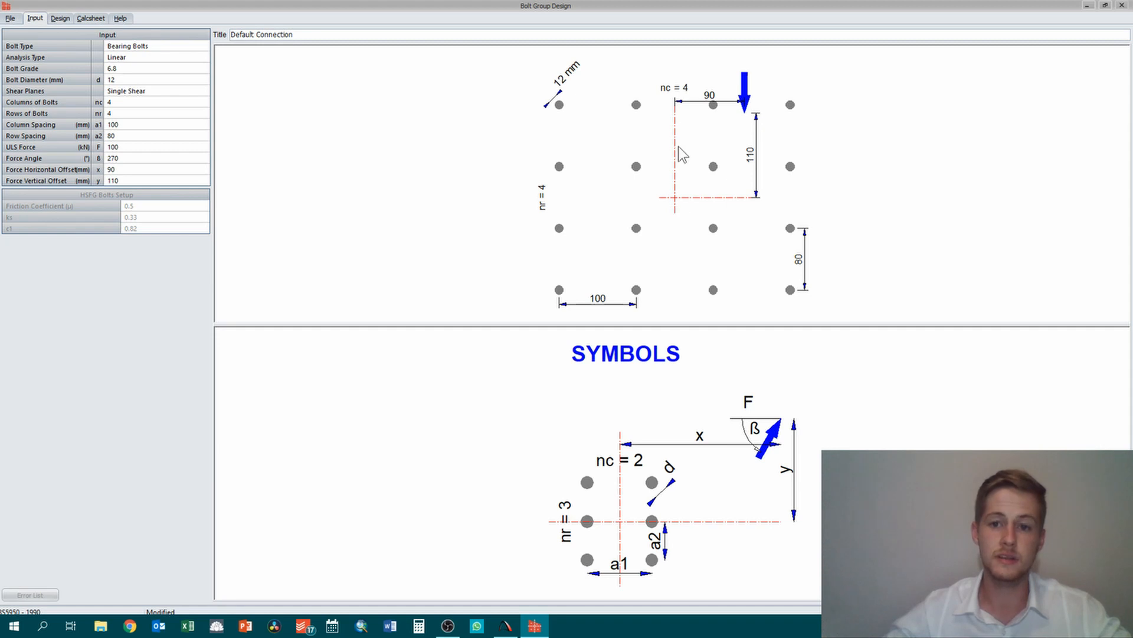
pyautogui.moveTo(680, 203)
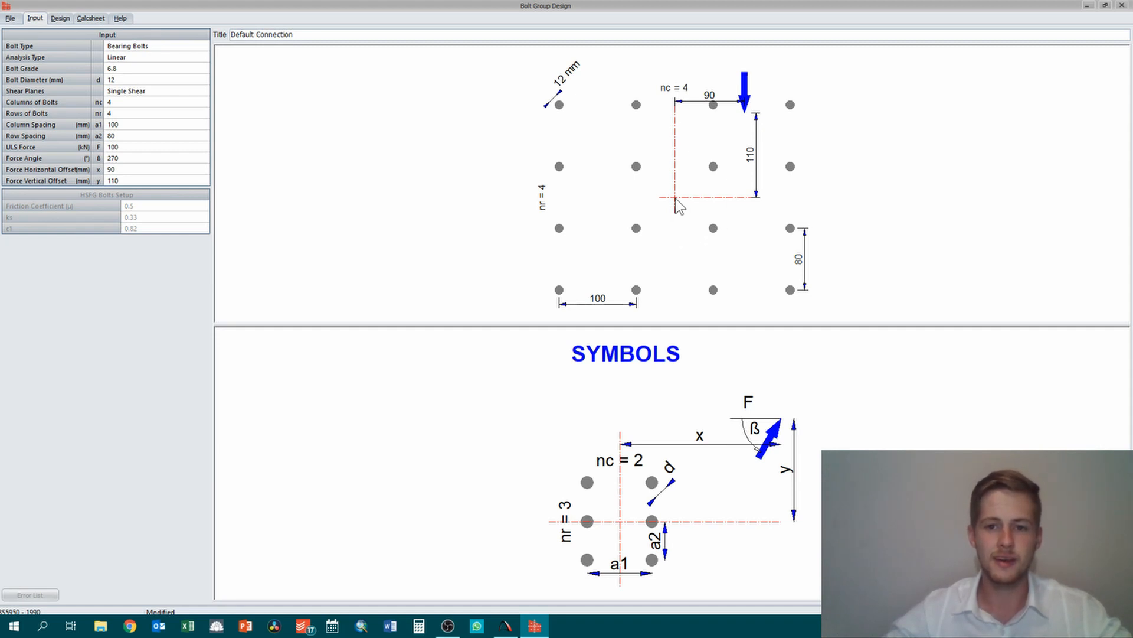
pyautogui.moveTo(745, 121)
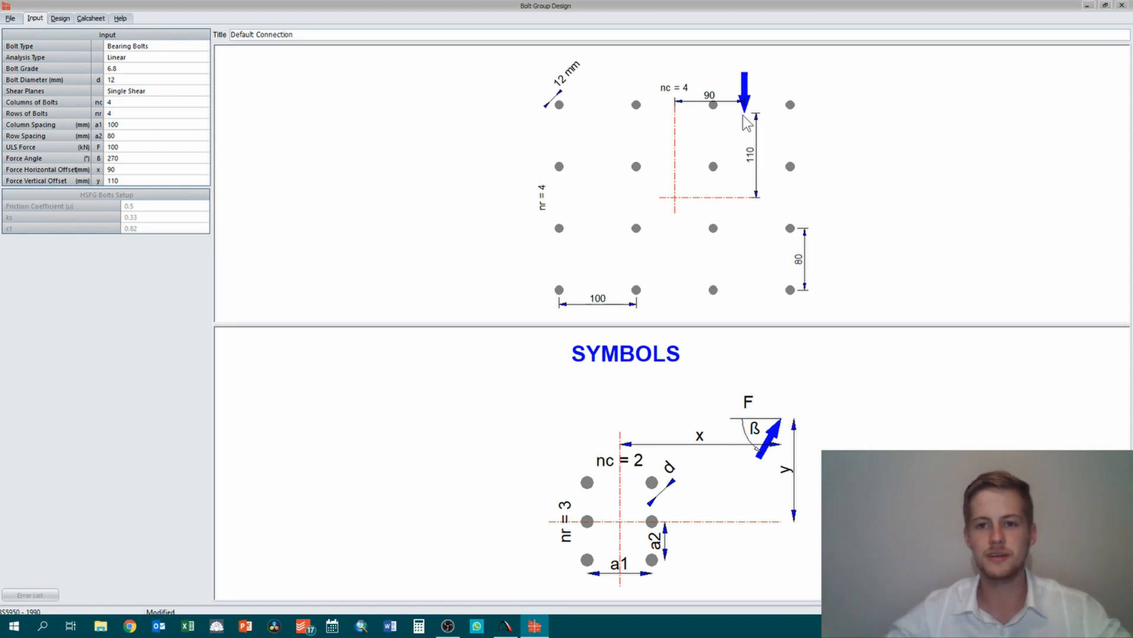
pyautogui.moveTo(677, 208)
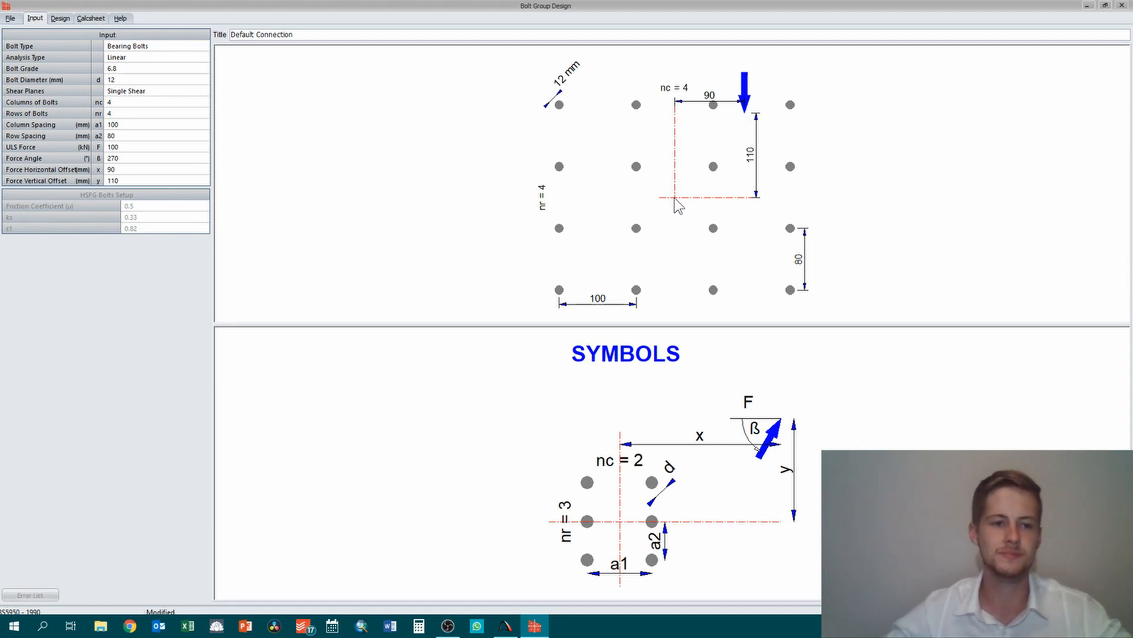
pyautogui.moveTo(145, 156)
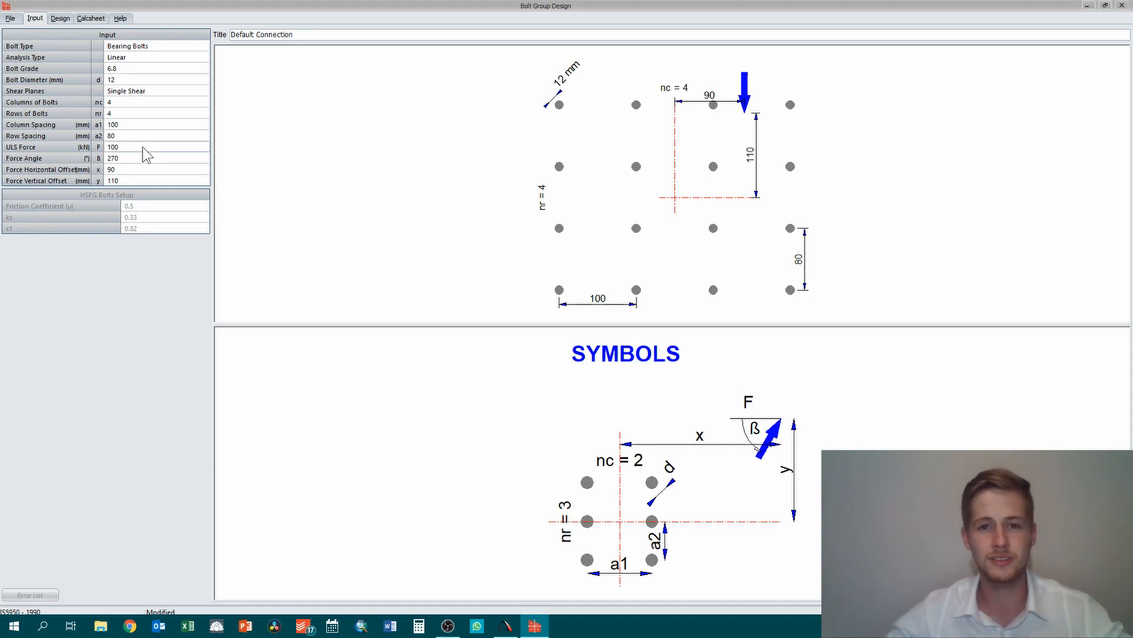
# Raise the ULS force on the bolt group from 100 to 250 kN
pyautogui.click(147, 146)
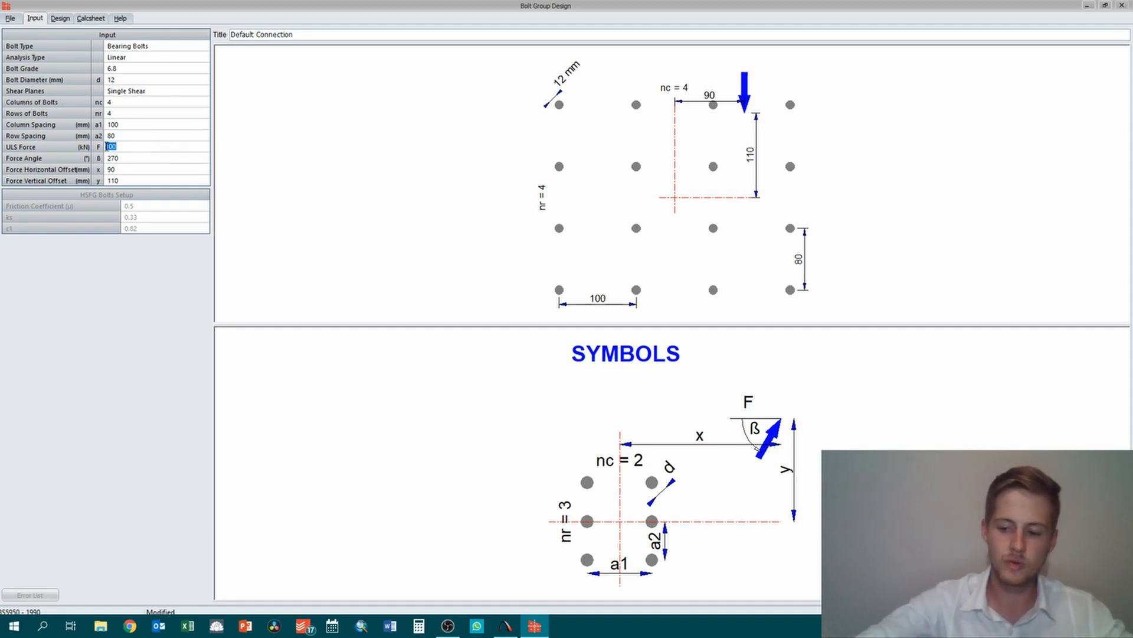
pyautogui.write('250')
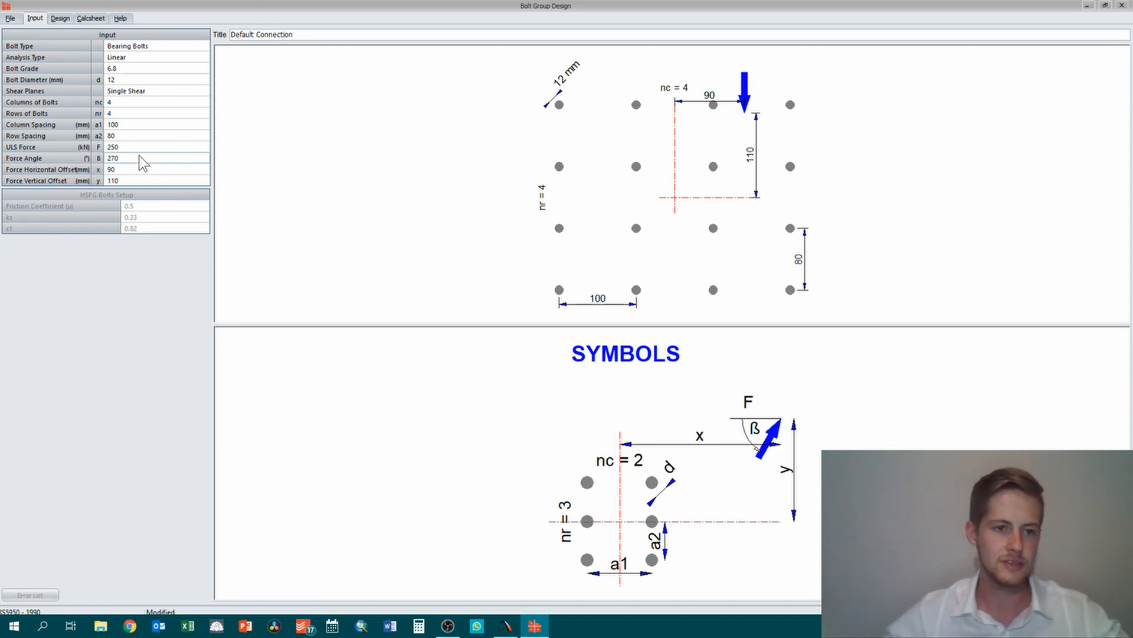
# Try several force angles and settle on 45°, arrow pointing up to the right
pyautogui.click(135, 158)
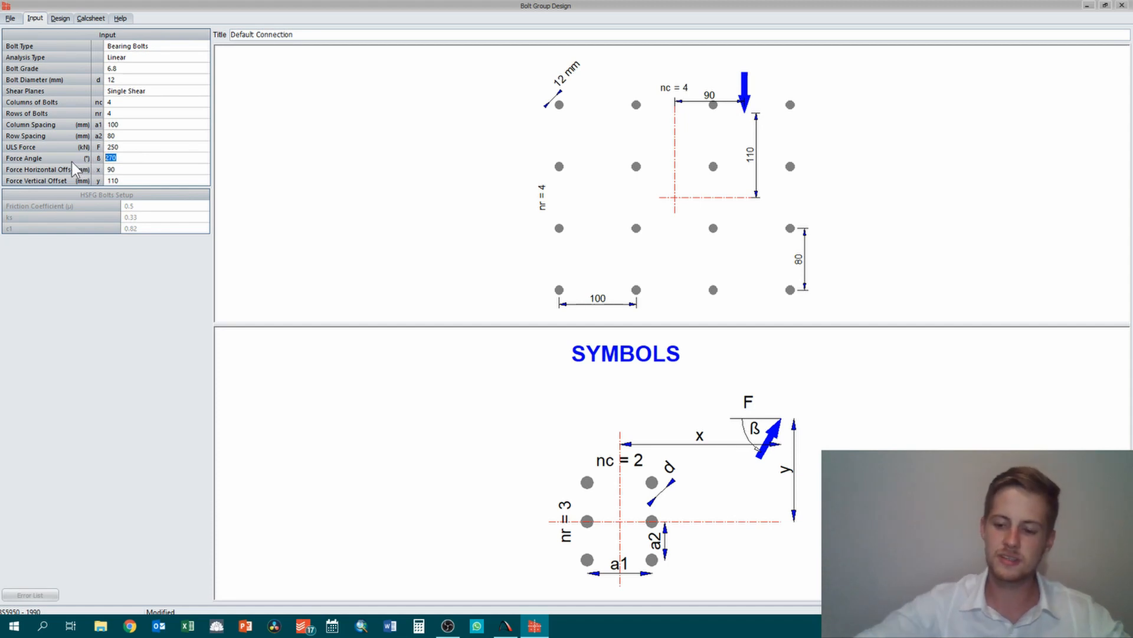
pyautogui.write('45')
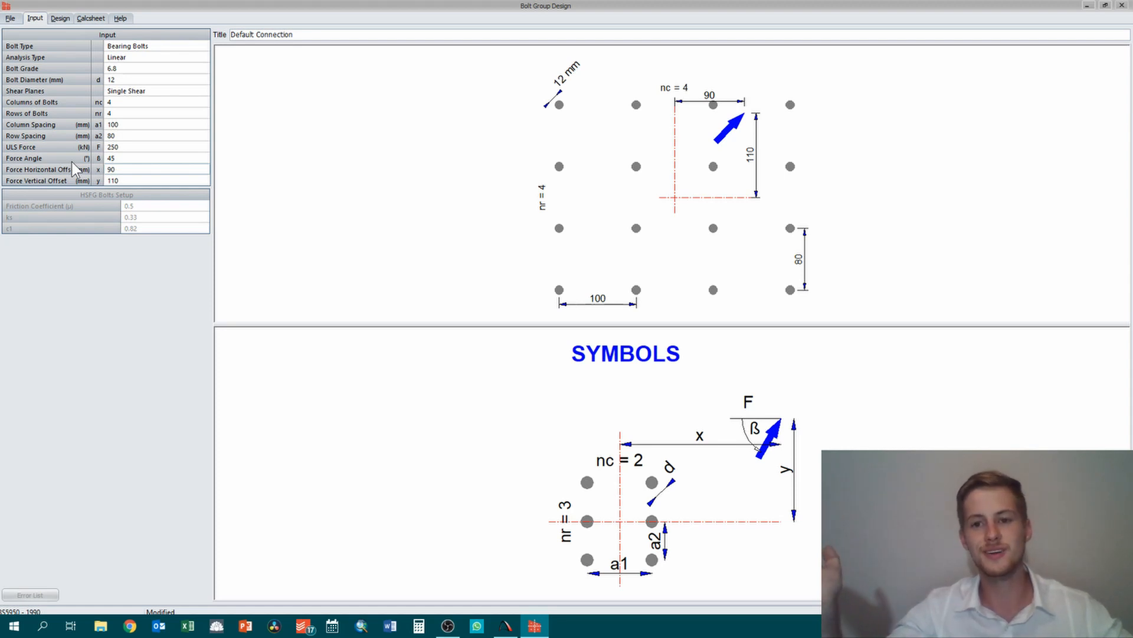
pyautogui.moveTo(81, 152)
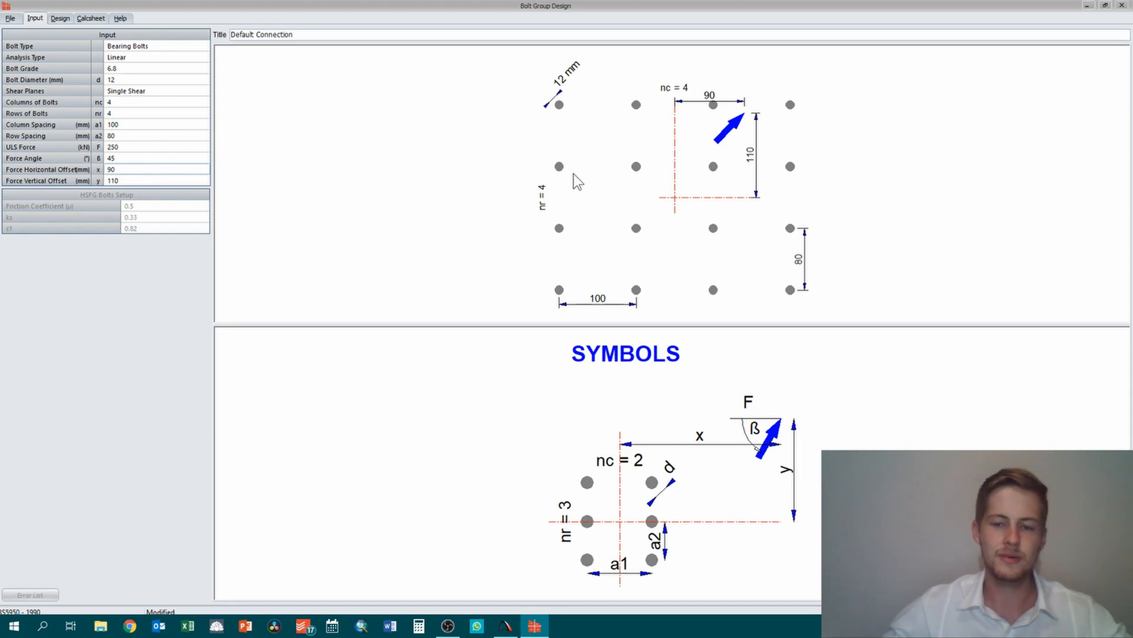
pyautogui.click(108, 158)
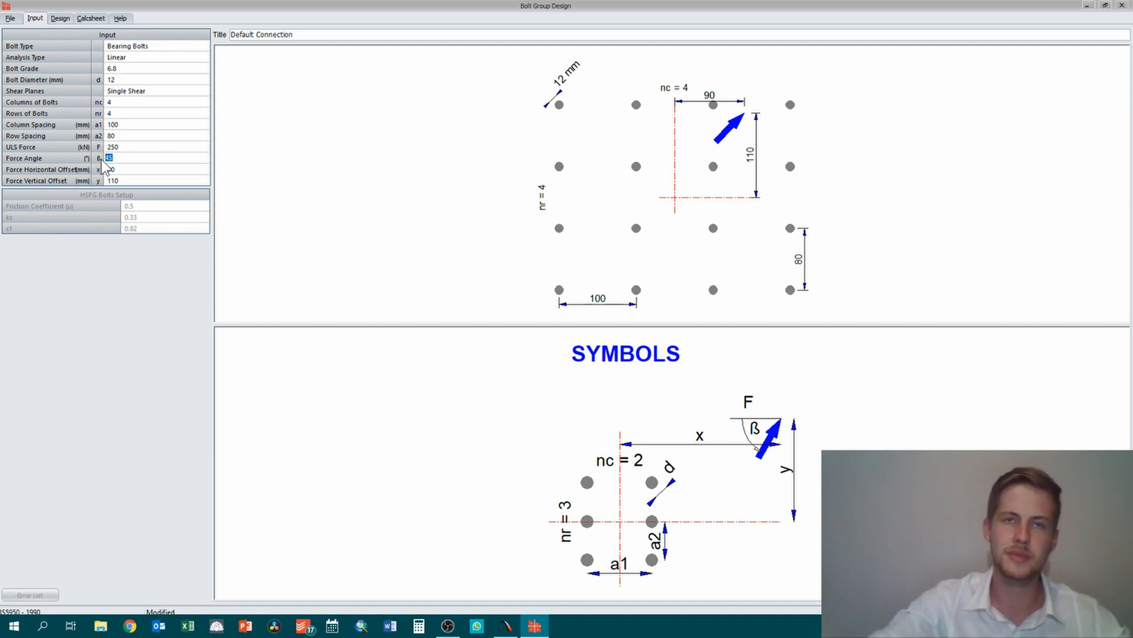
pyautogui.write('23')
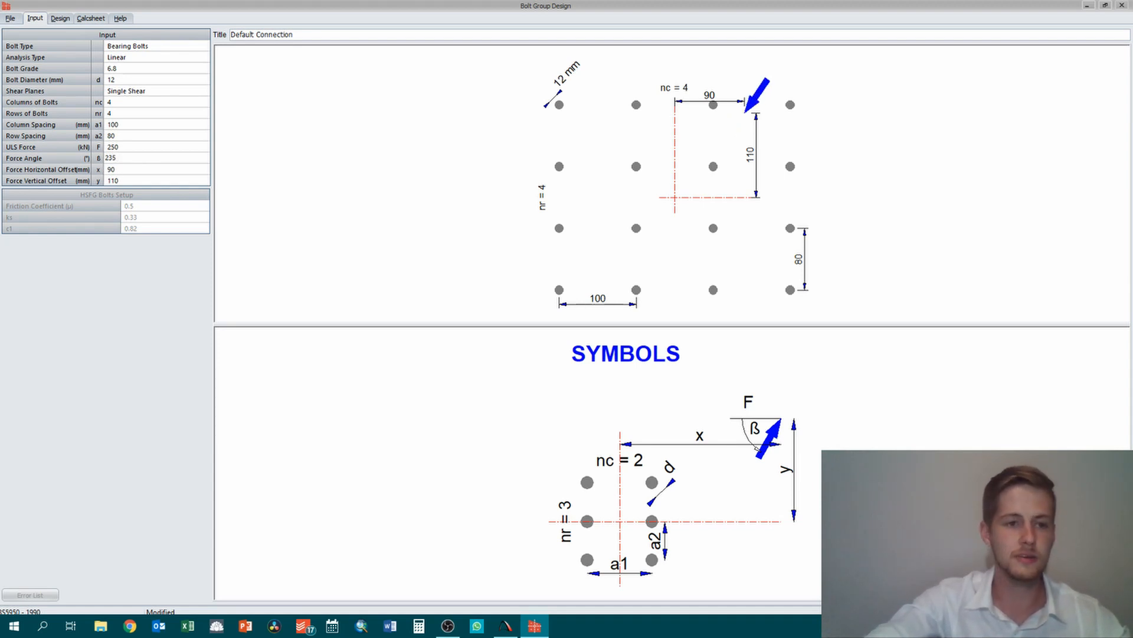
pyautogui.click(147, 158)
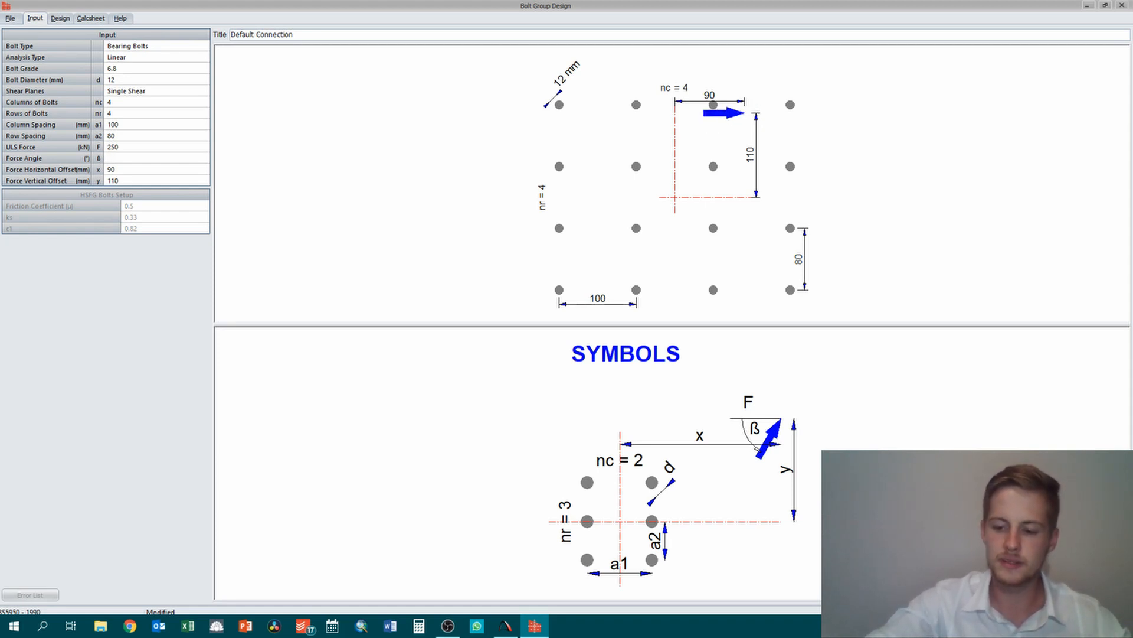
pyautogui.write('180')
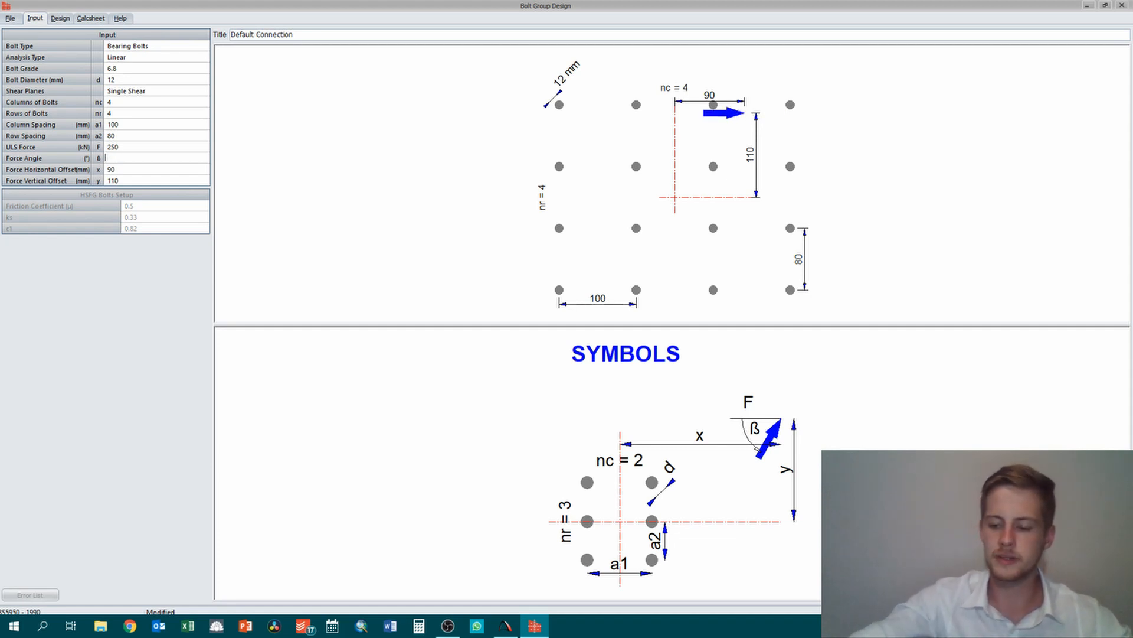
pyautogui.write('45')
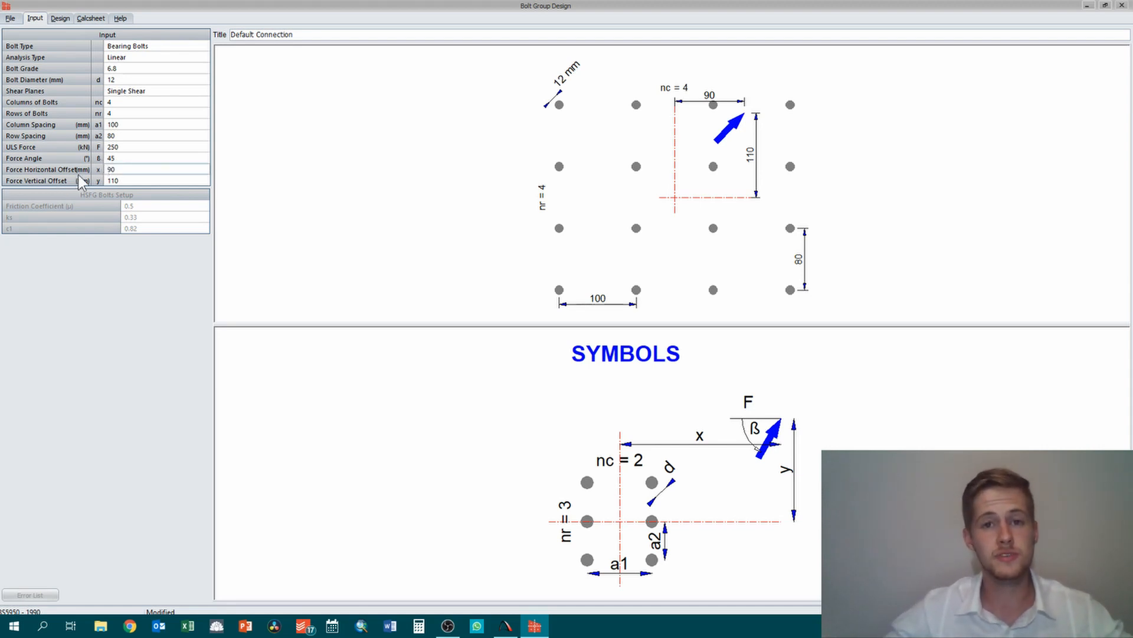
pyautogui.moveTo(307, 196)
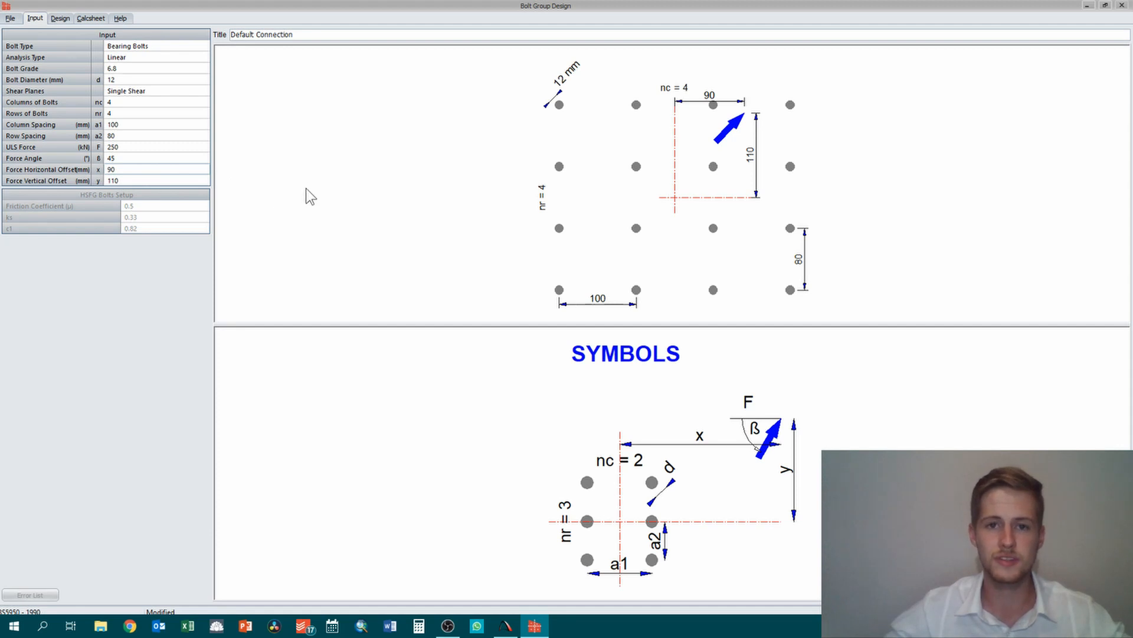
pyautogui.moveTo(703, 110)
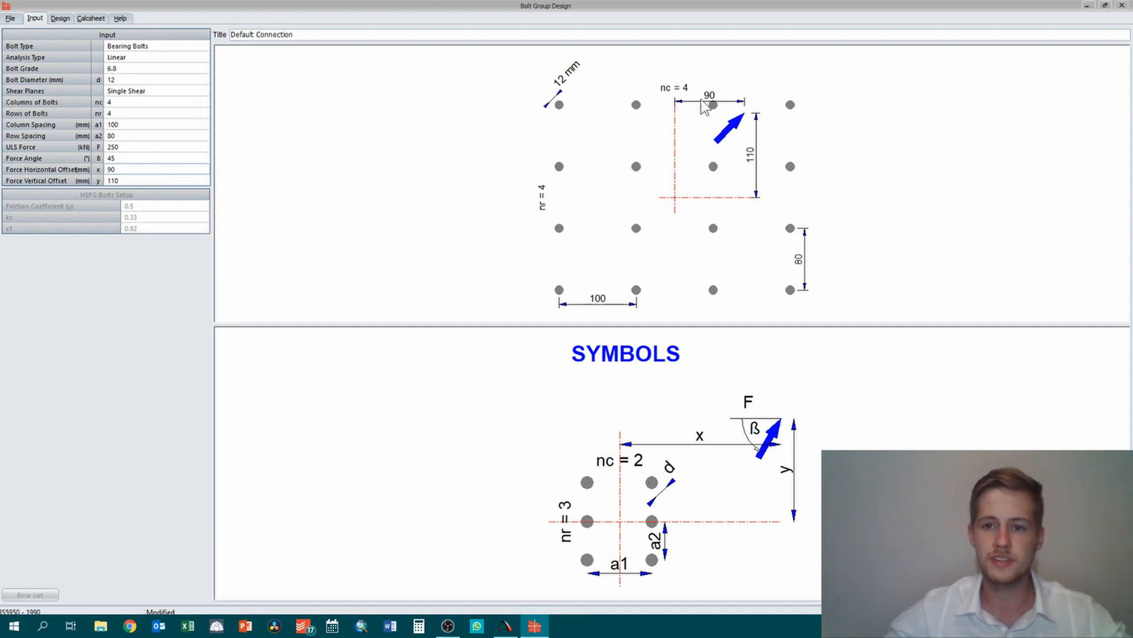
pyautogui.moveTo(765, 160)
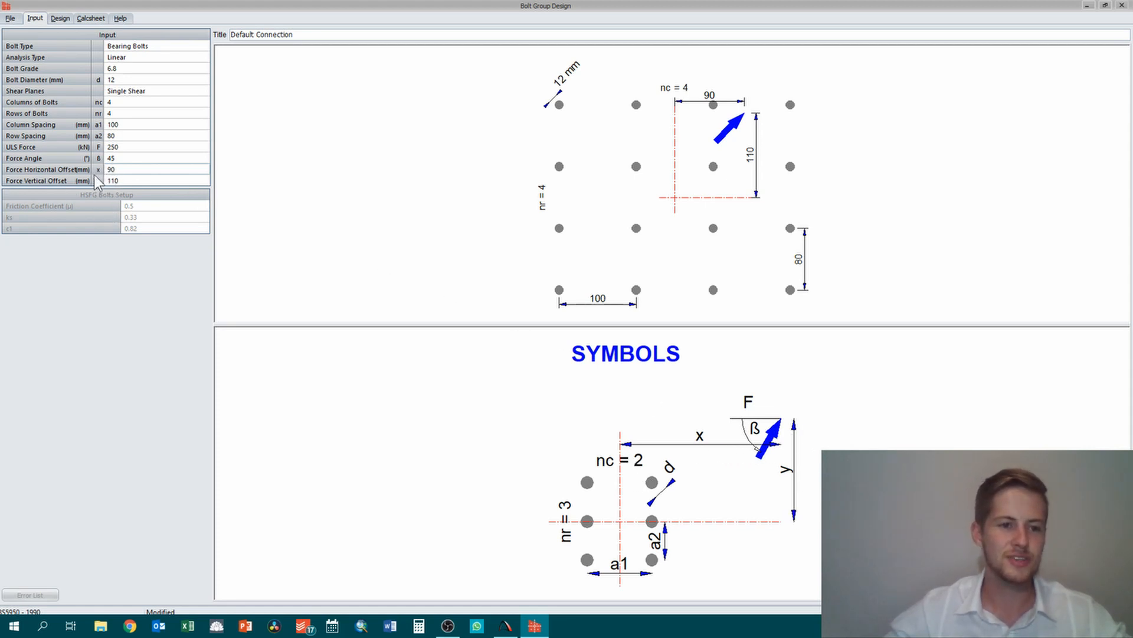
# Set the force offsets to 120 mm horizontal and -250 mm vertical
pyautogui.click(118, 170)
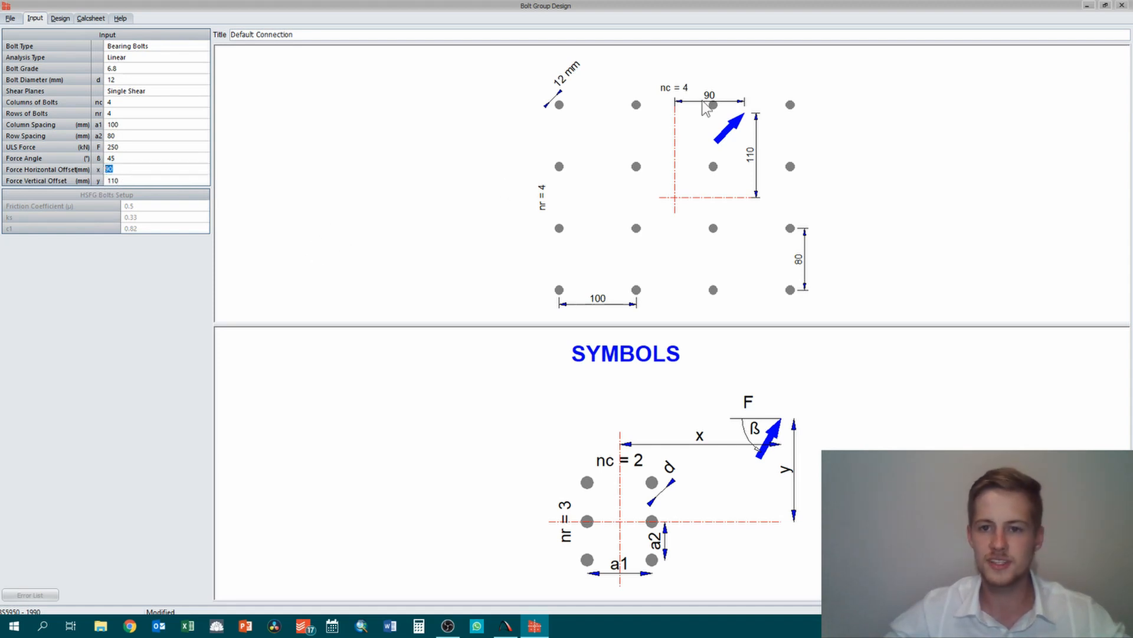
pyautogui.moveTo(698, 224)
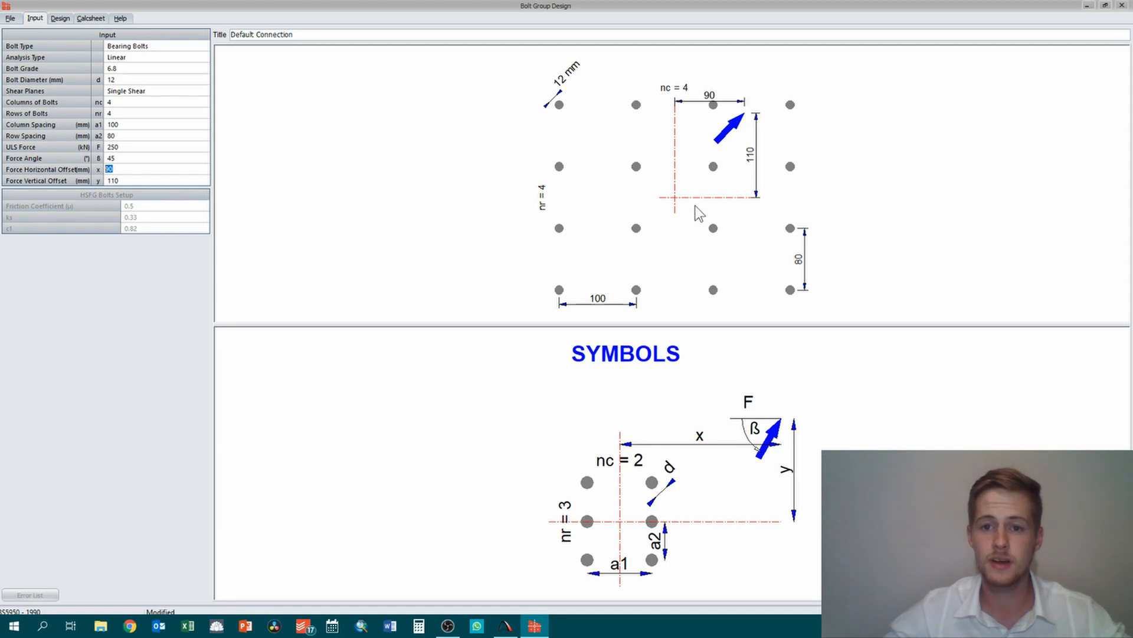
pyautogui.moveTo(677, 206)
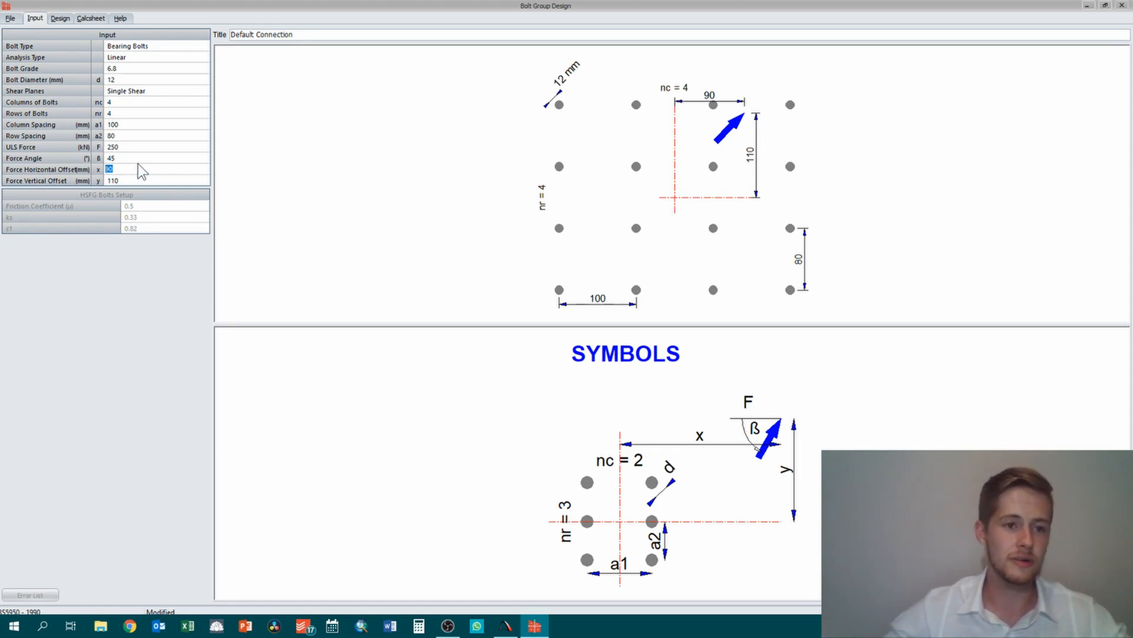
pyautogui.write('12')
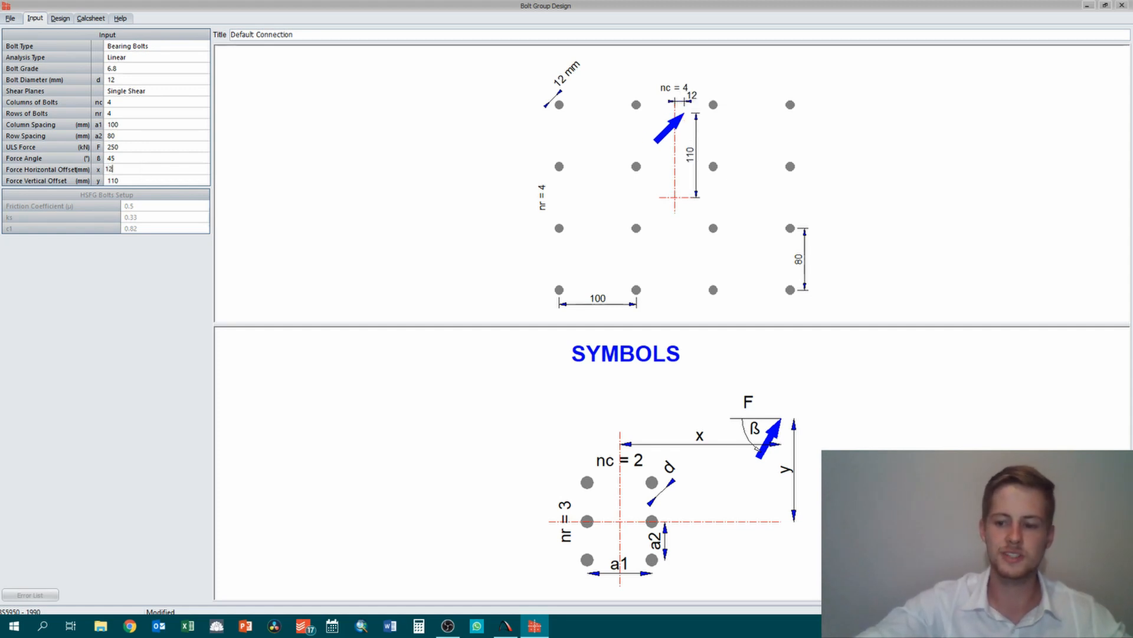
pyautogui.write('120')
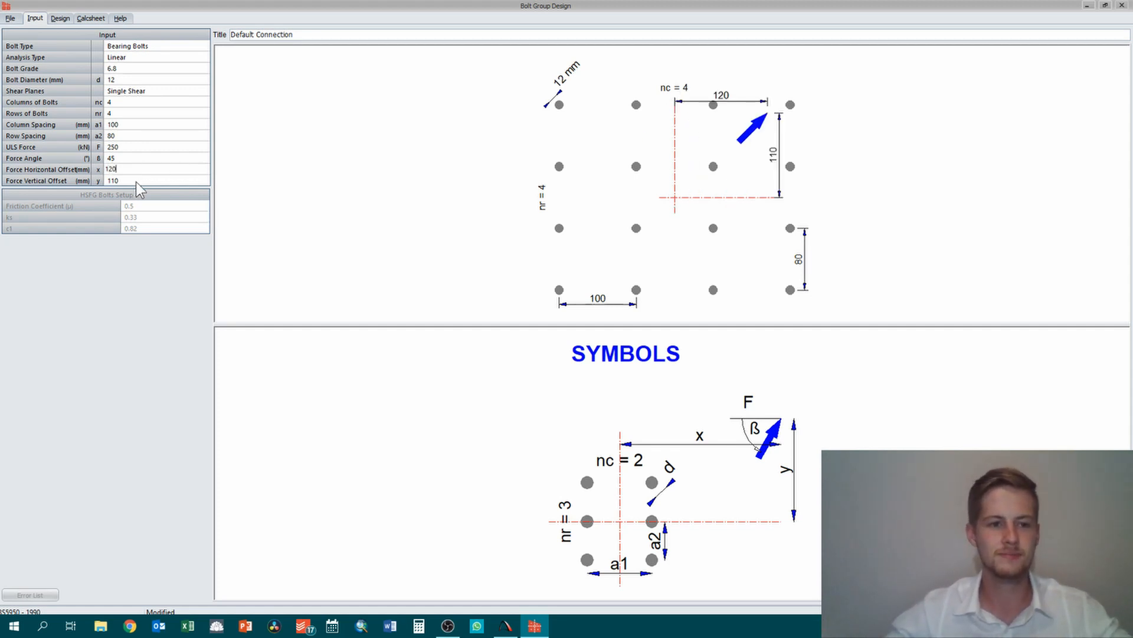
pyautogui.click(136, 180)
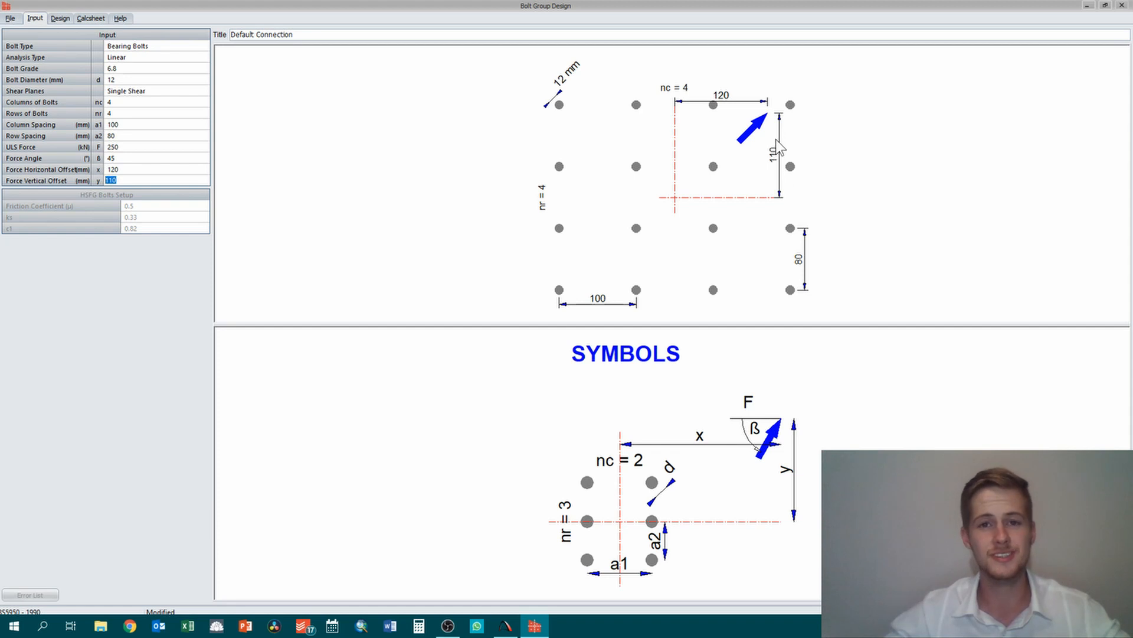
pyautogui.moveTo(713, 499)
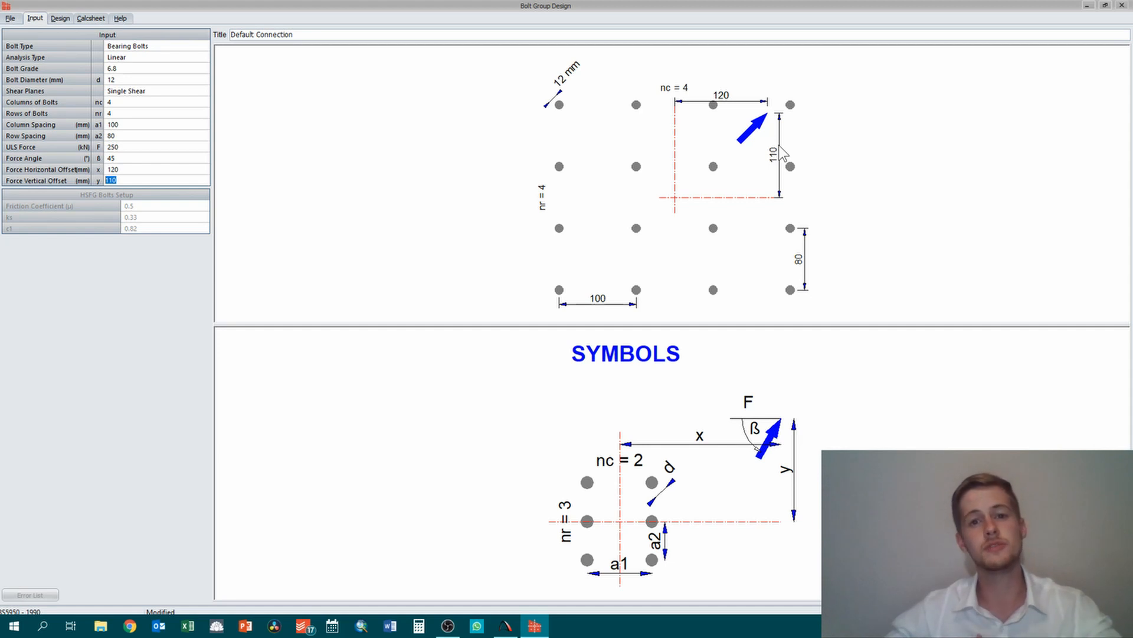
pyautogui.moveTo(761, 172)
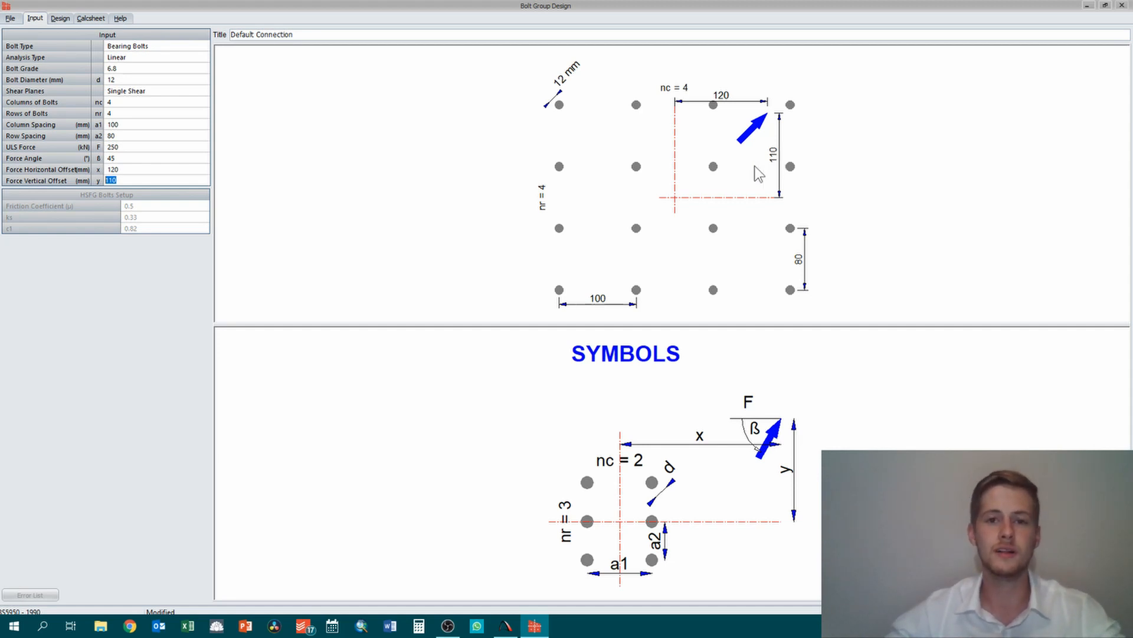
pyautogui.moveTo(694, 183)
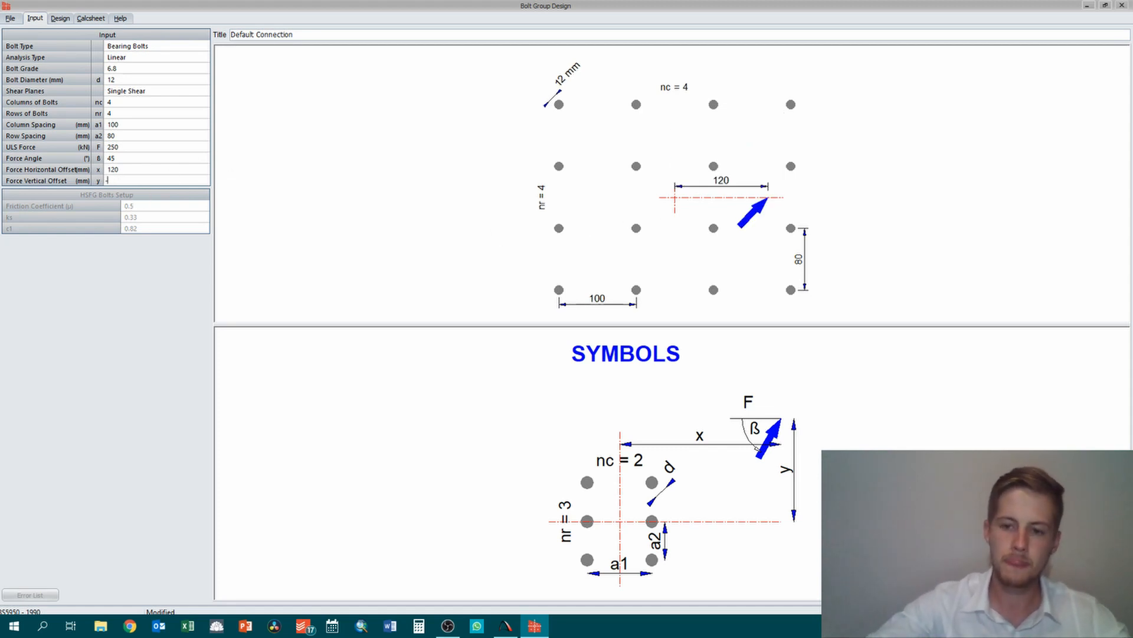
pyautogui.write('-250')
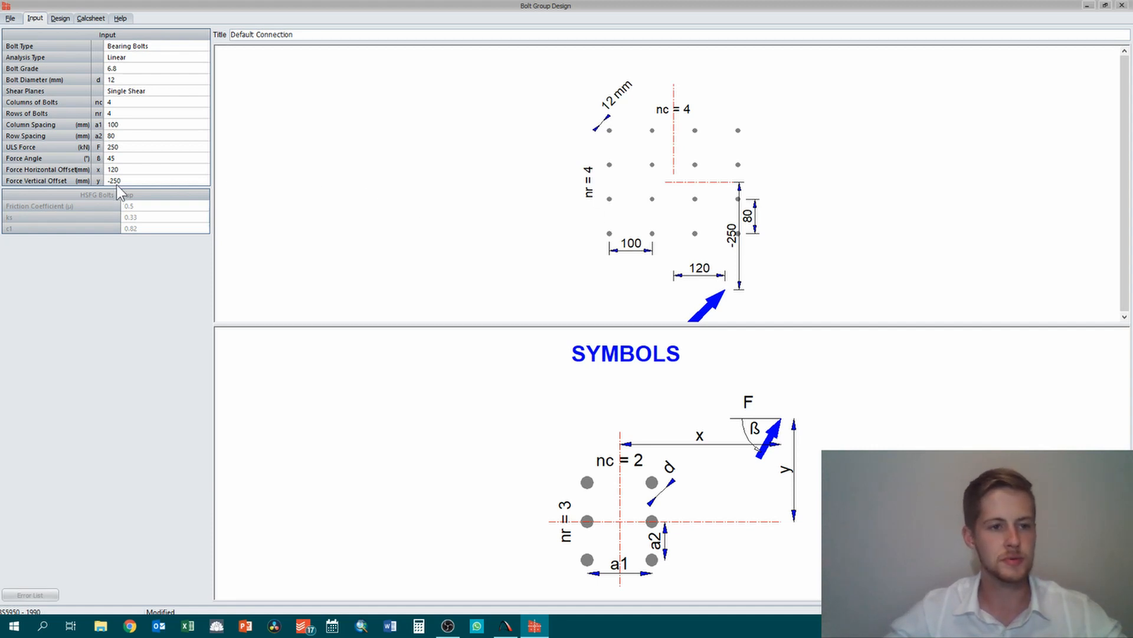
pyautogui.moveTo(443, 177)
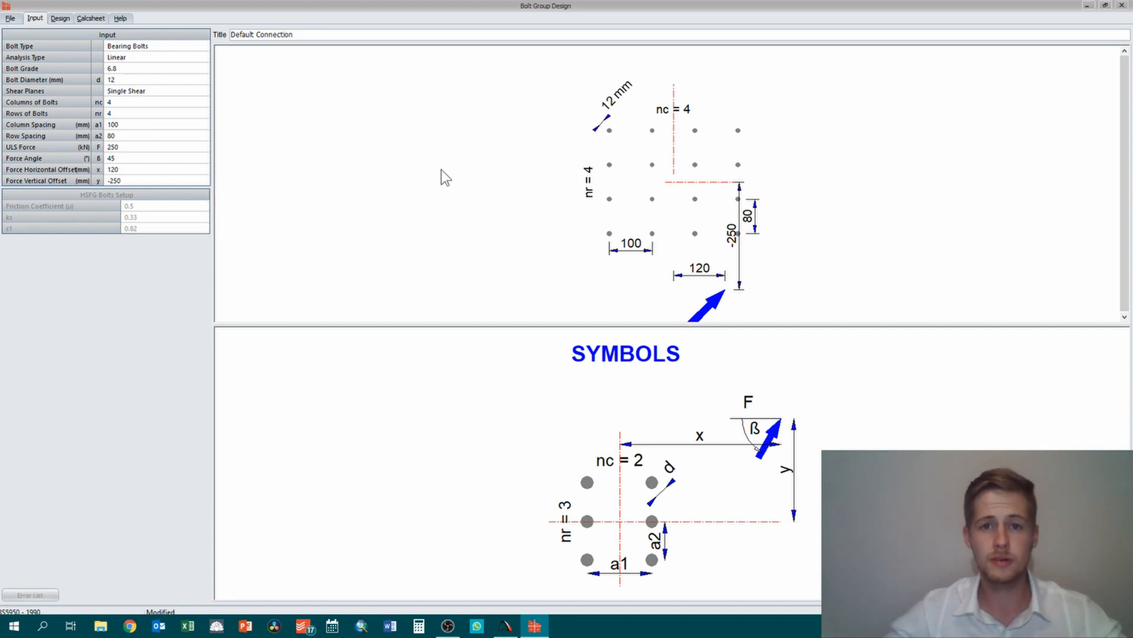
pyautogui.moveTo(311, 203)
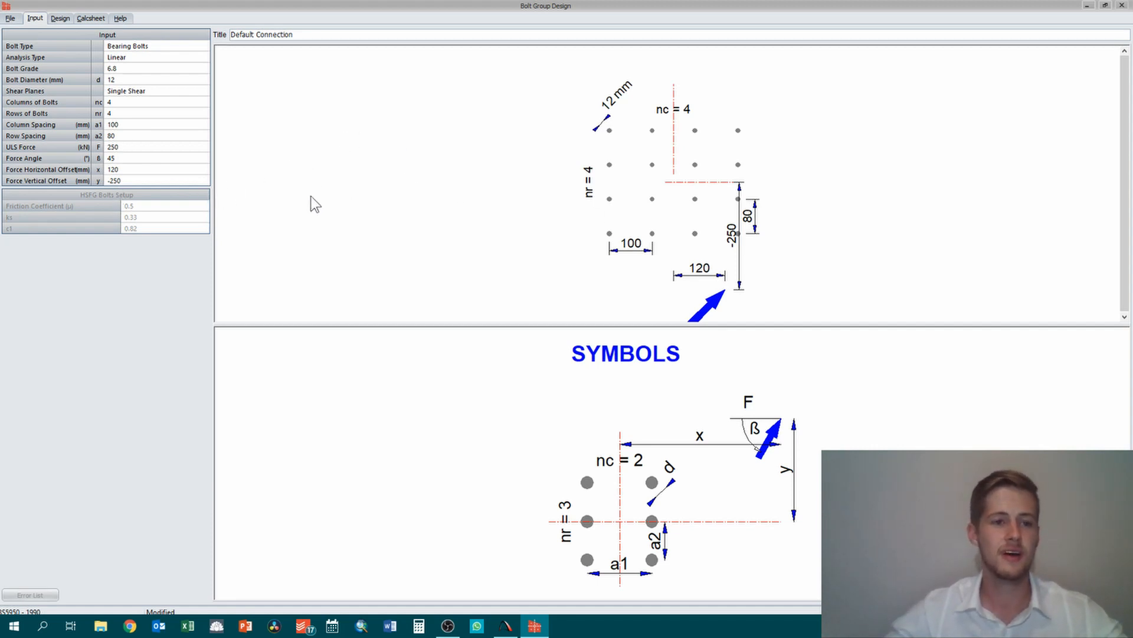
pyautogui.moveTo(262, 191)
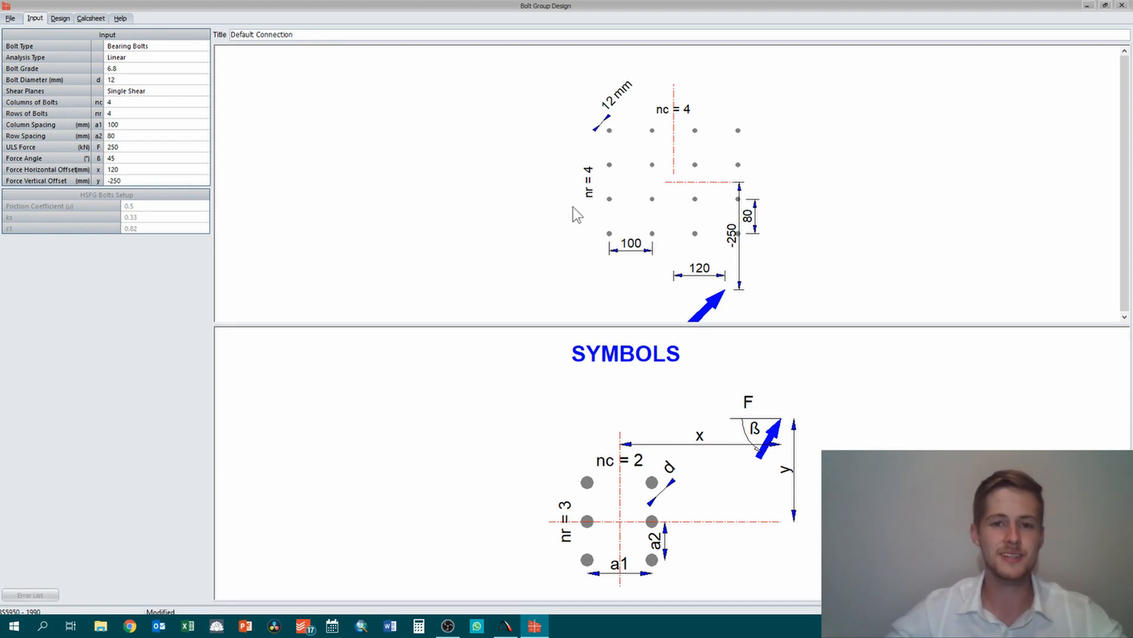
pyautogui.moveTo(617, 180)
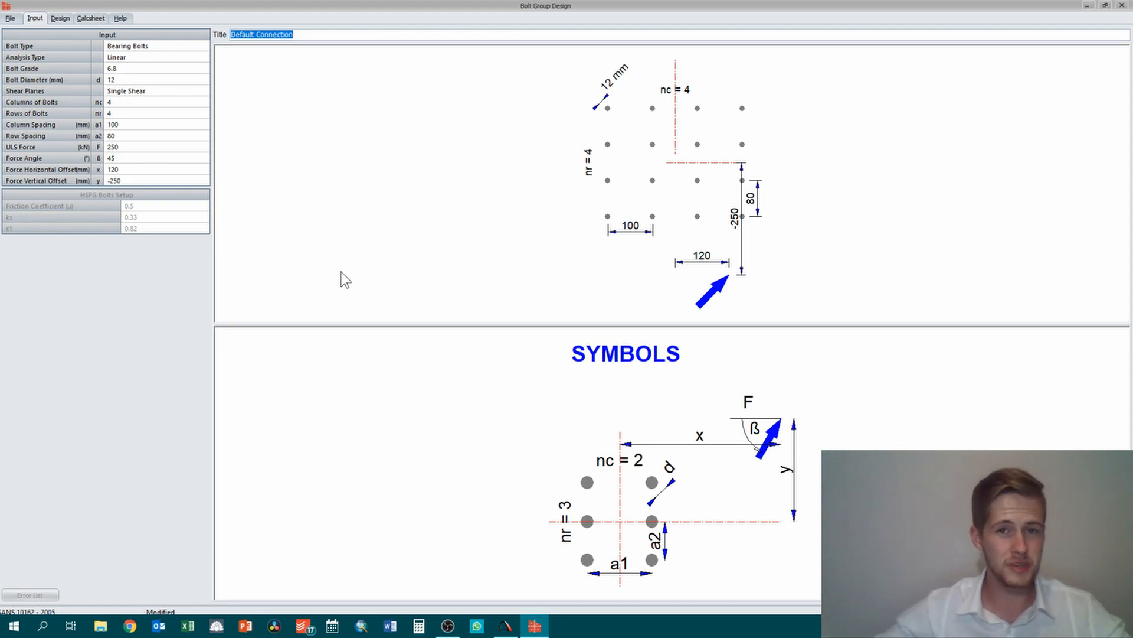
# Keep SANS 10162 - 2005 as the code of practice and save it as preferred
pyautogui.click(9, 18)
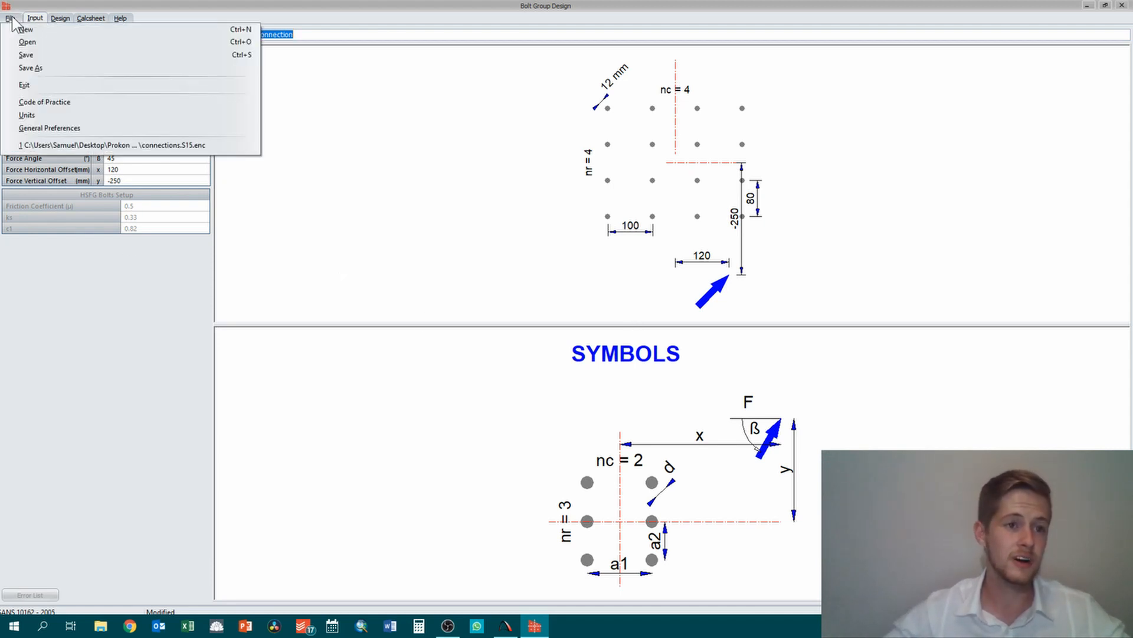
pyautogui.moveTo(37, 104)
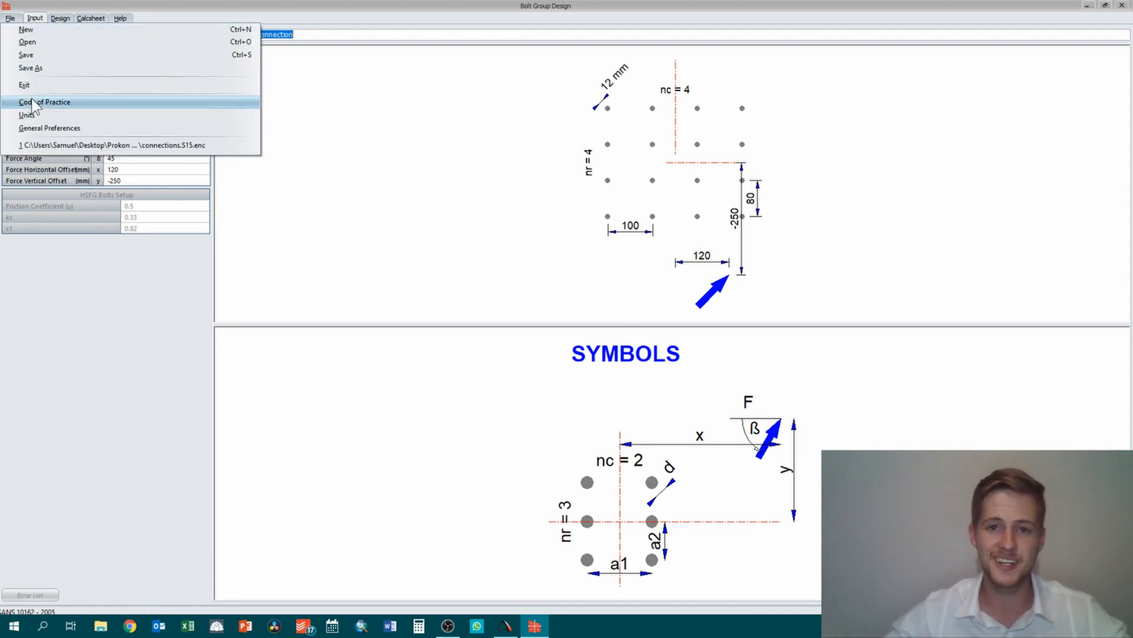
pyautogui.click(41, 101)
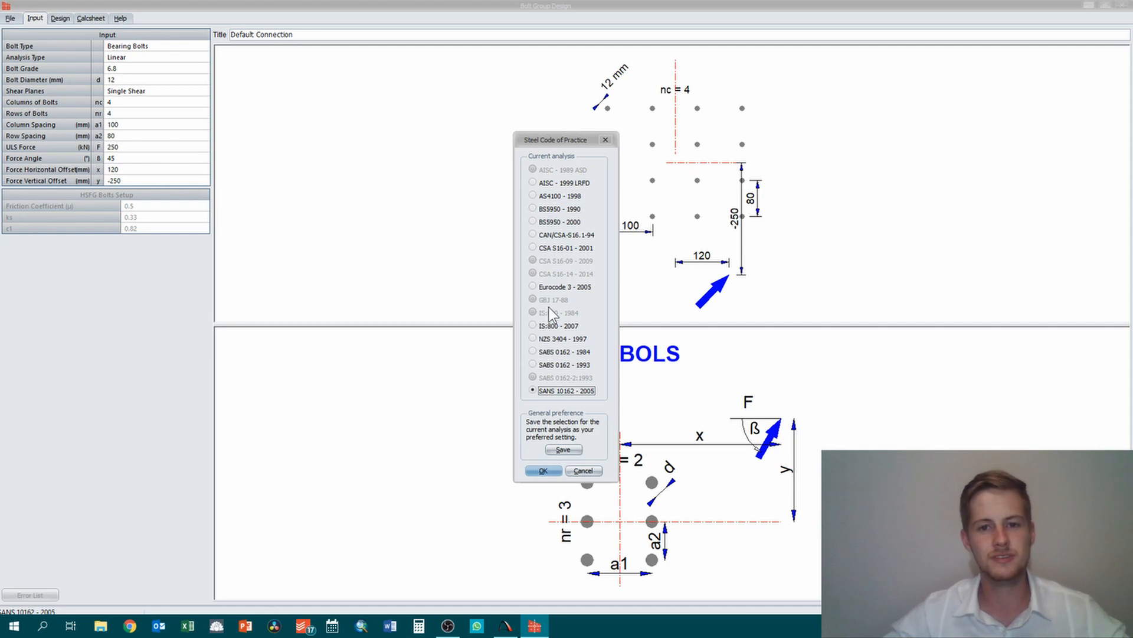
pyautogui.moveTo(557, 376)
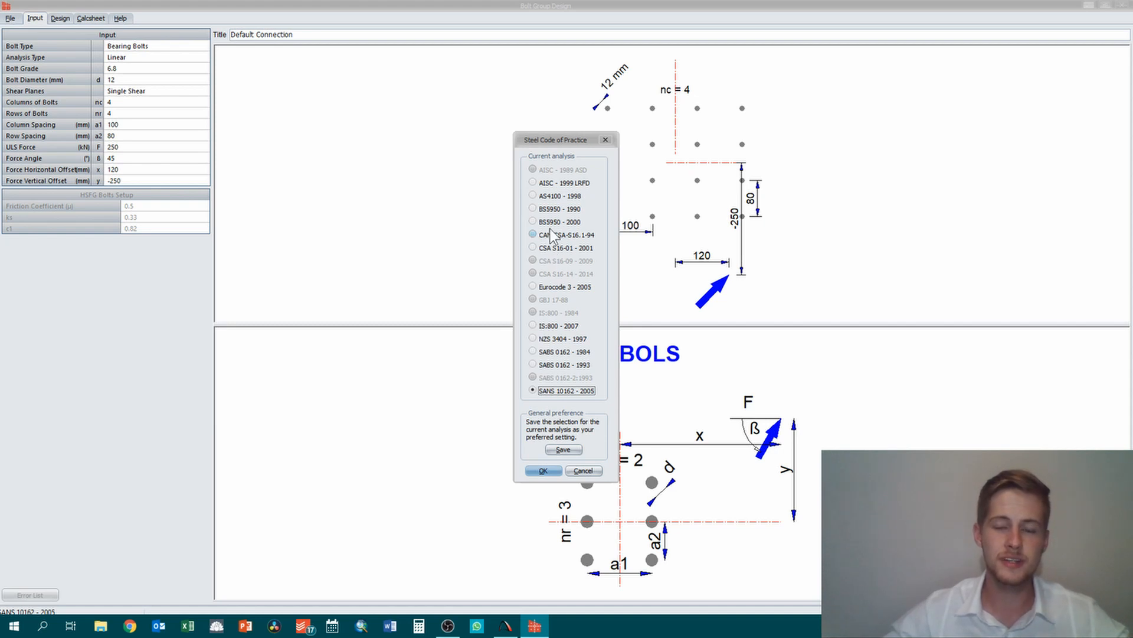
pyautogui.moveTo(558, 185)
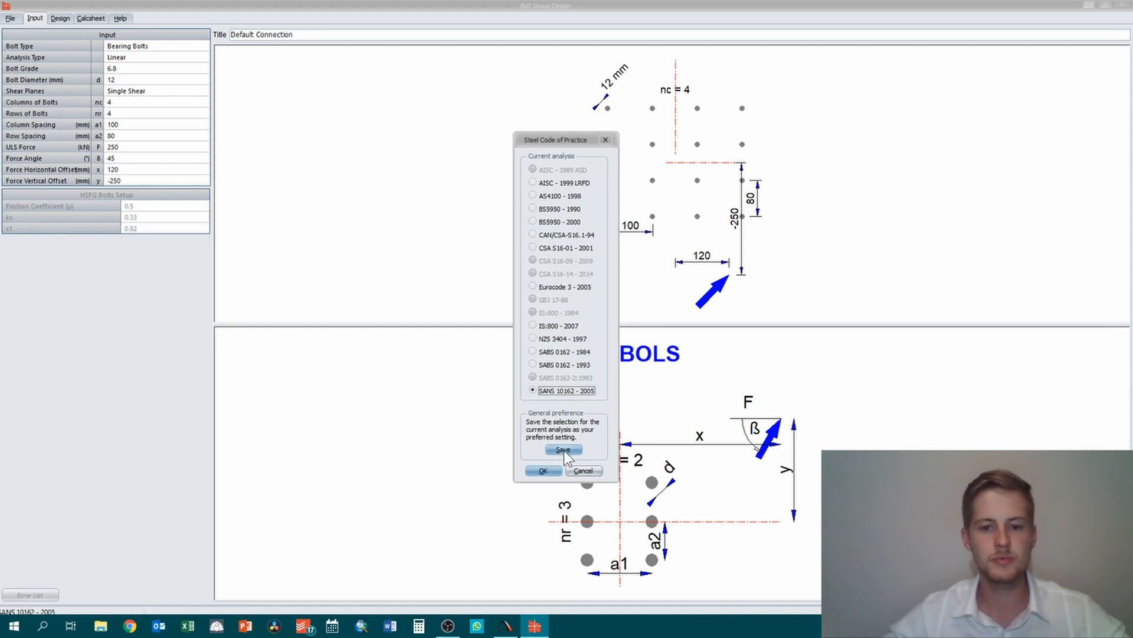
pyautogui.click(563, 450)
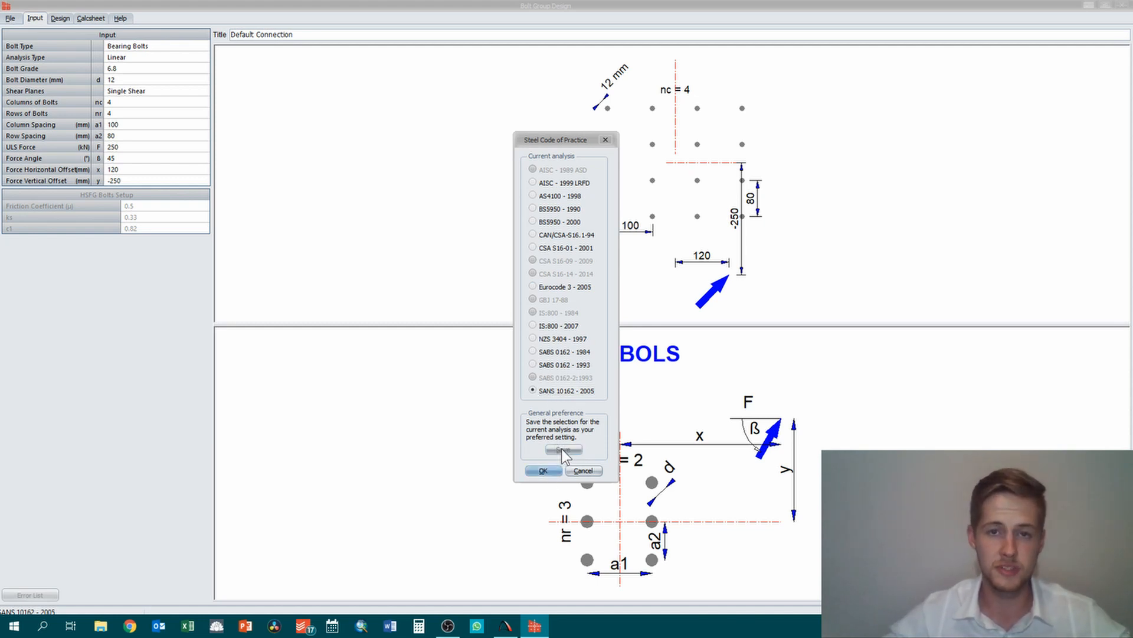
pyautogui.click(542, 471)
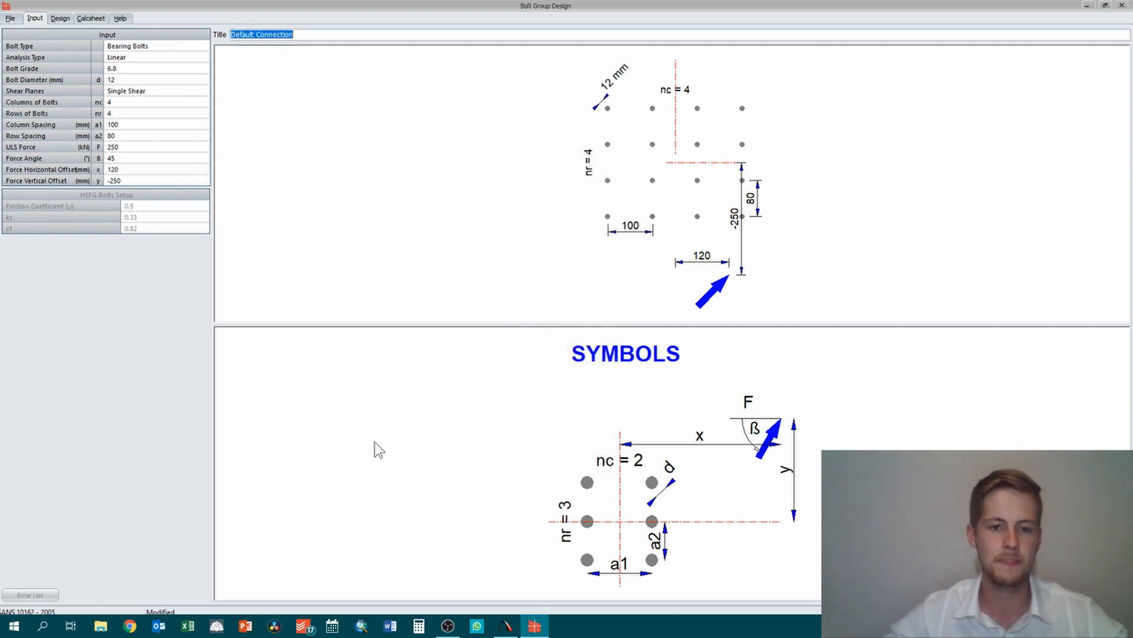
# View the design results: 105.83 kN capacity vs 250 kN, FAIL, needing 20 mm bolts
pyautogui.click(57, 17)
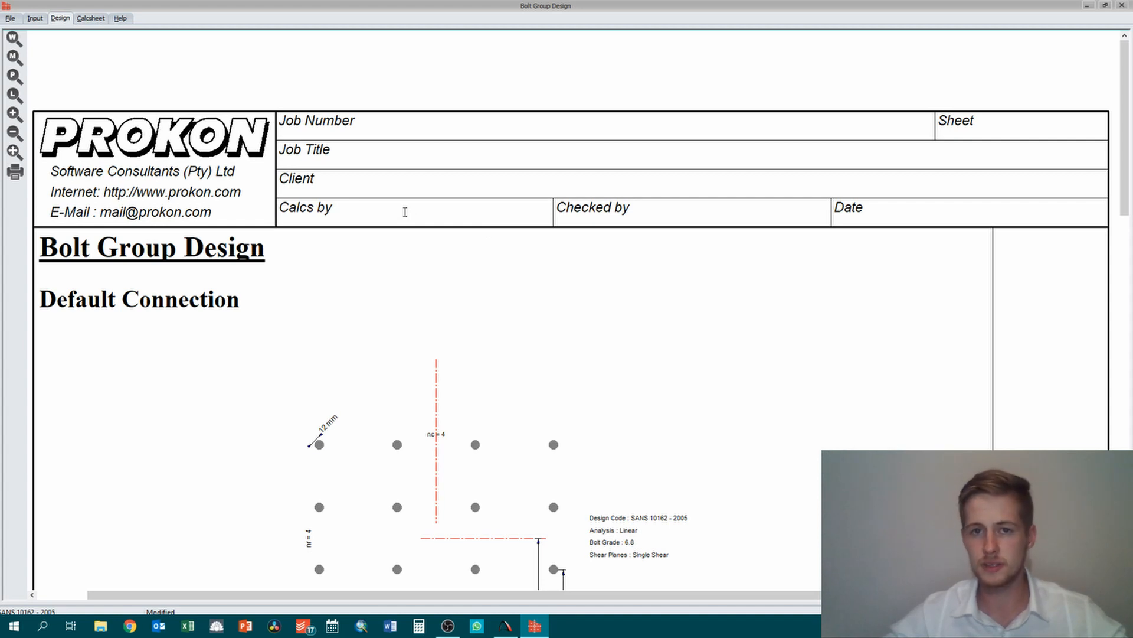
pyautogui.moveTo(425, 267)
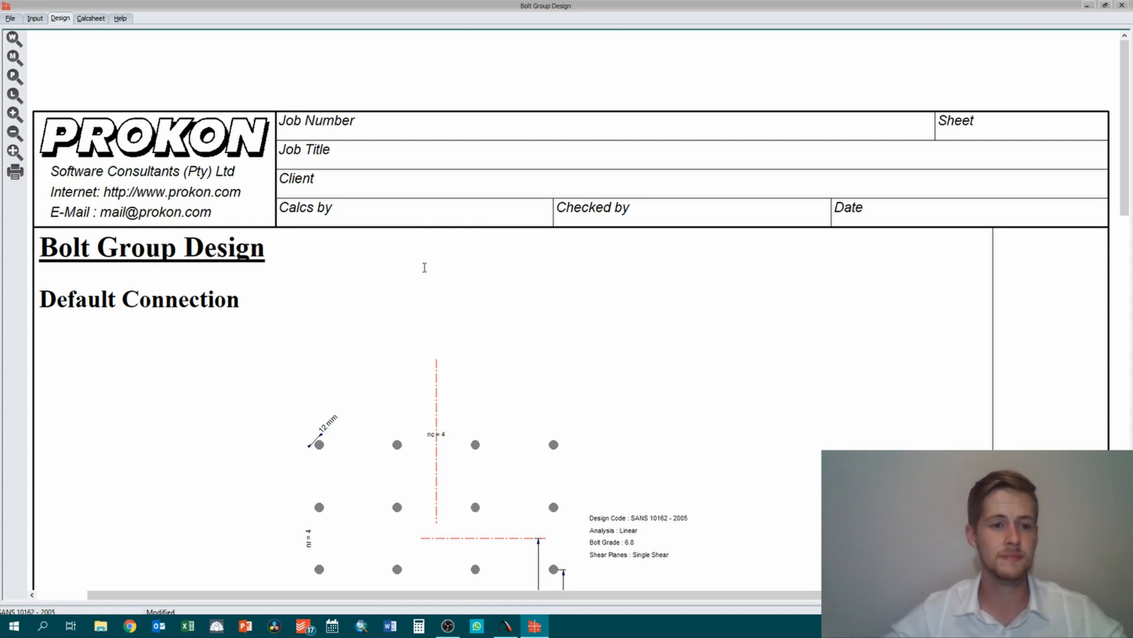
pyautogui.scroll(-3)
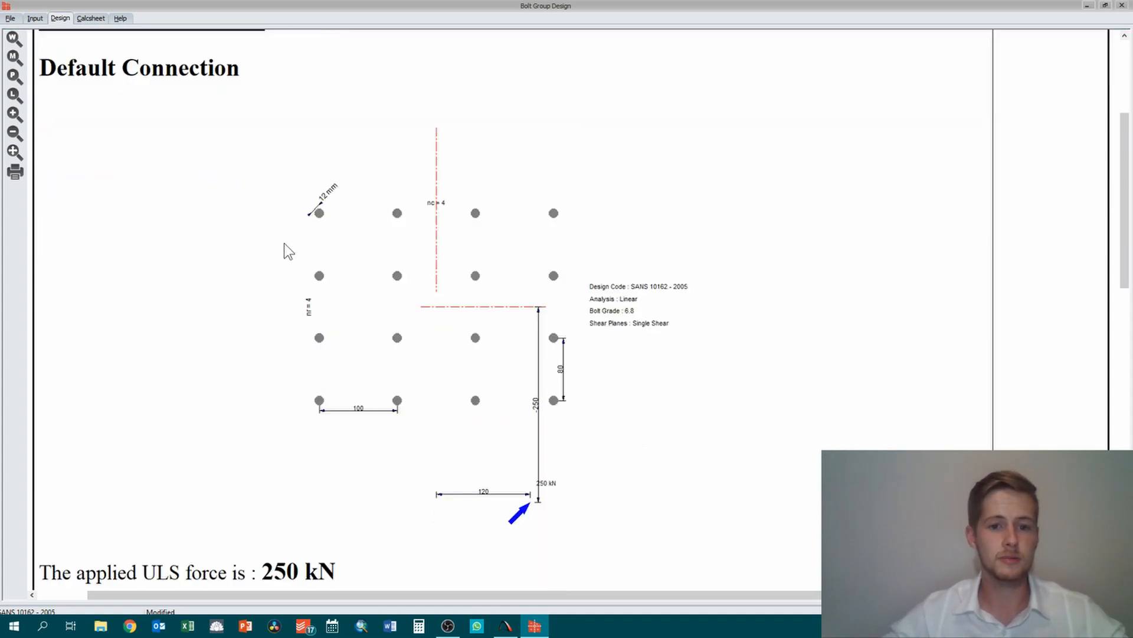
pyautogui.moveTo(649, 182)
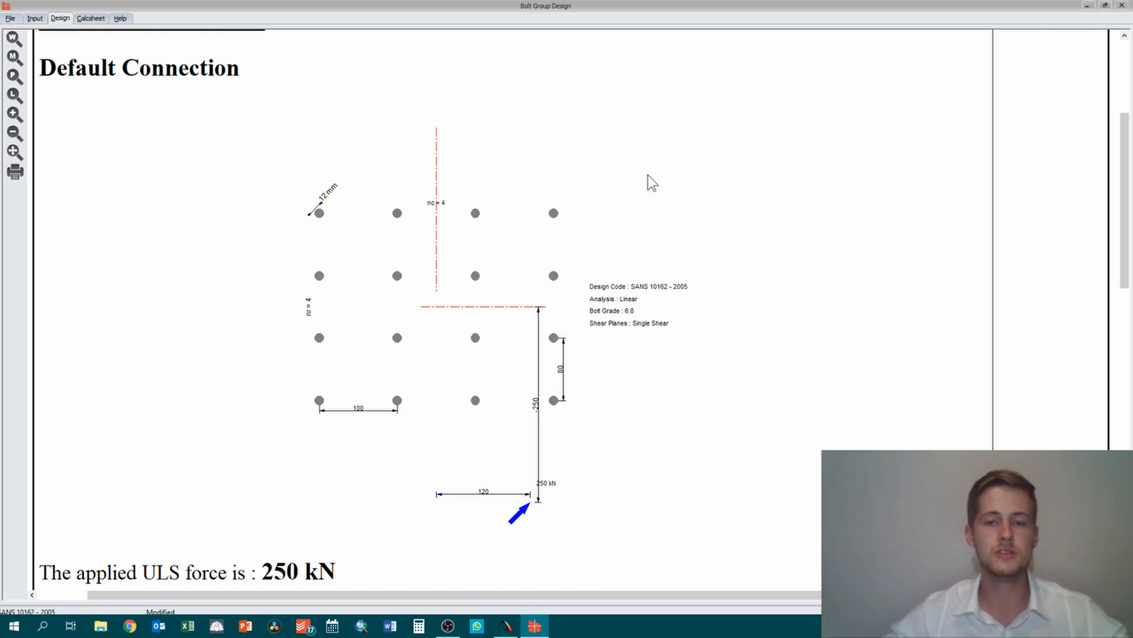
pyautogui.moveTo(692, 216)
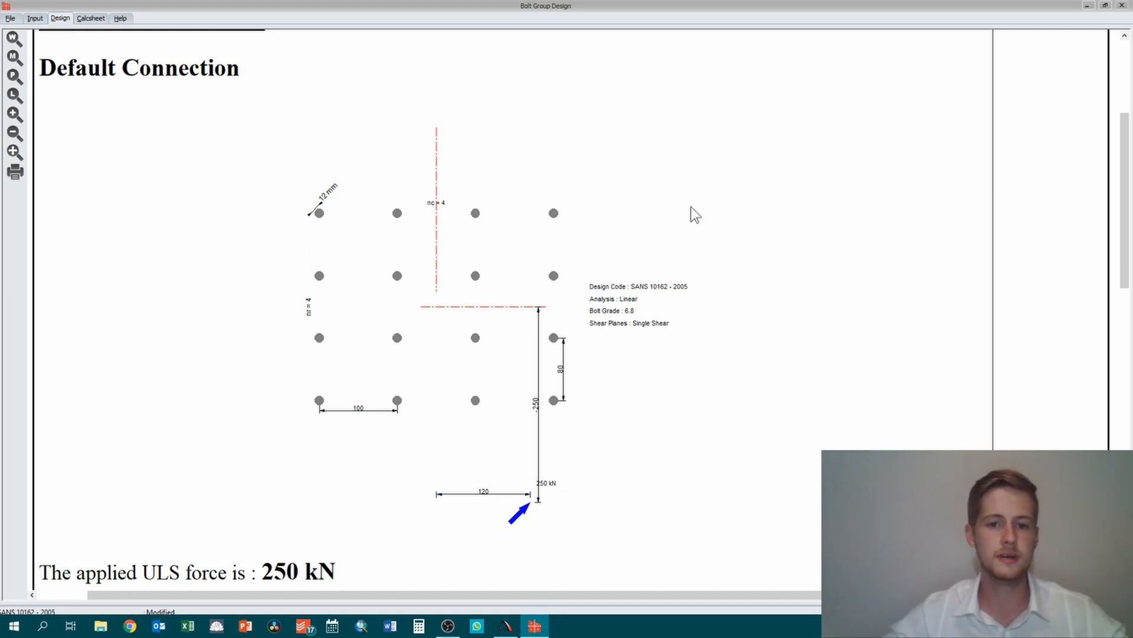
pyautogui.moveTo(588, 242)
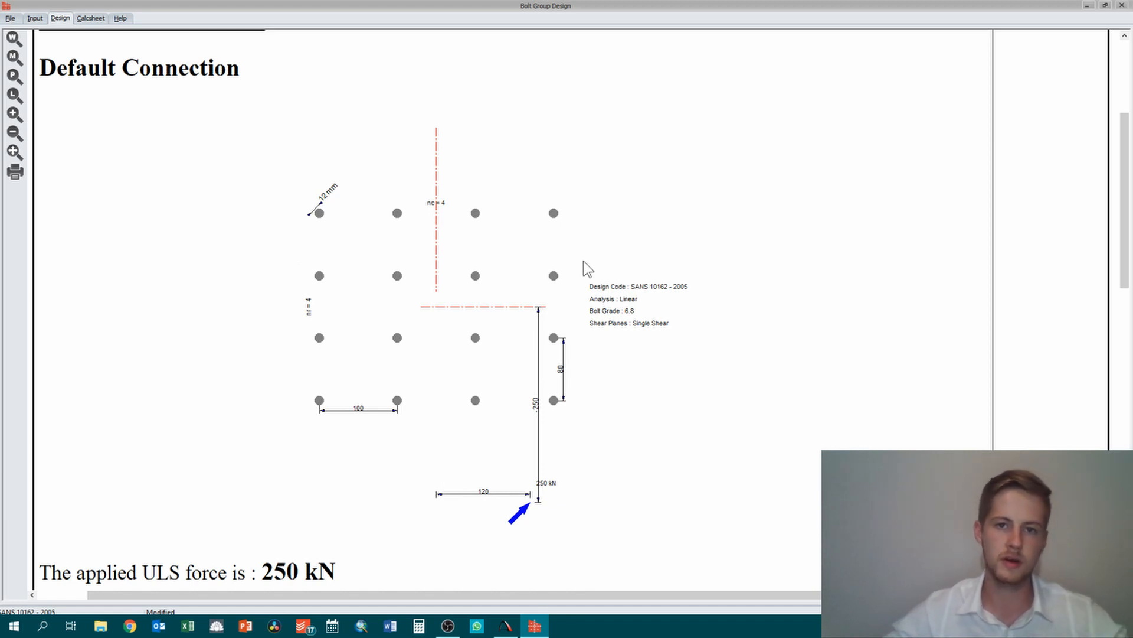
pyautogui.scroll(-3)
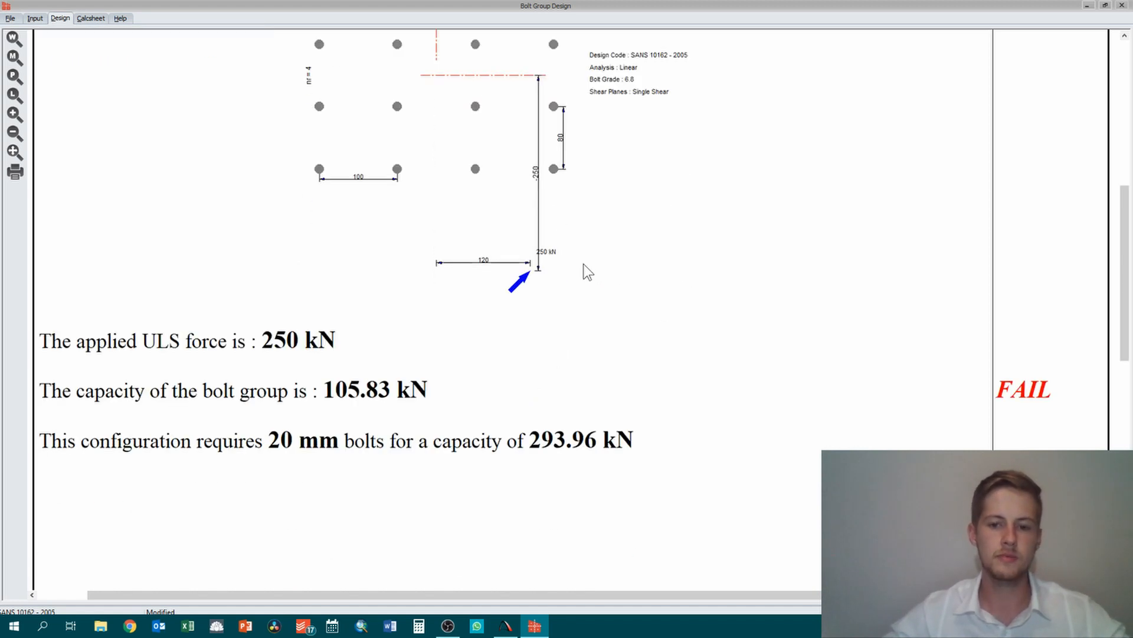
pyautogui.moveTo(362, 302)
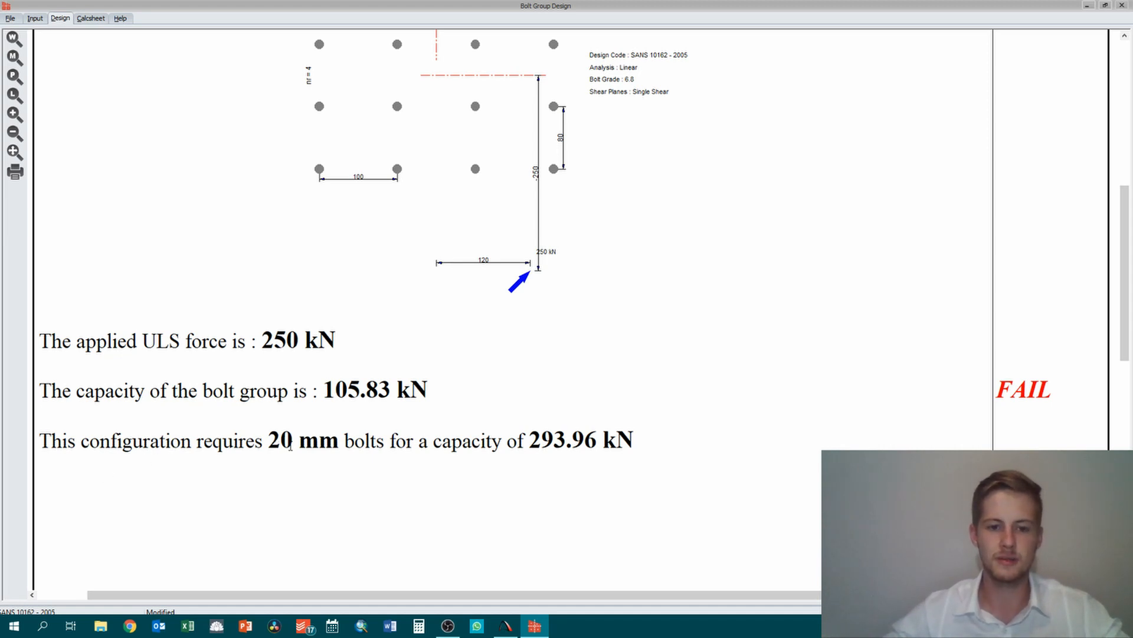
pyautogui.moveTo(325, 450)
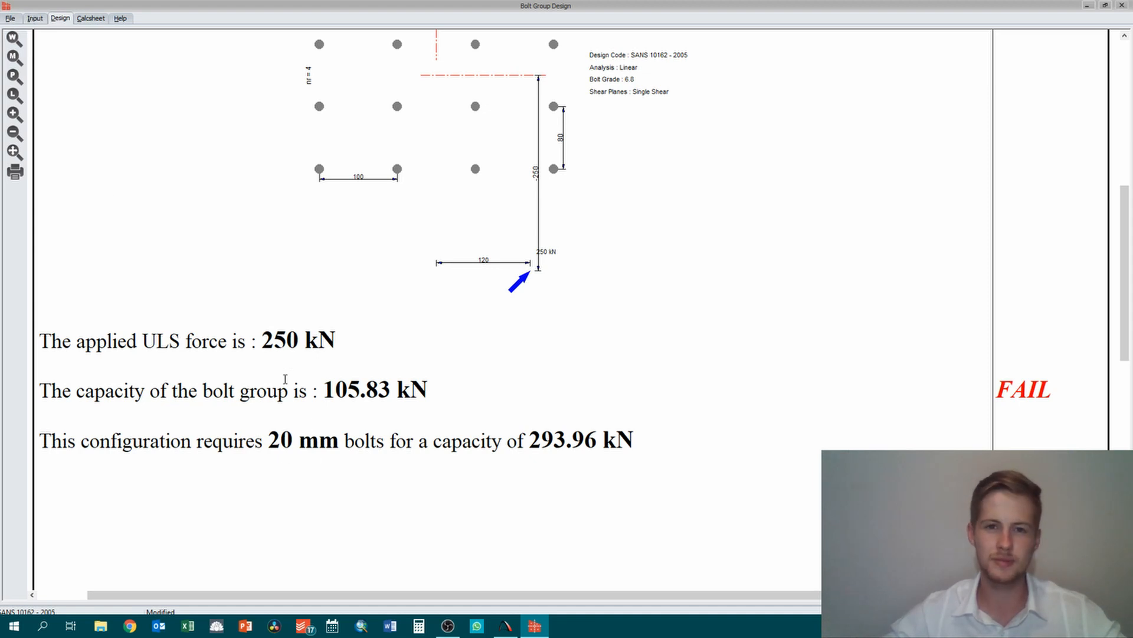
# Change the bolt diameter to 20 mm so the design passes at 293.96 kN
pyautogui.click(35, 19)
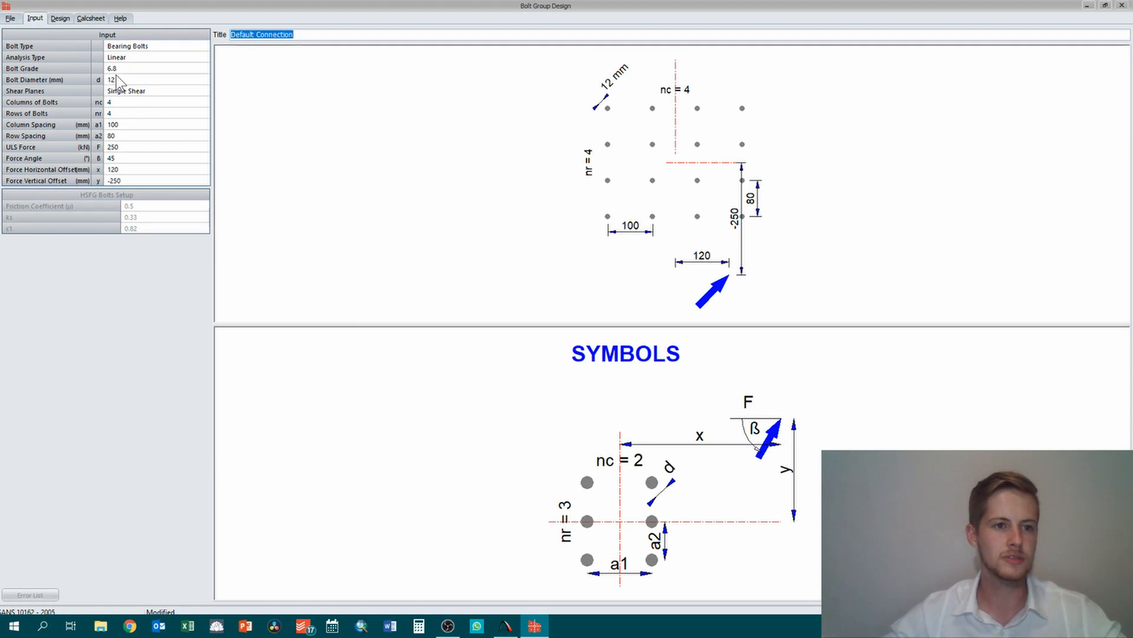
pyautogui.click(203, 80)
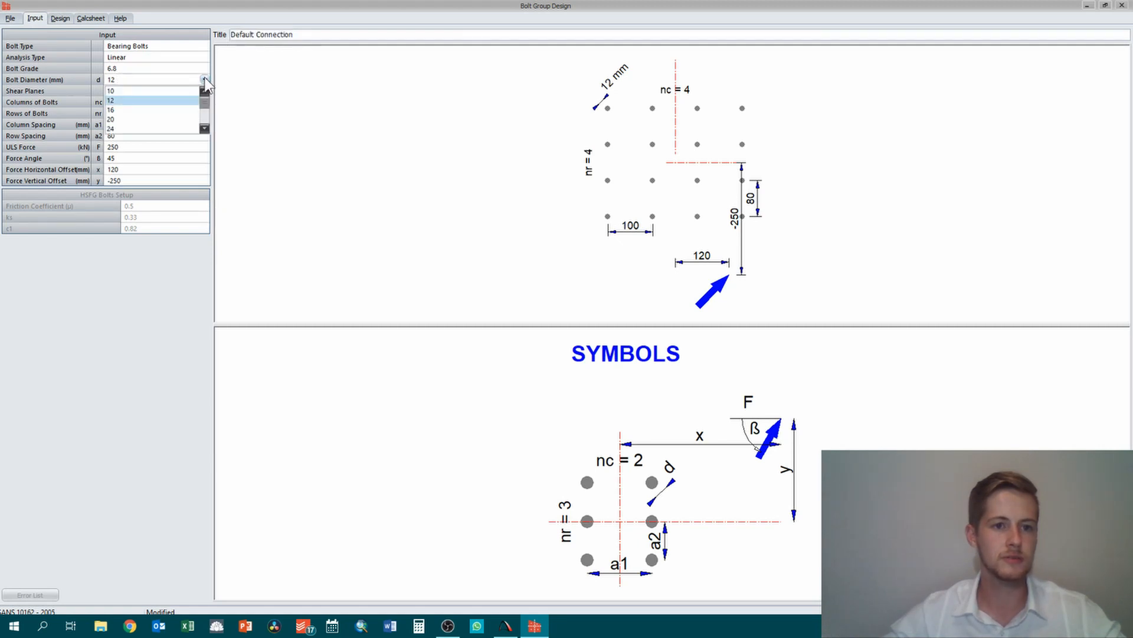
pyautogui.moveTo(145, 121)
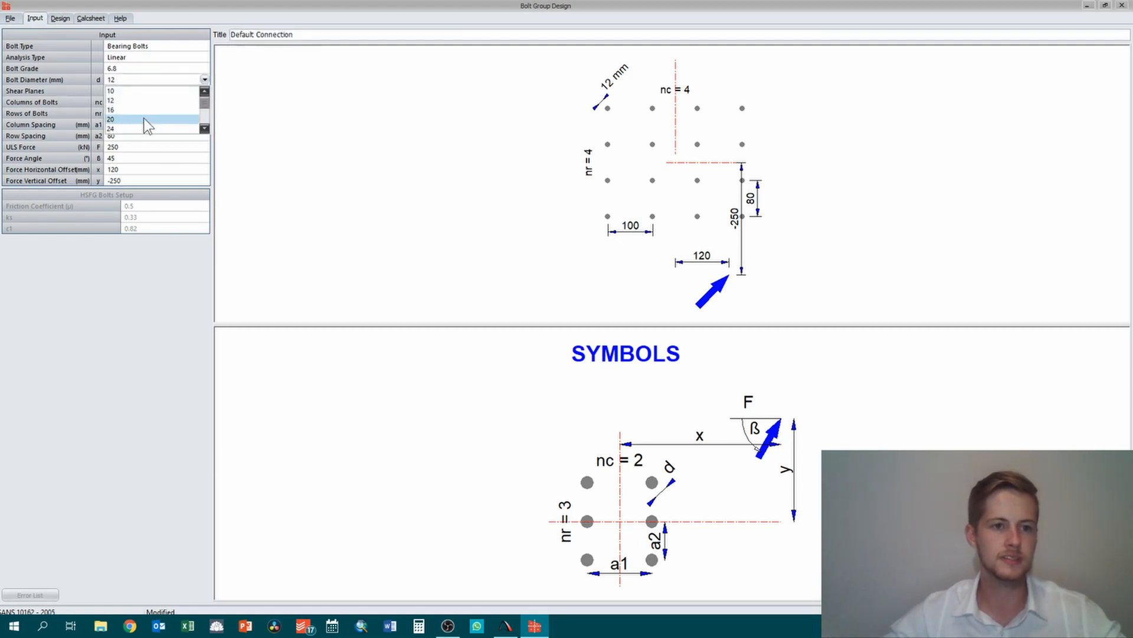
pyautogui.click(56, 17)
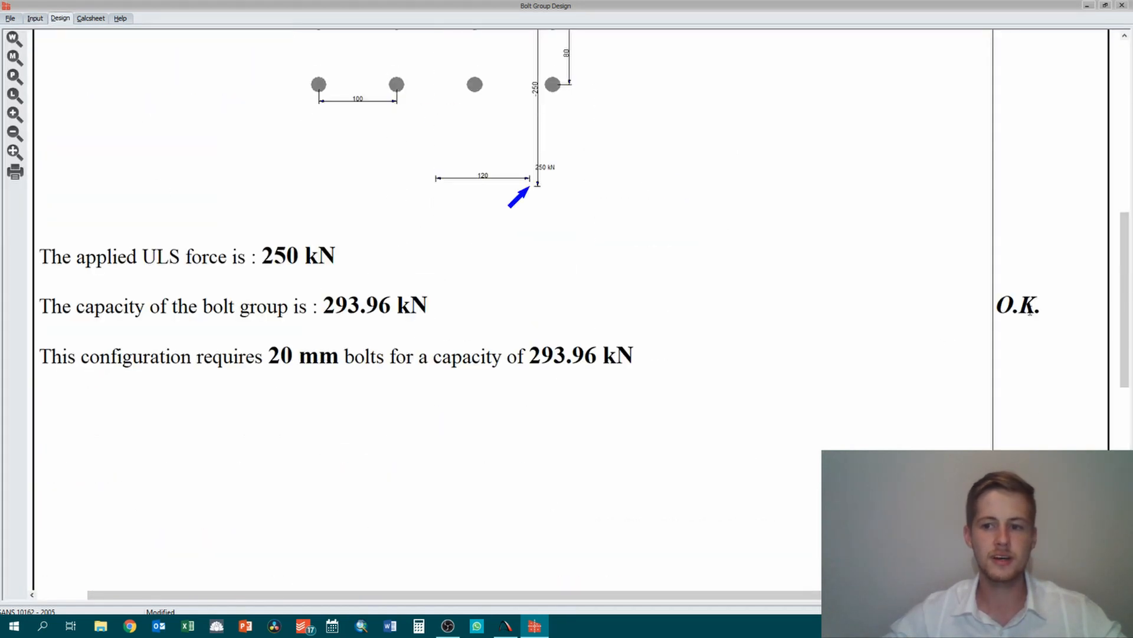
pyautogui.moveTo(685, 328)
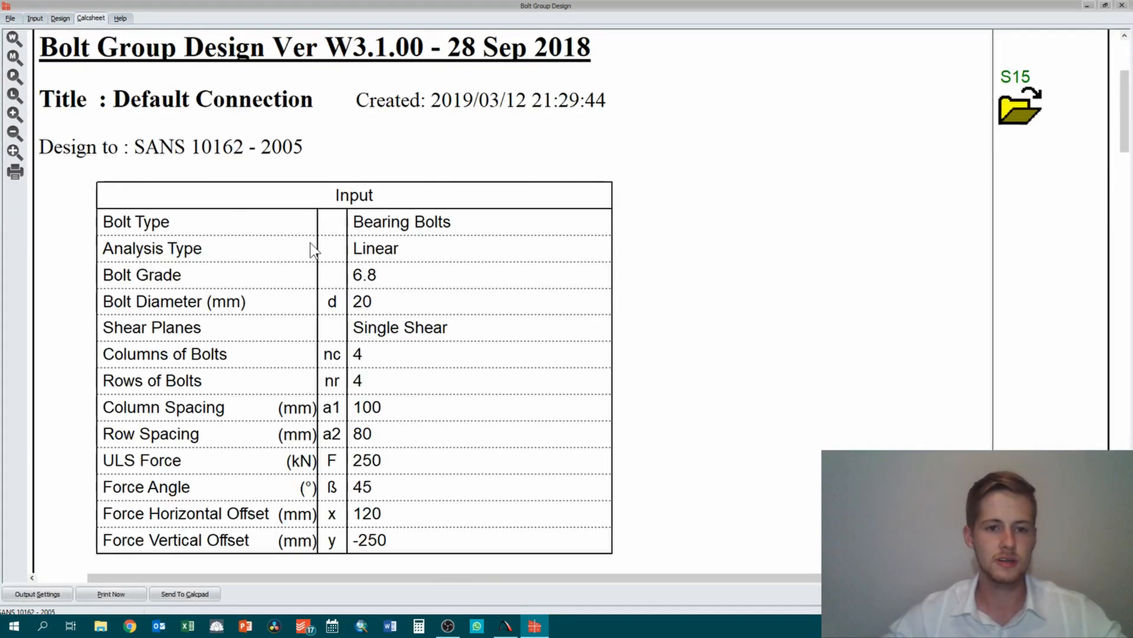
# Scroll the calcsheet to its conclusion: single bolt 63.334 kN, group 293.96 kN, Bolt Shear Design is Safe
pyautogui.scroll(-3)
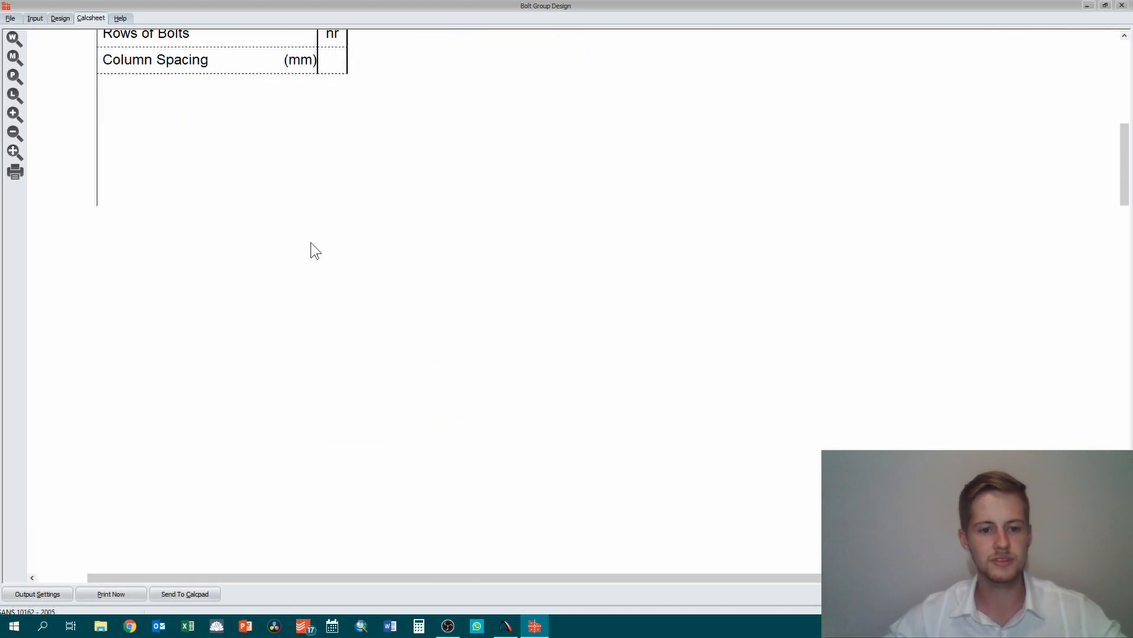
pyautogui.scroll(-3)
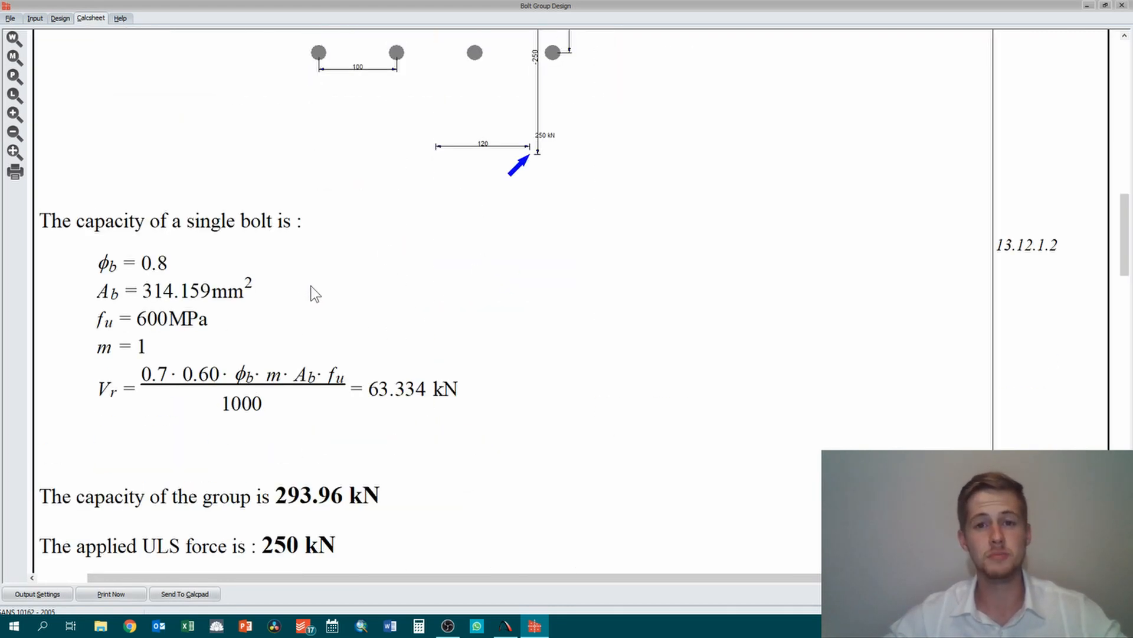
pyautogui.scroll(-3)
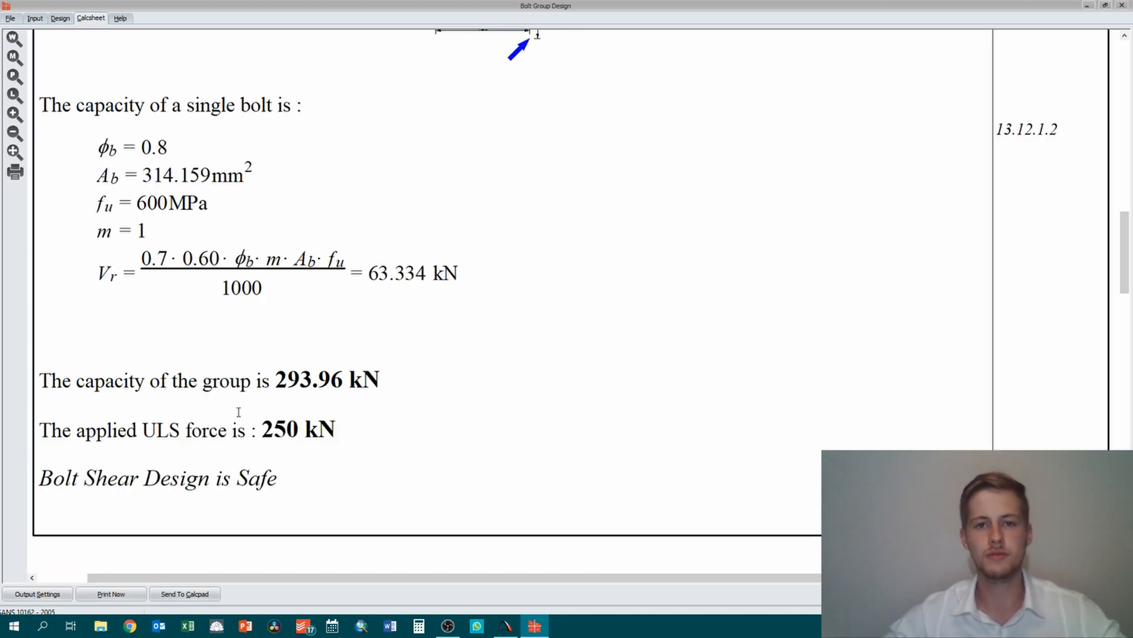
pyautogui.scroll(-3)
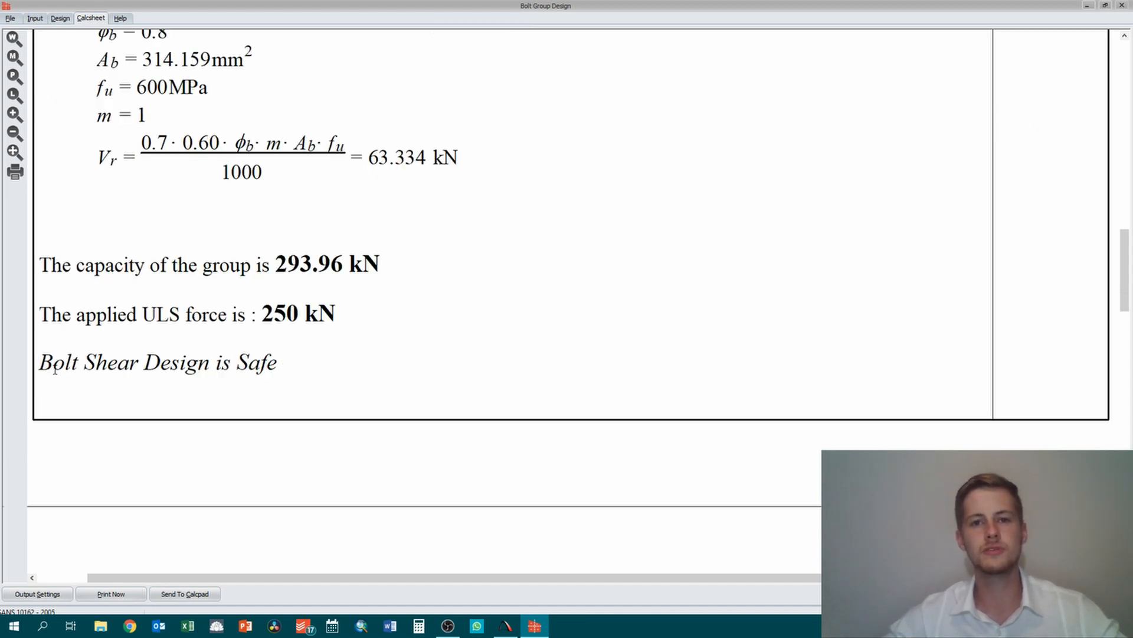
pyautogui.moveTo(125, 387)
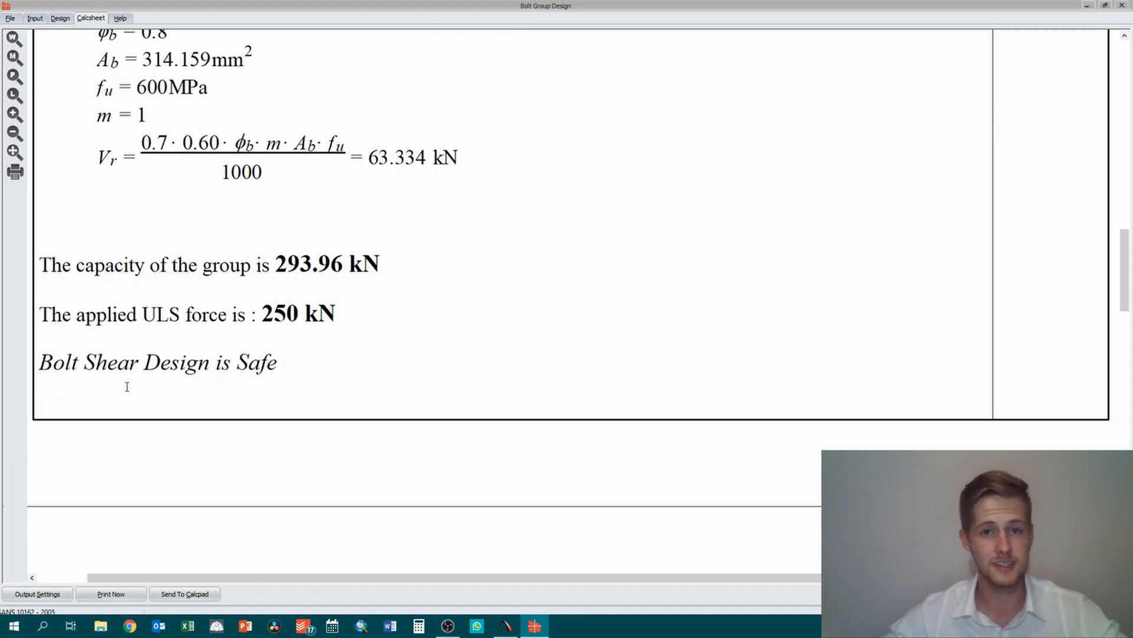